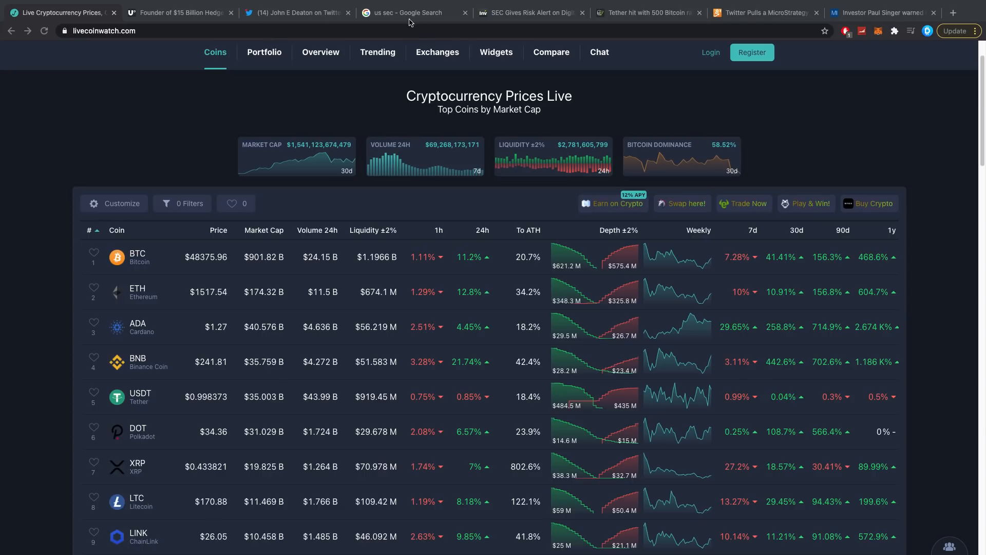
View the Investing.com 'SEC Gives Risk Alert on Digital Assets Securities' article, then return to the Live Coin Watch tab
click(530, 12)
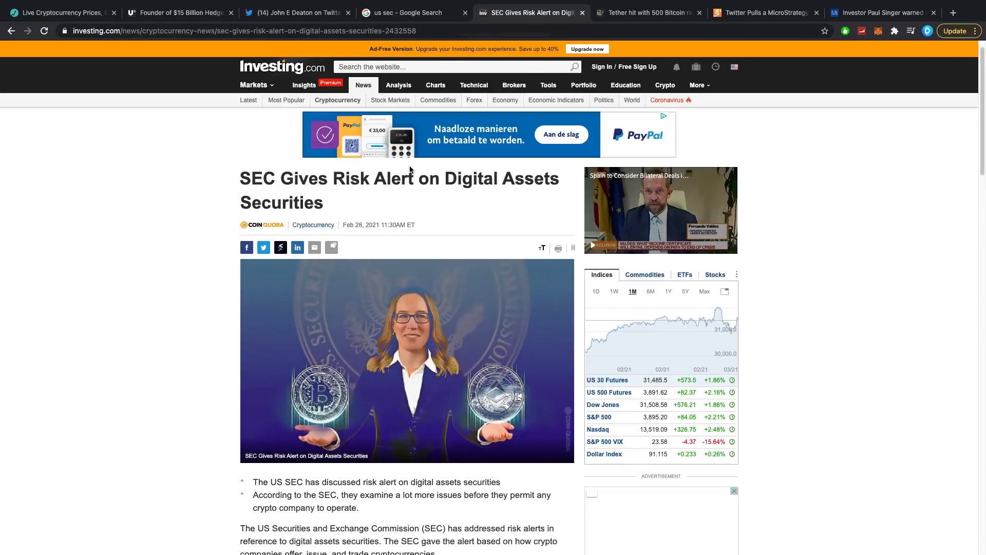
scroll(down, 3)
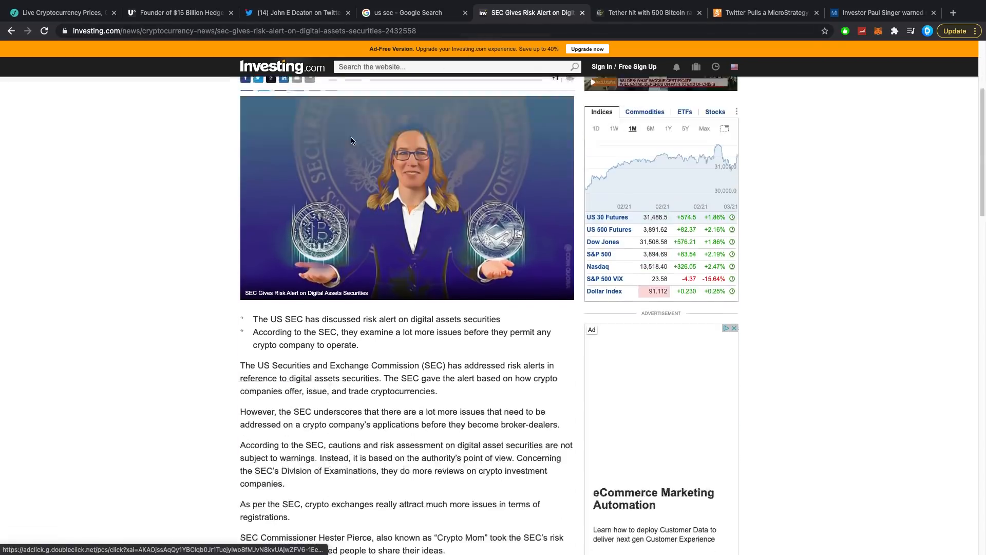
click(295, 12)
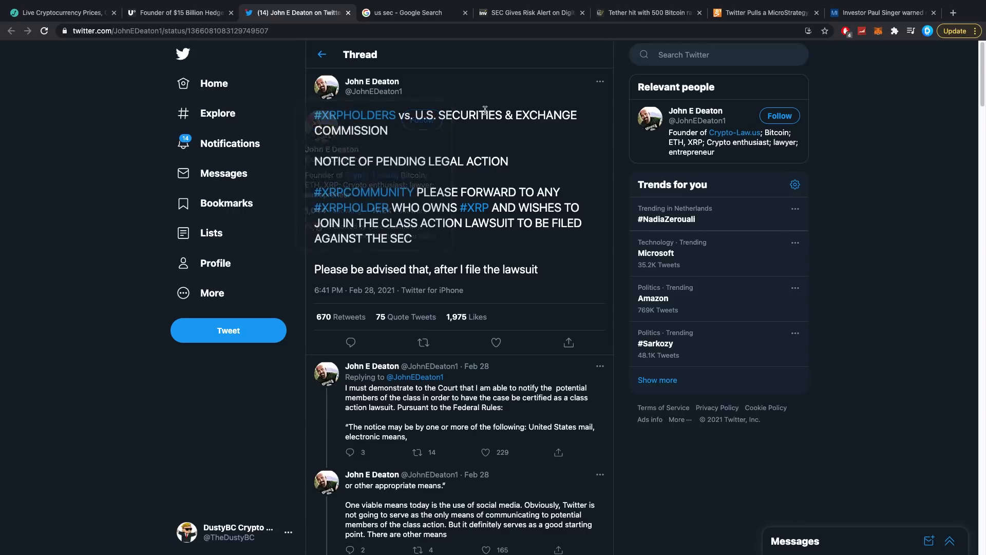
mouse_move(464, 136)
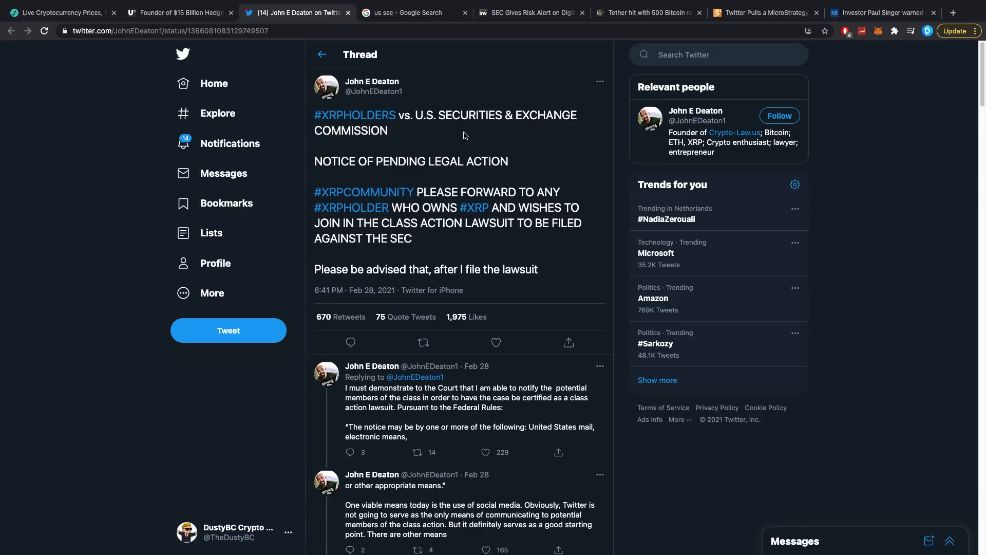
Read down John E Deaton's thread to his follow-up replies about notifying class-action members
scroll(down, 3)
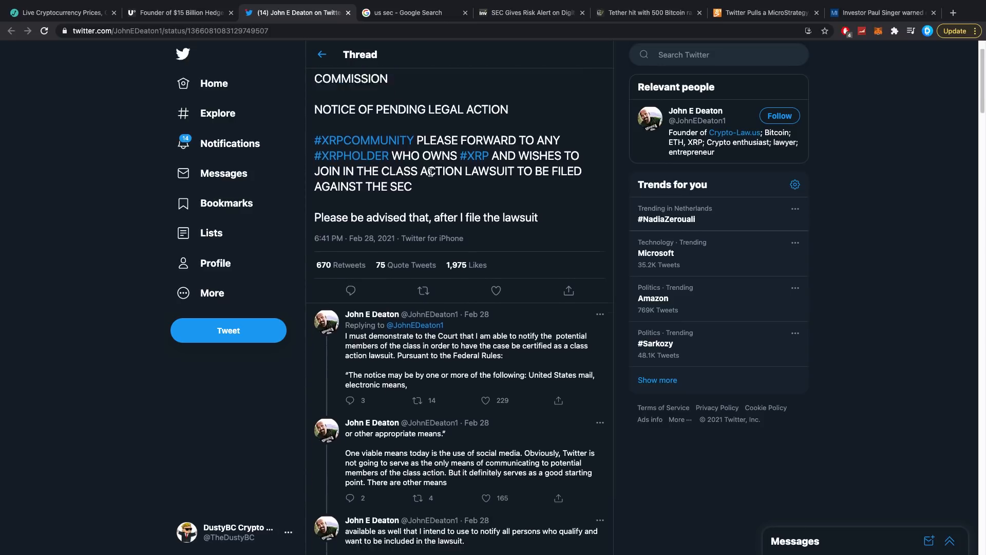
scroll(down, 3)
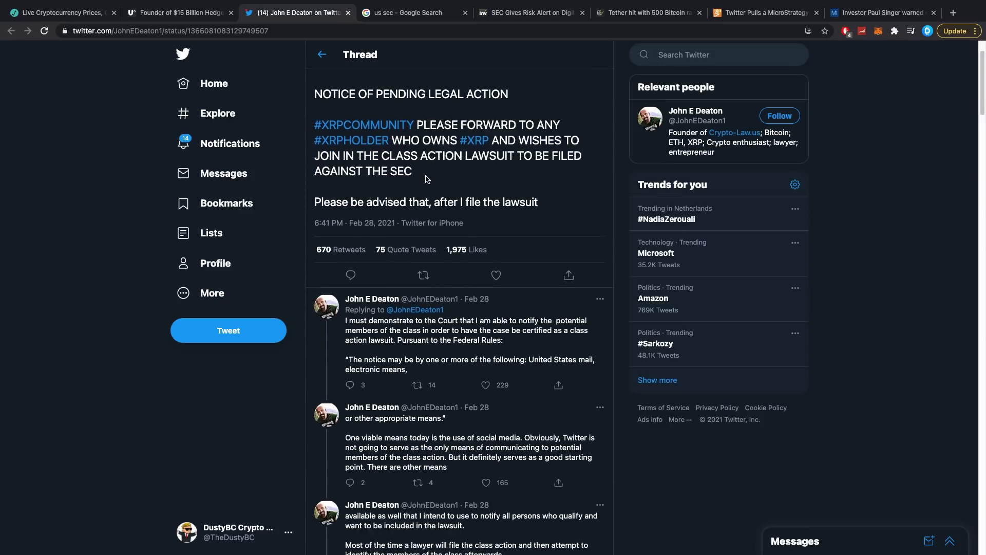
mouse_move(424, 182)
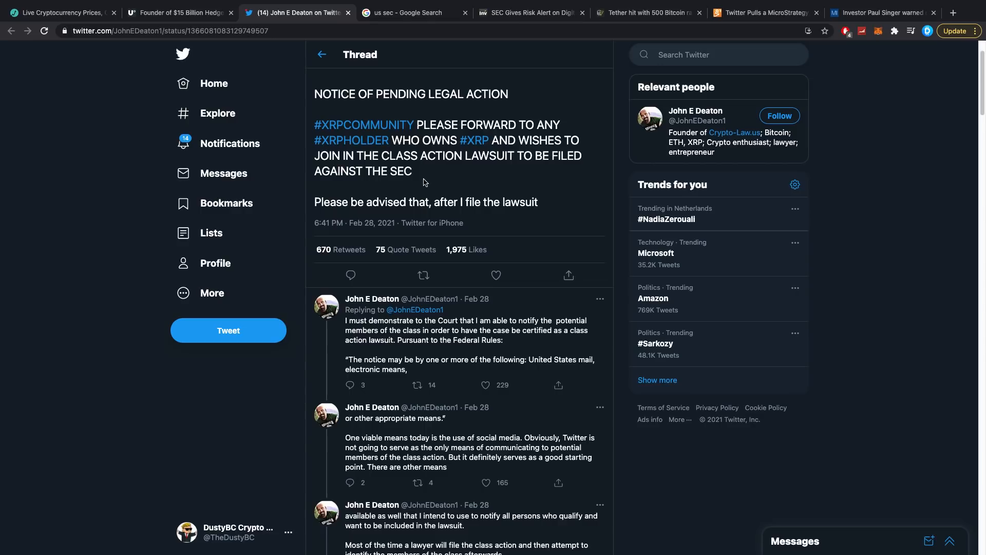
scroll(down, 3)
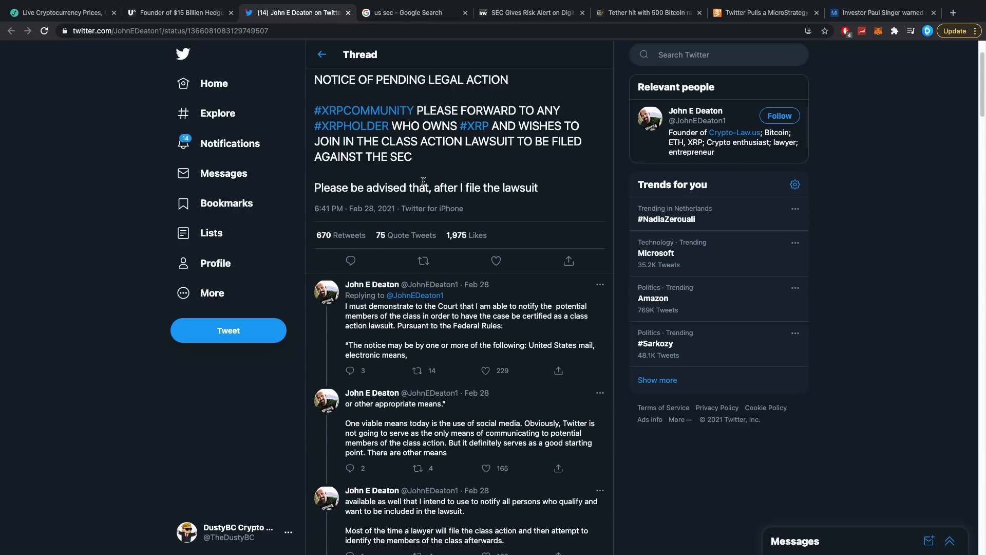
scroll(down, 3)
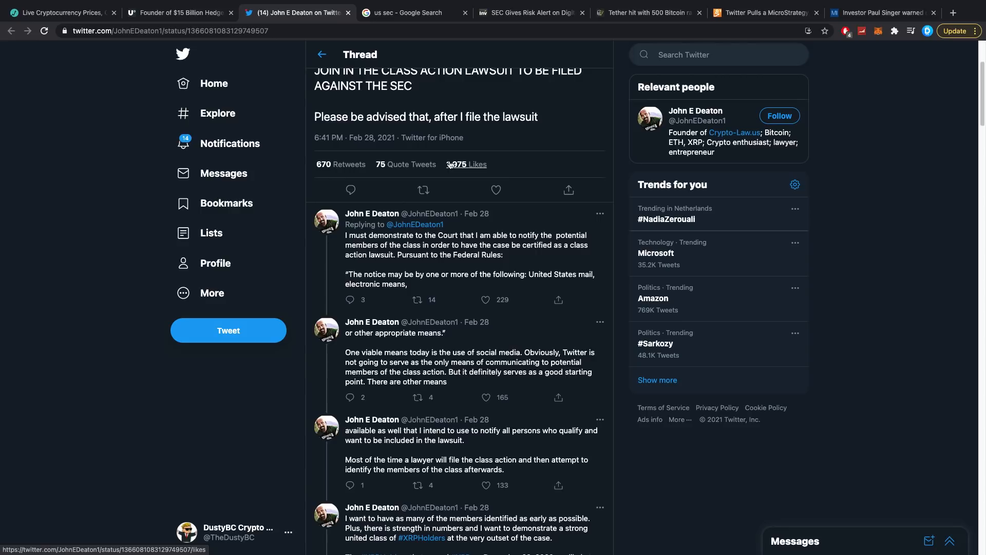
scroll(down, 3)
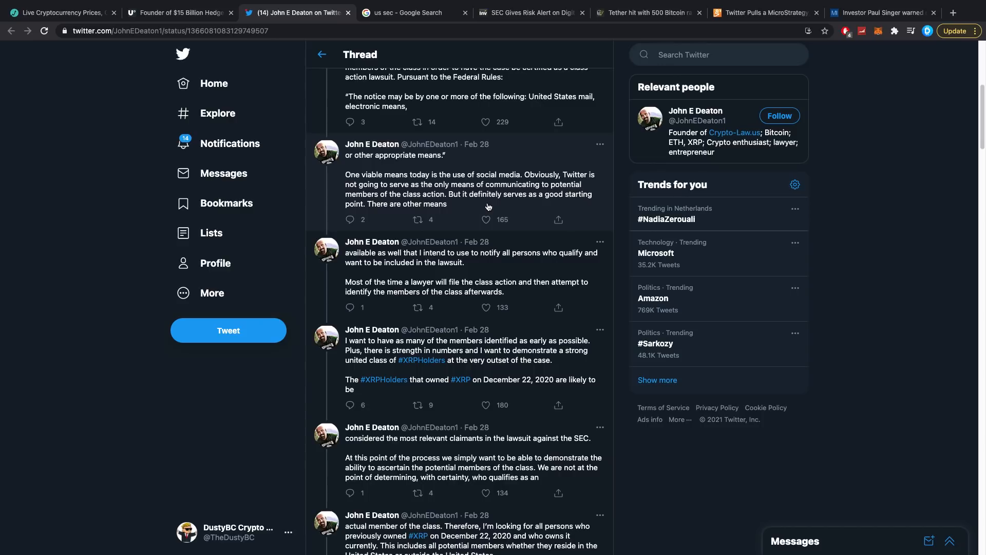
mouse_move(491, 219)
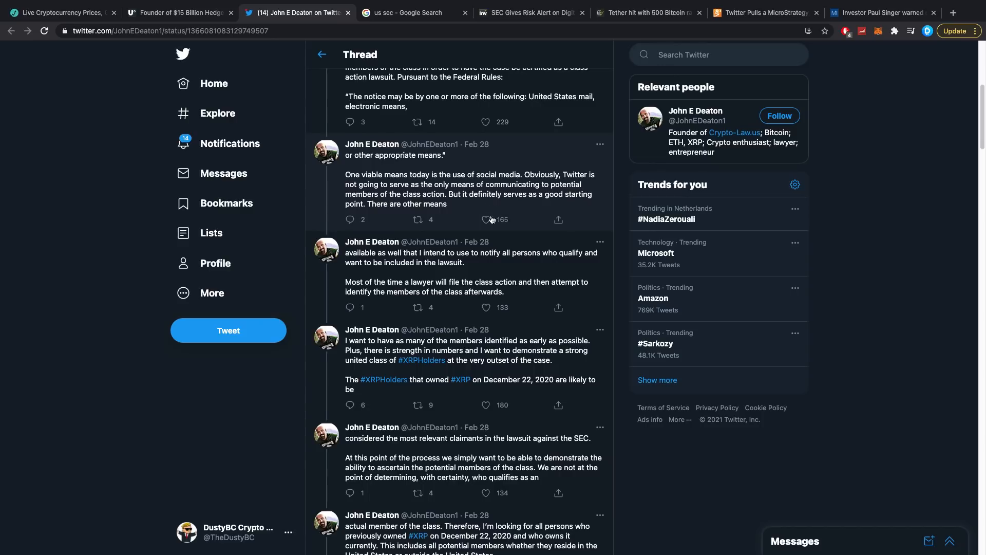
scroll(down, 3)
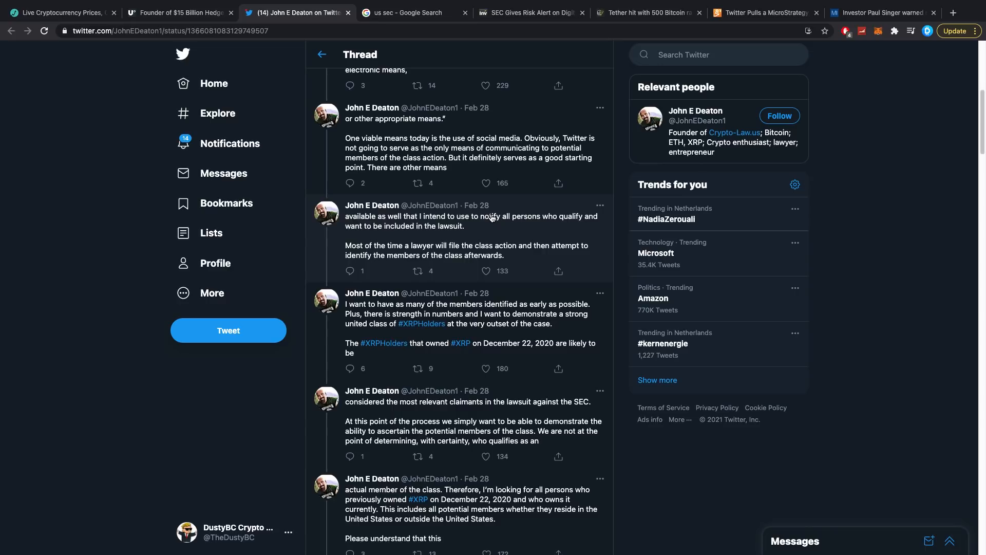
scroll(down, 3)
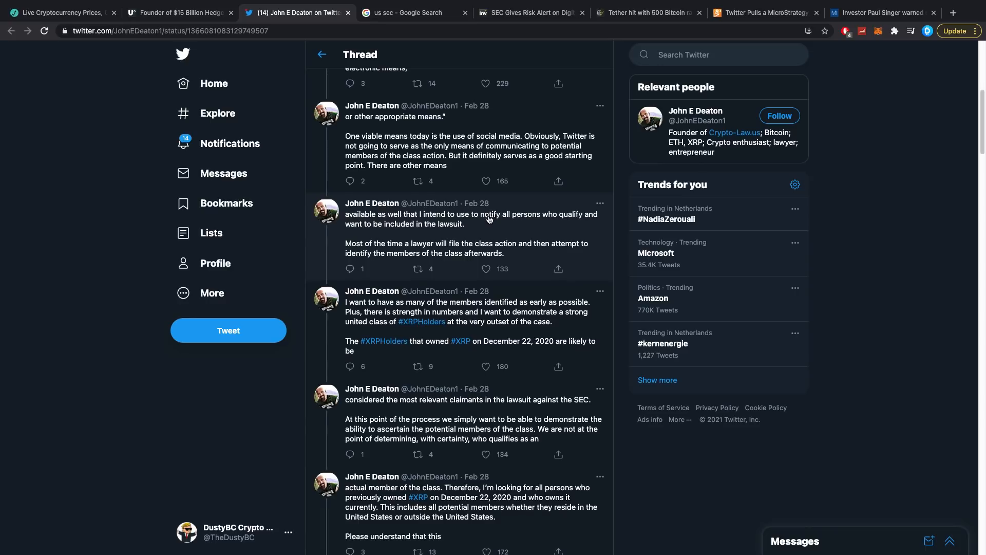
scroll(down, 3)
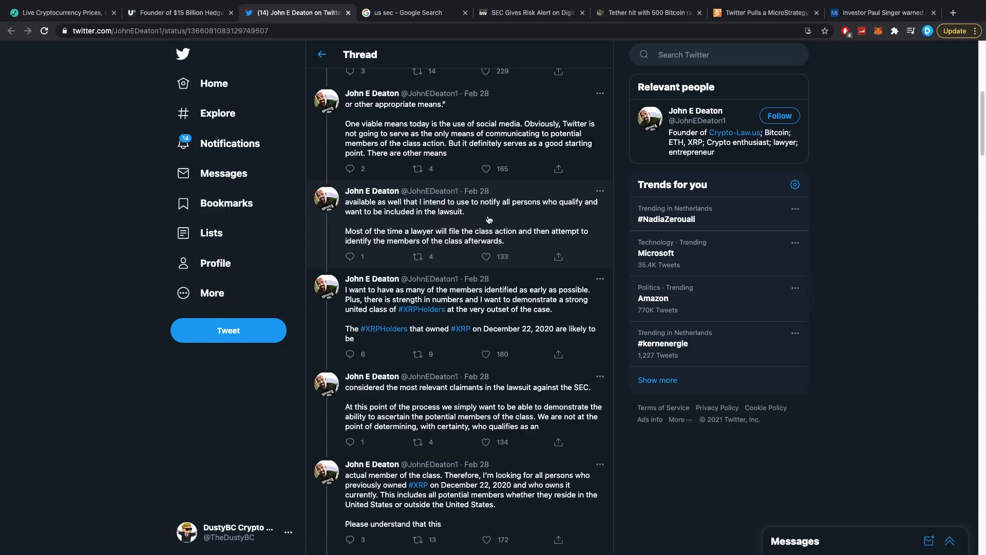
scroll(down, 3)
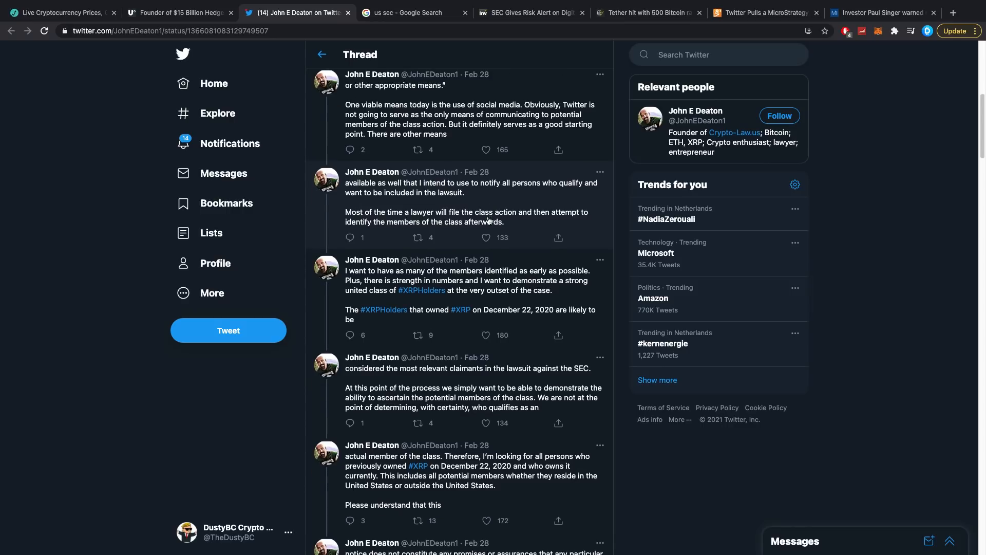
scroll(down, 3)
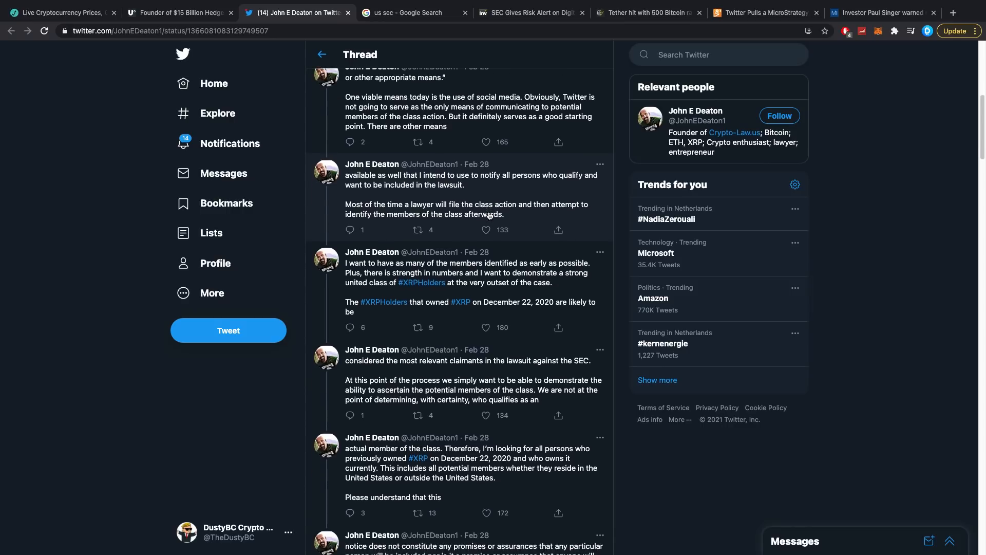
mouse_move(526, 320)
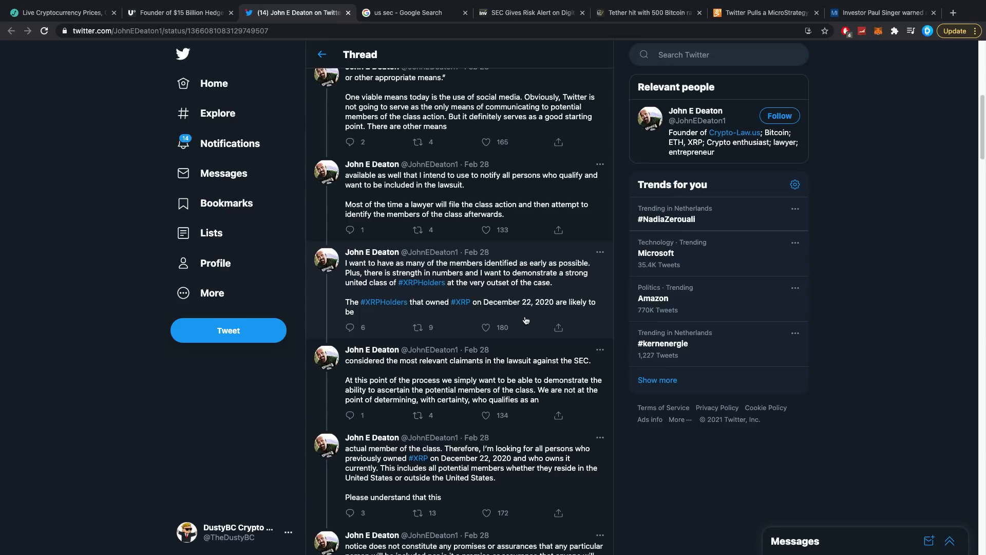
scroll(down, 3)
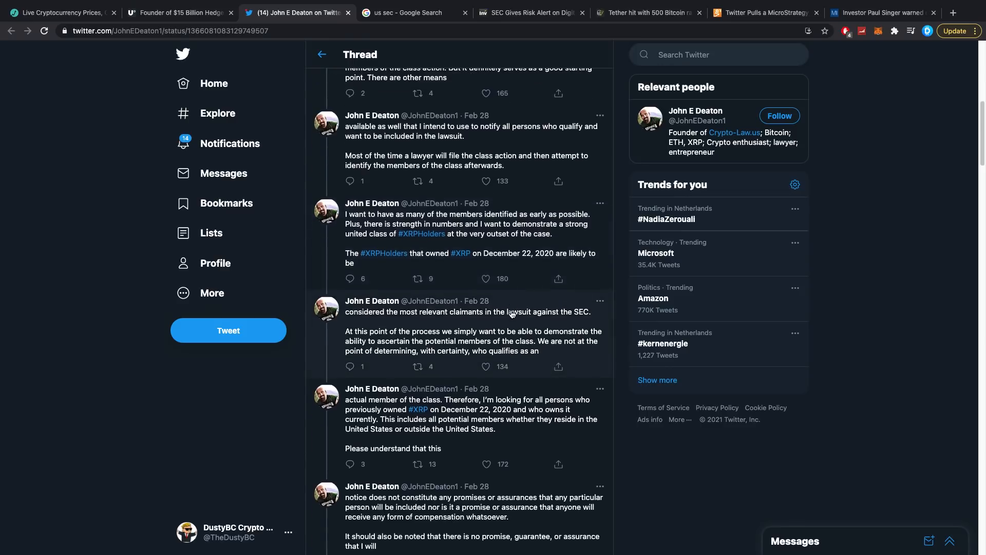
scroll(down, 3)
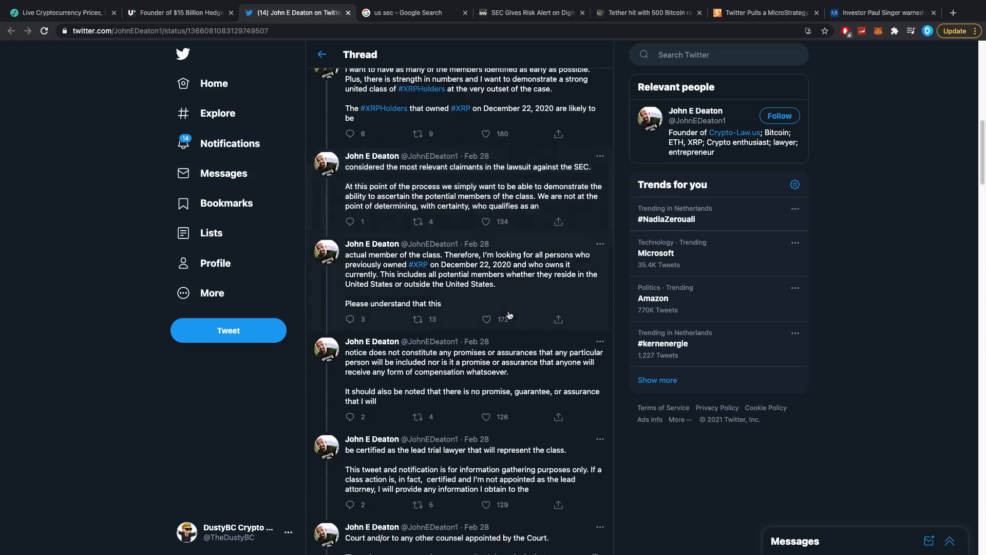
scroll(down, 3)
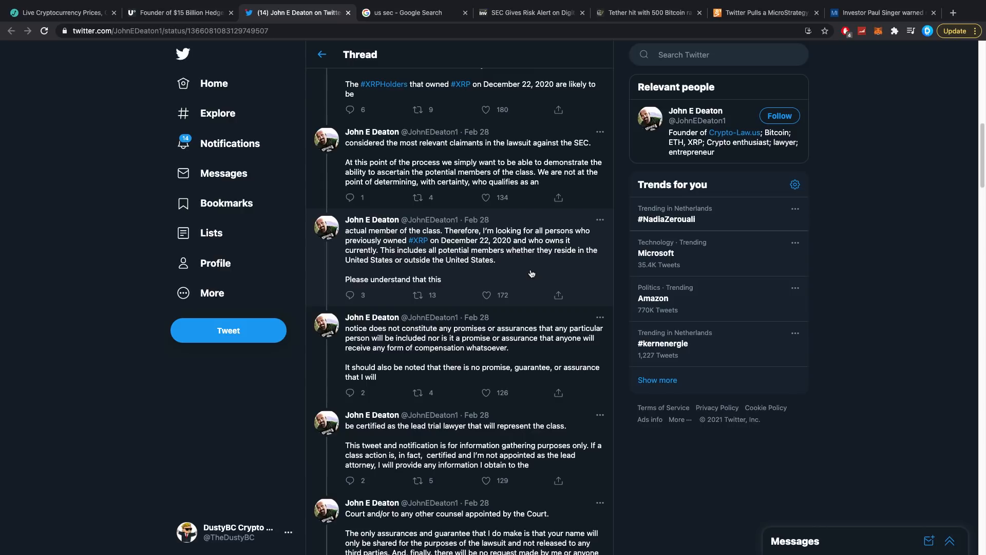
Read through the class-action notice thread down to the quoted 'Part 4' tweet on SEC v. Ripple
scroll(down, 3)
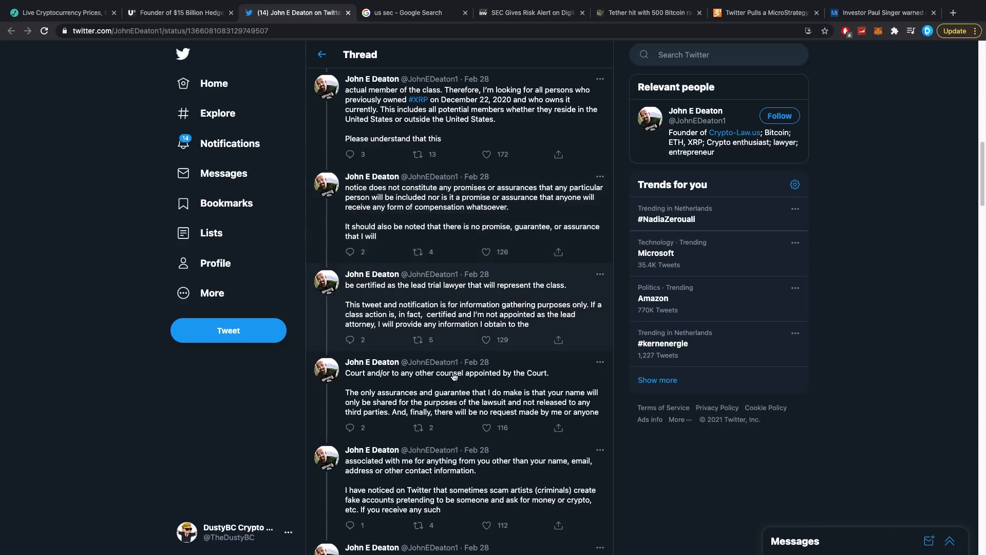
mouse_move(438, 376)
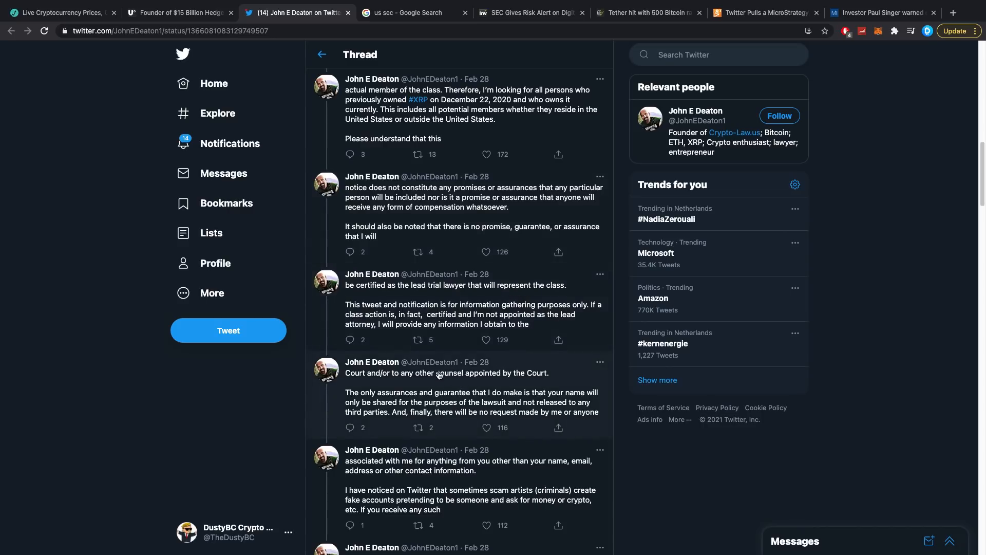
scroll(down, 3)
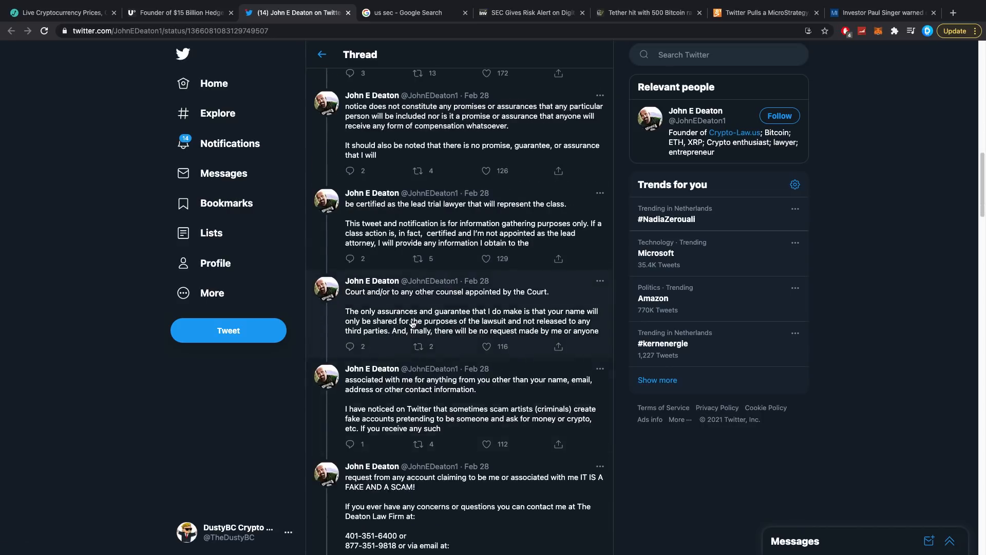
mouse_move(461, 320)
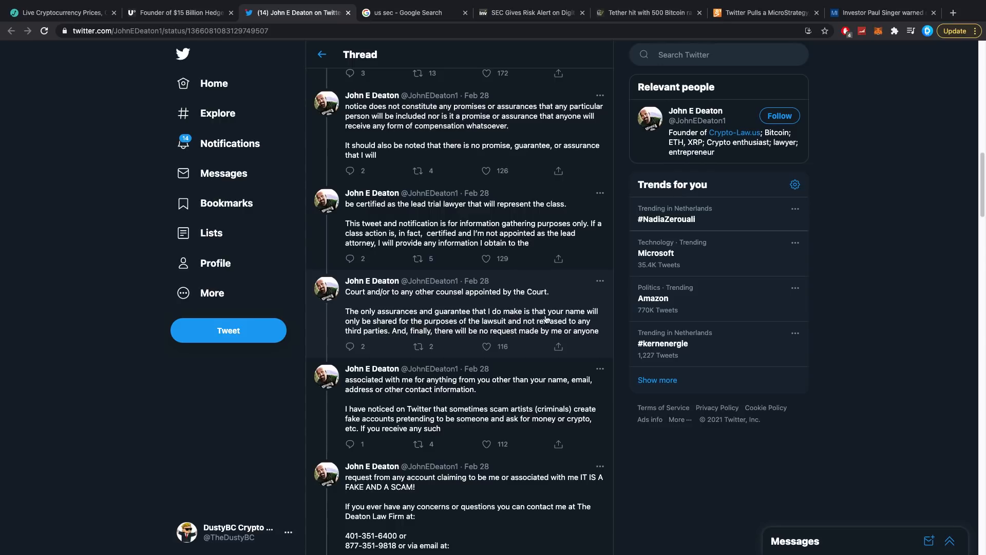
mouse_move(424, 332)
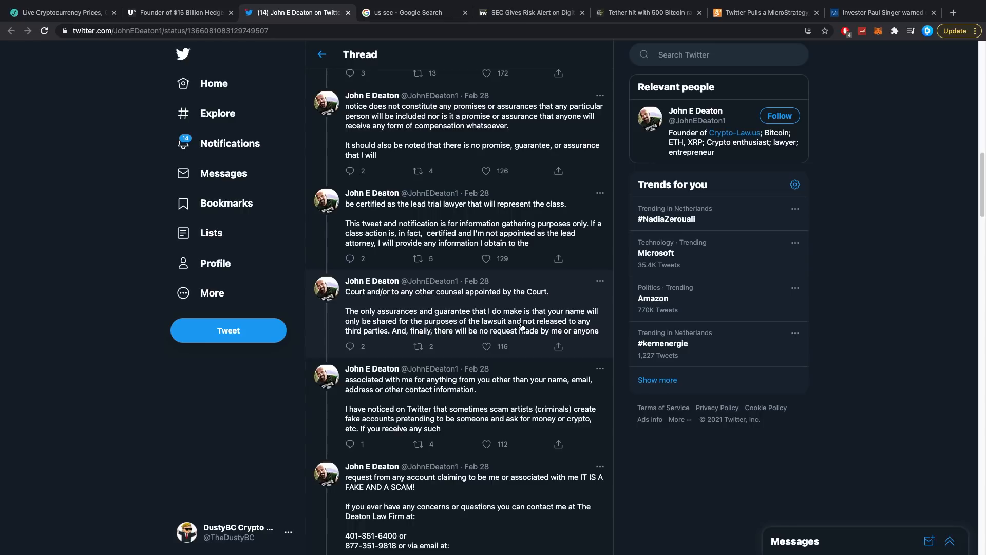
mouse_move(395, 344)
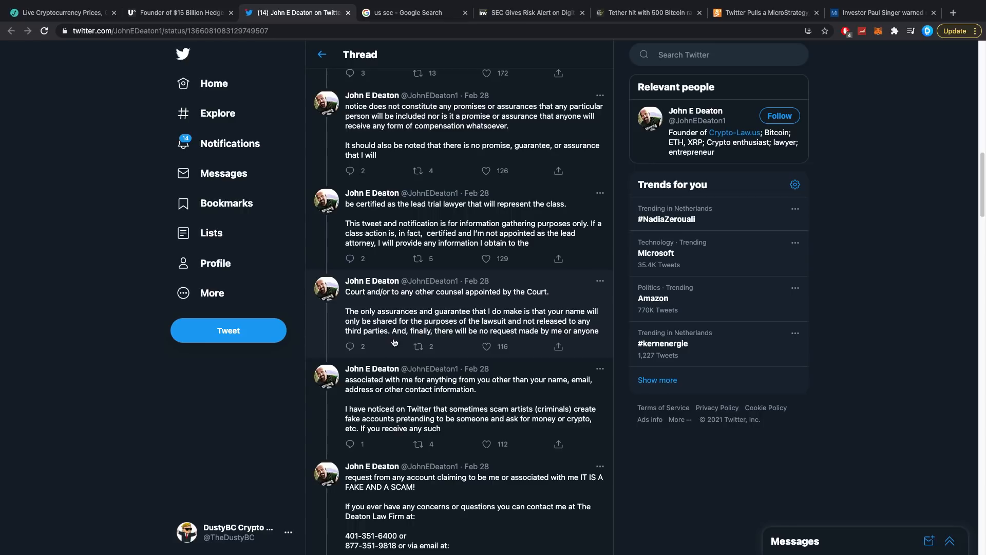
mouse_move(513, 339)
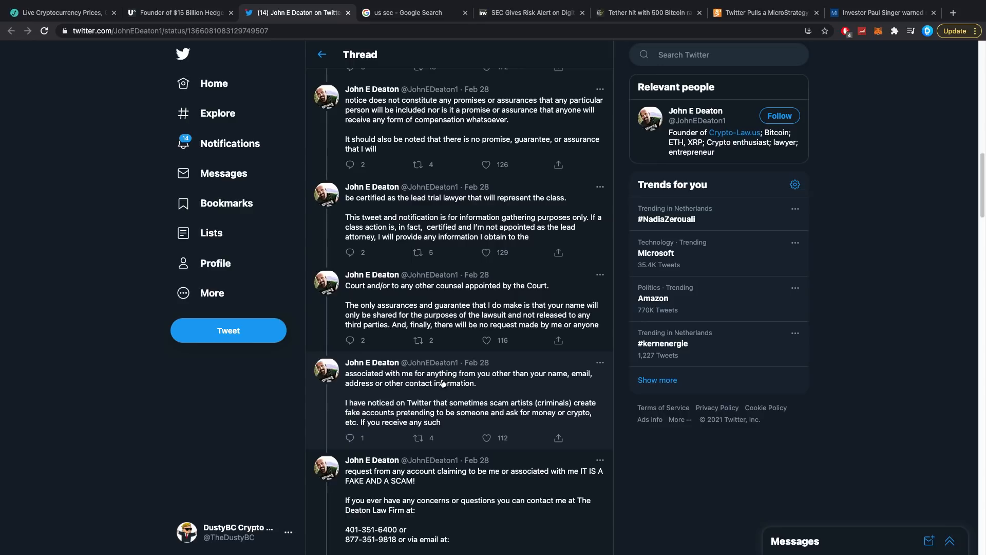
mouse_move(416, 392)
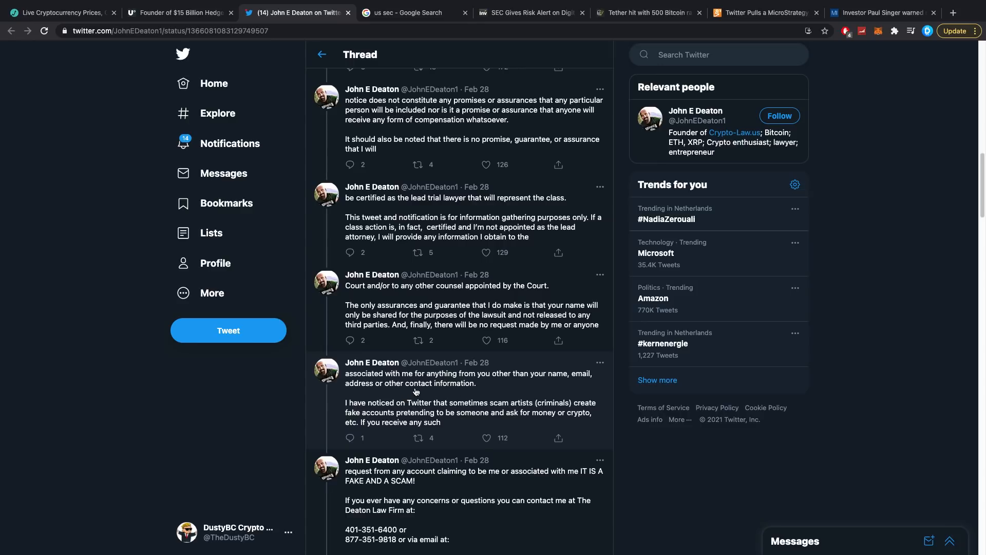
scroll(down, 3)
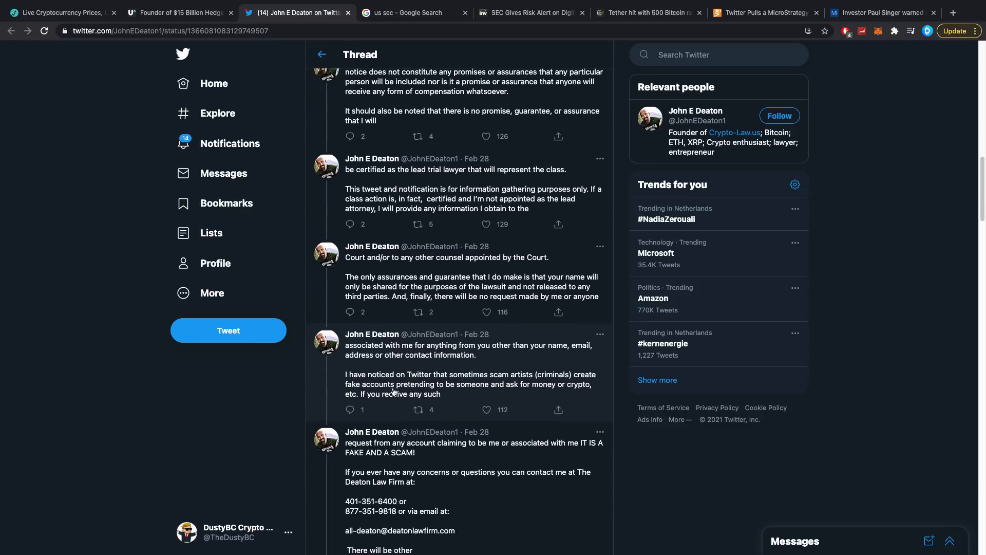
mouse_move(410, 376)
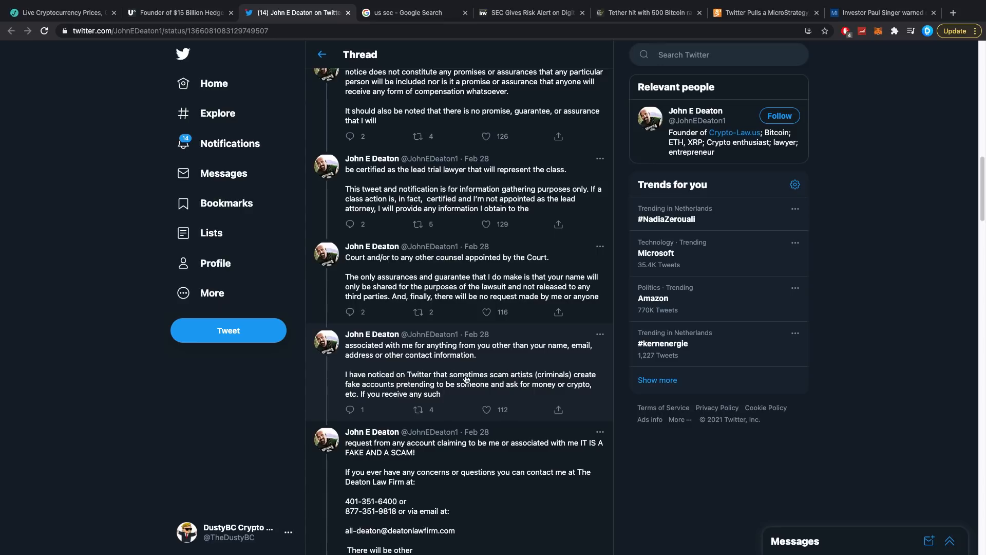
mouse_move(491, 390)
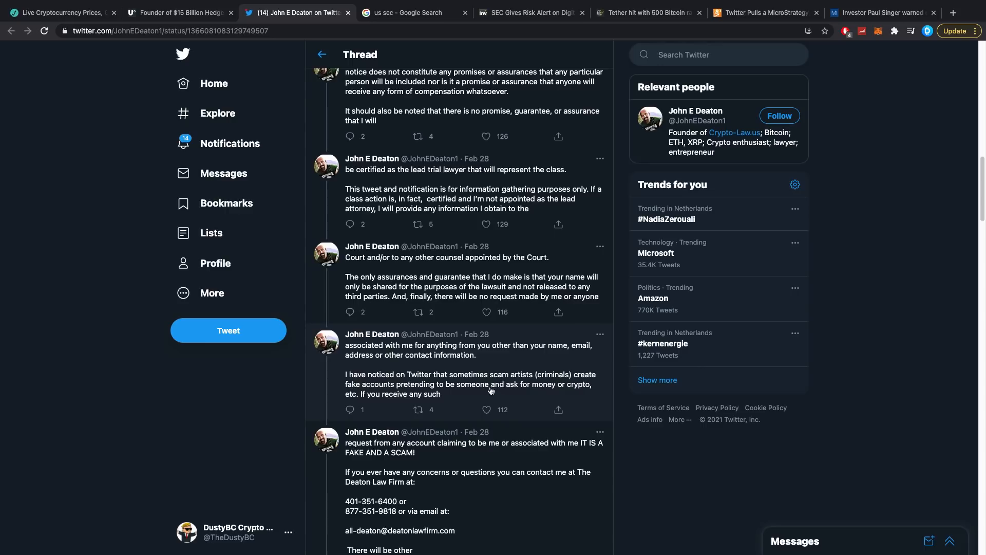
scroll(down, 3)
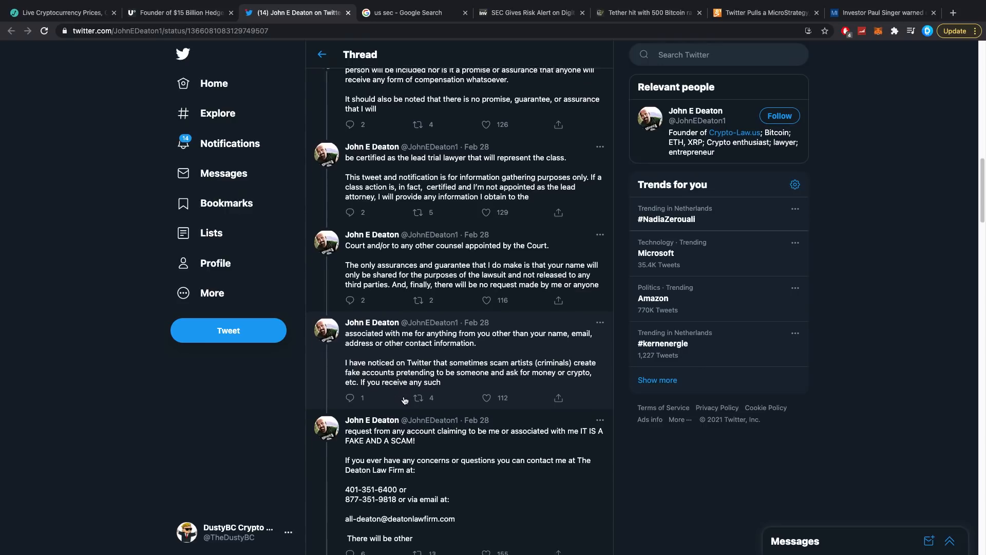
scroll(down, 3)
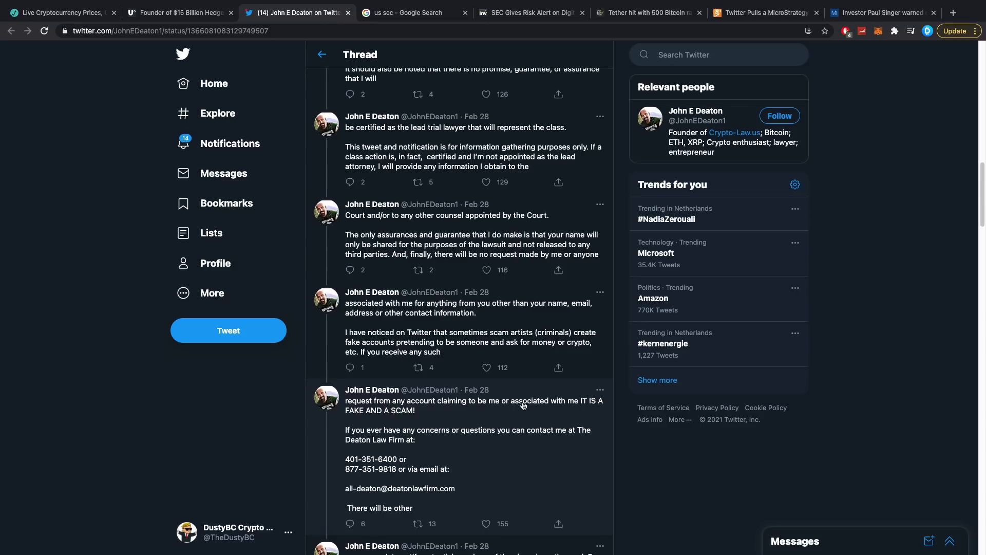
scroll(down, 3)
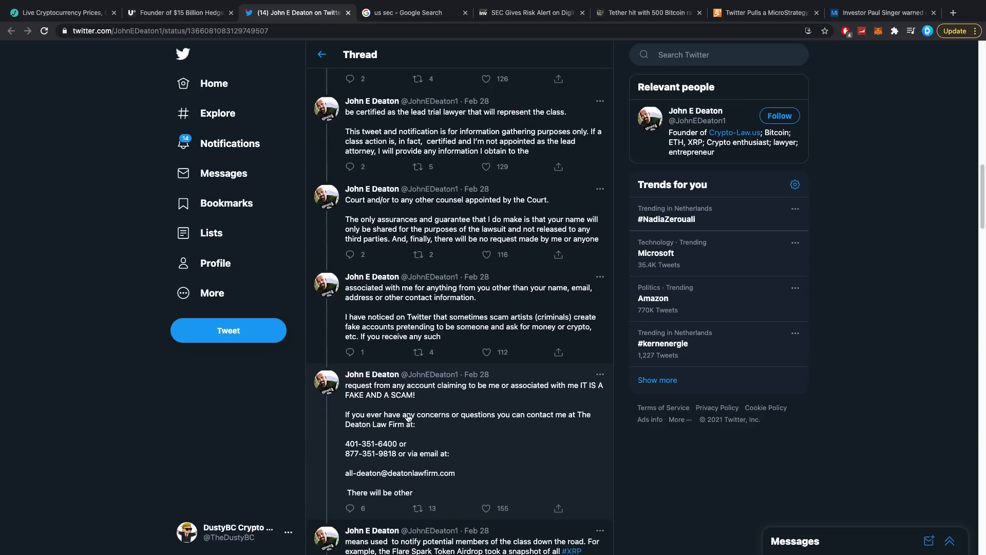
mouse_move(419, 417)
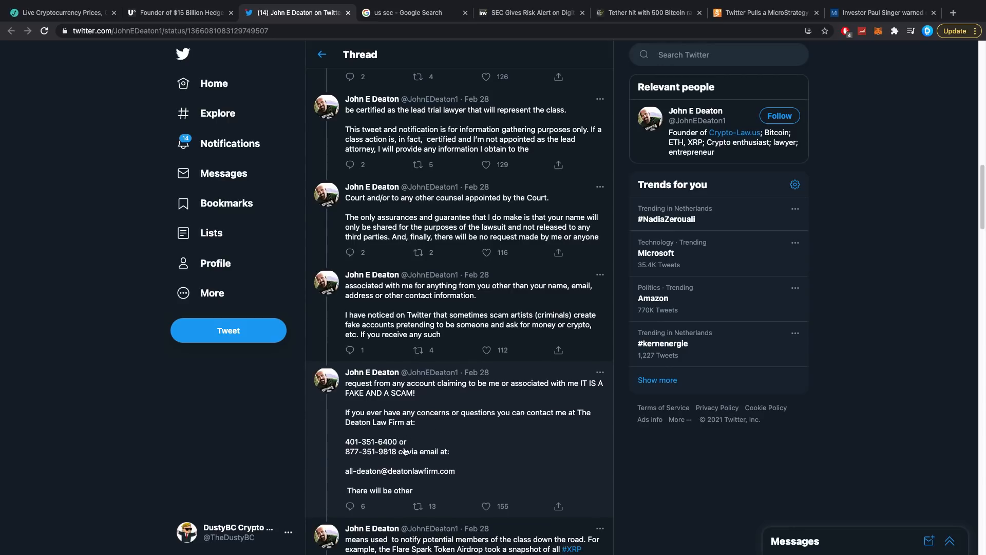
scroll(down, 3)
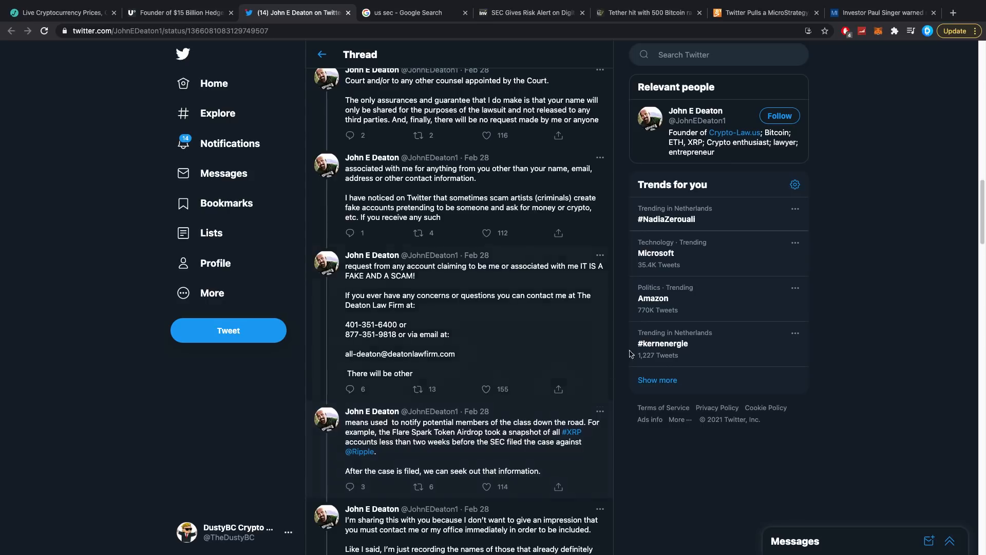
scroll(down, 3)
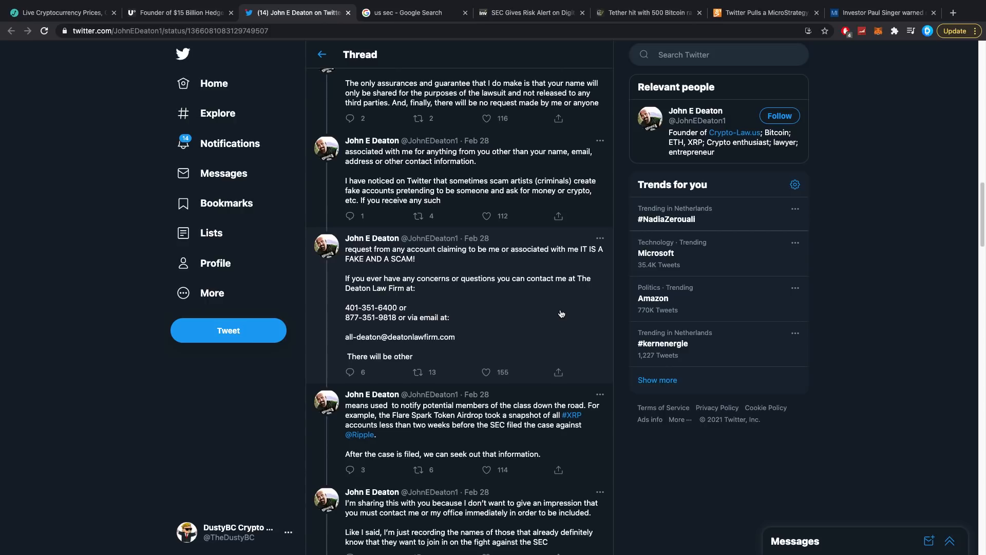
scroll(down, 3)
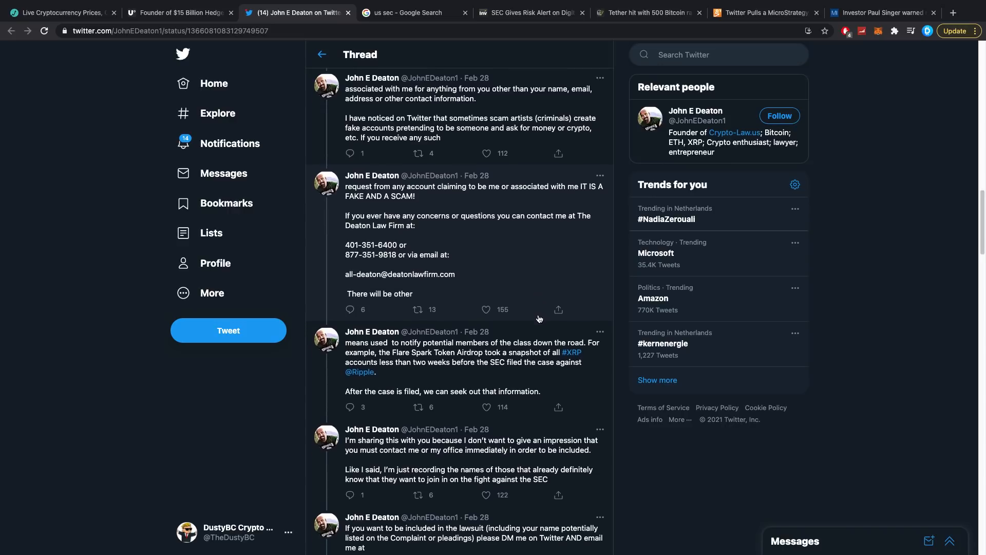
scroll(down, 3)
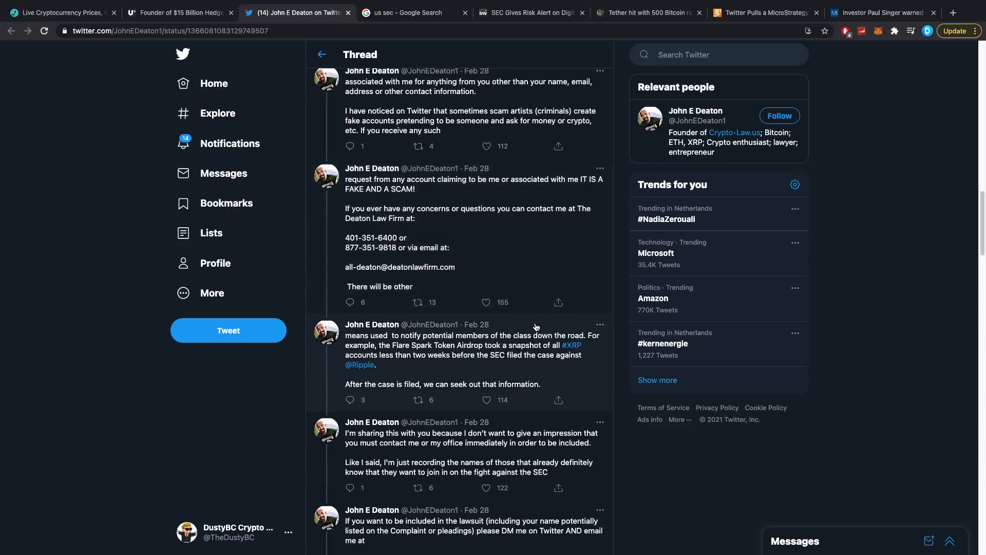
mouse_move(534, 330)
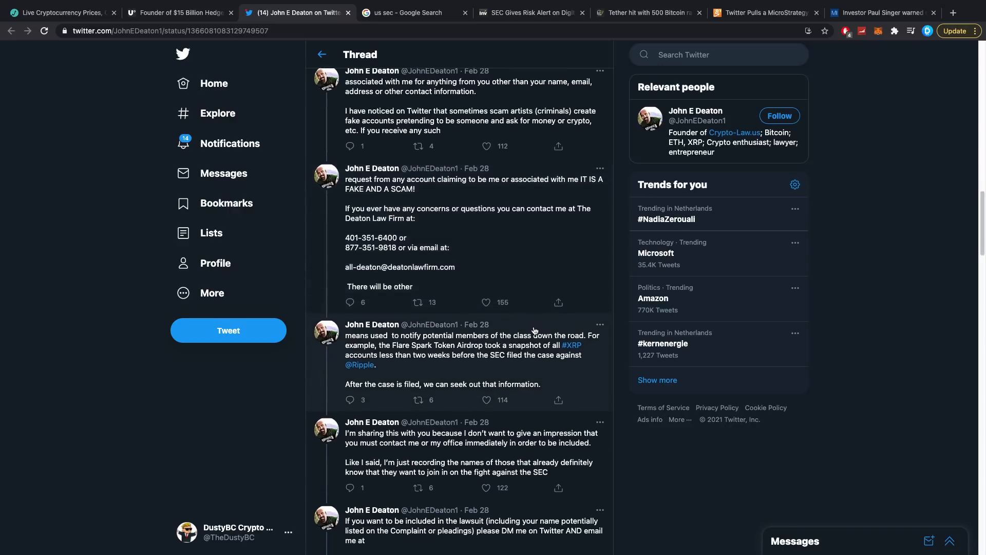
scroll(down, 3)
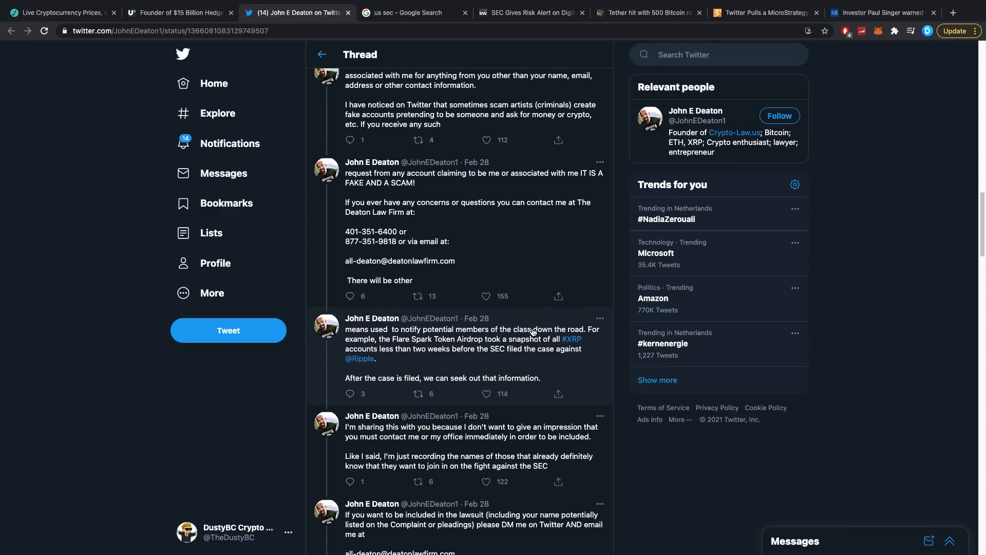
Continue down the thread and replies around Deaton's tweet on why SEC v. Ripple is so significant
scroll(down, 3)
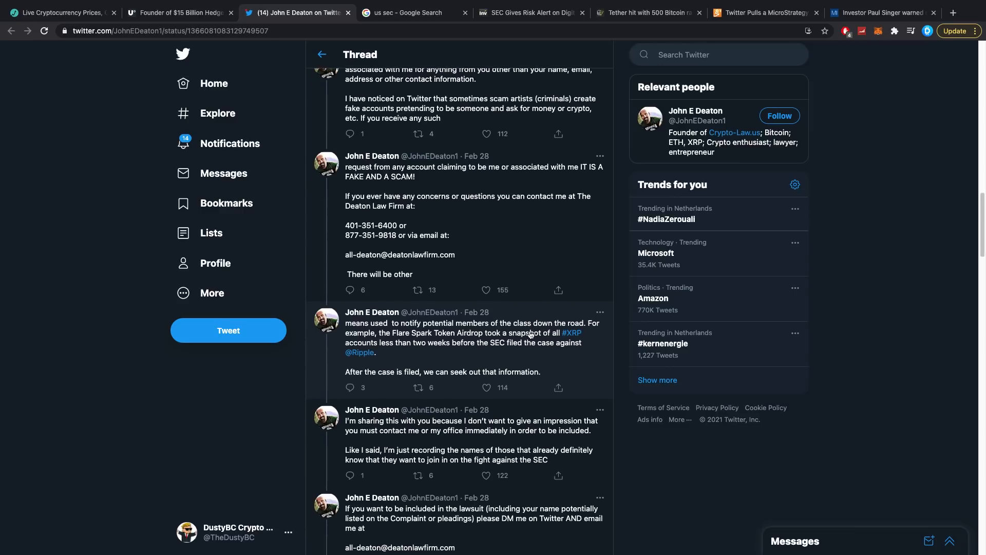
scroll(down, 3)
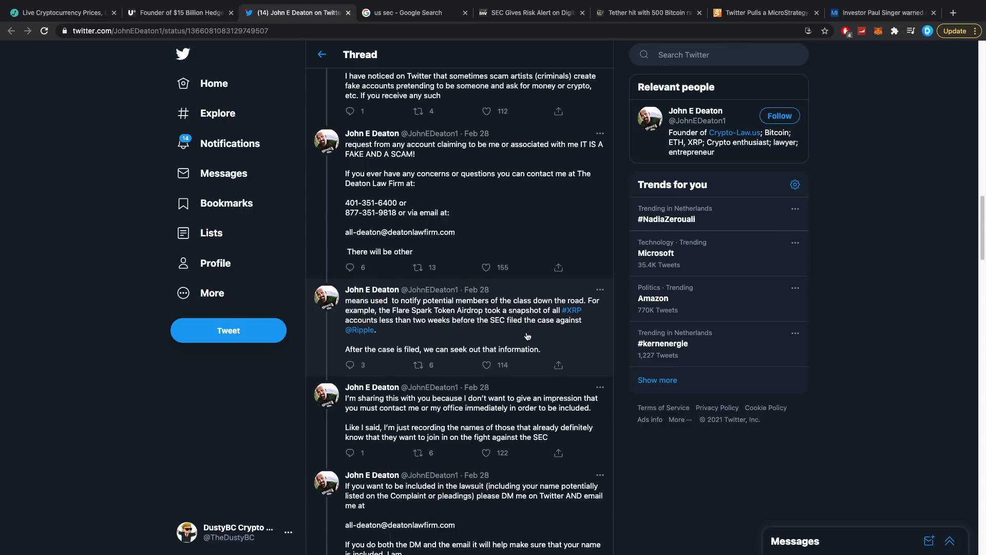
scroll(down, 3)
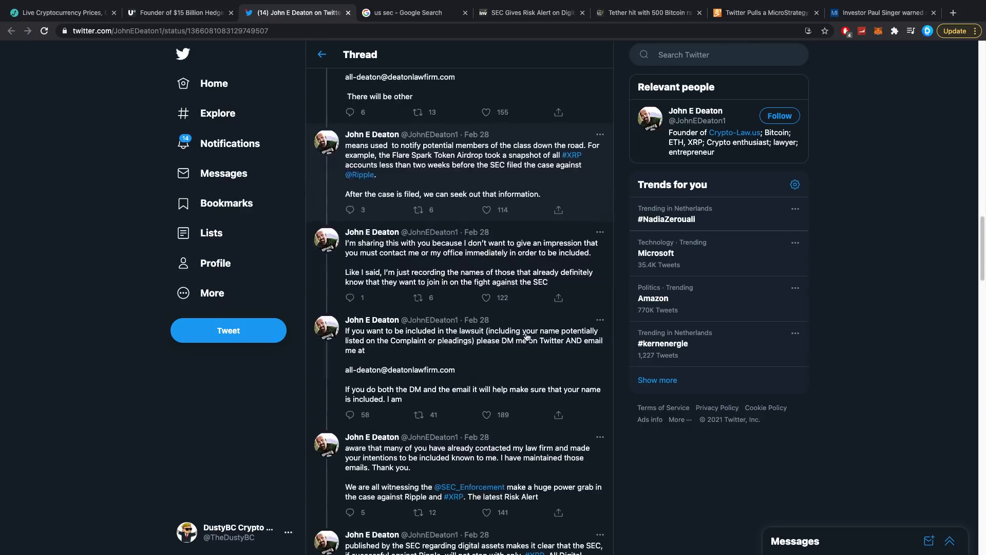
scroll(down, 3)
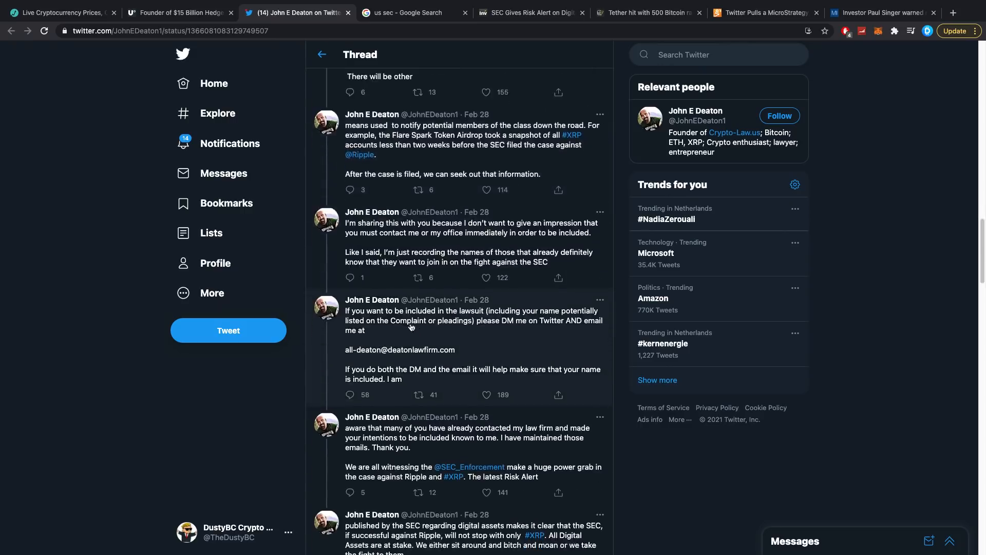
mouse_move(409, 339)
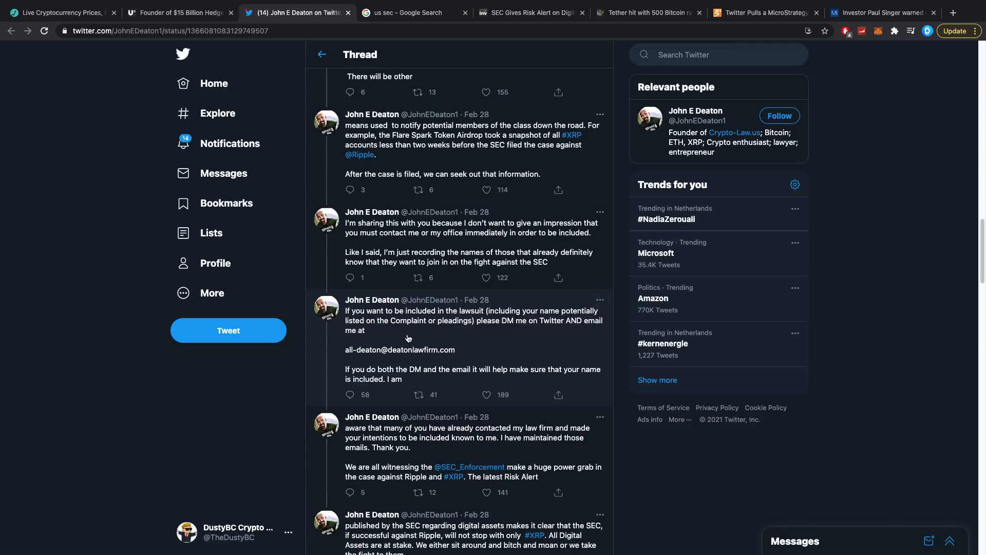
mouse_move(558, 318)
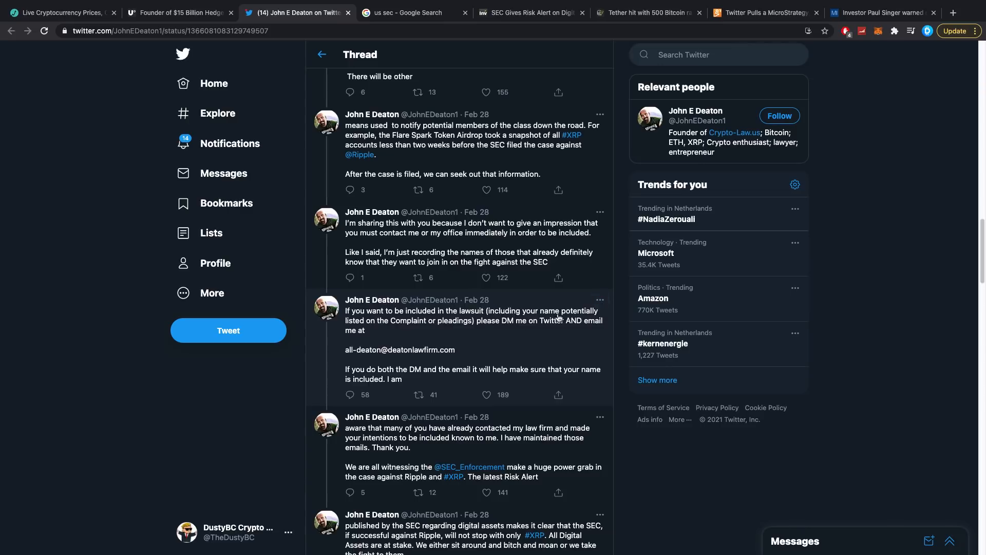
mouse_move(398, 360)
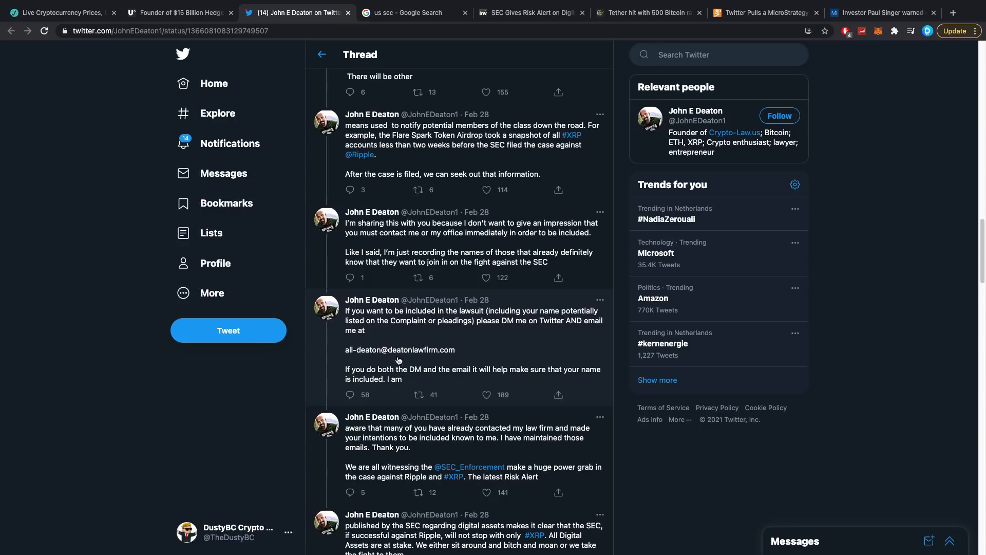
mouse_move(388, 379)
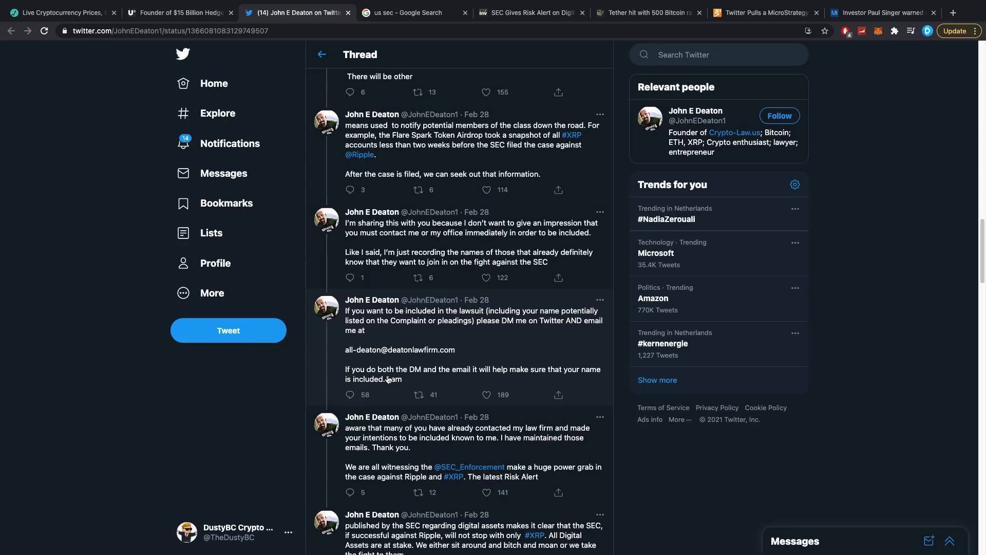
mouse_move(429, 390)
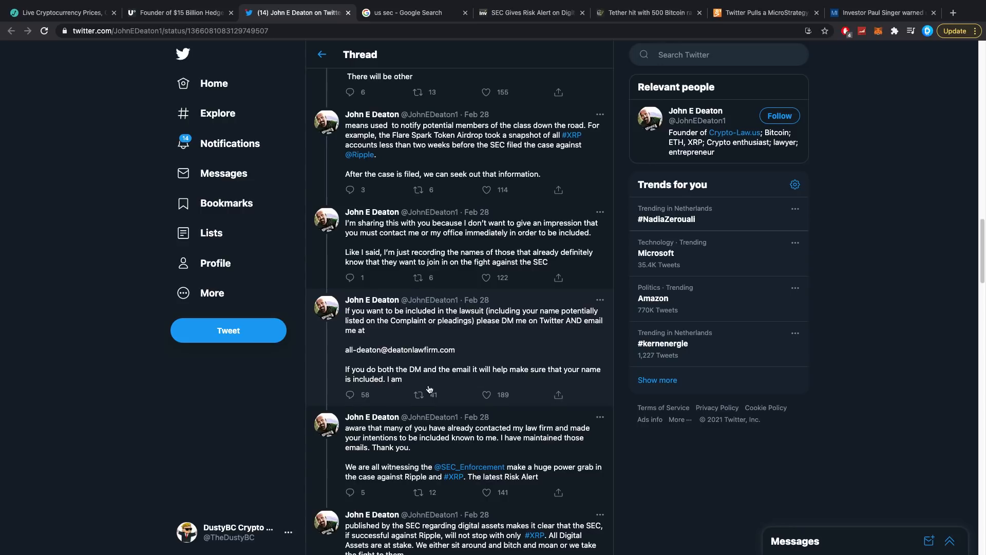
scroll(down, 3)
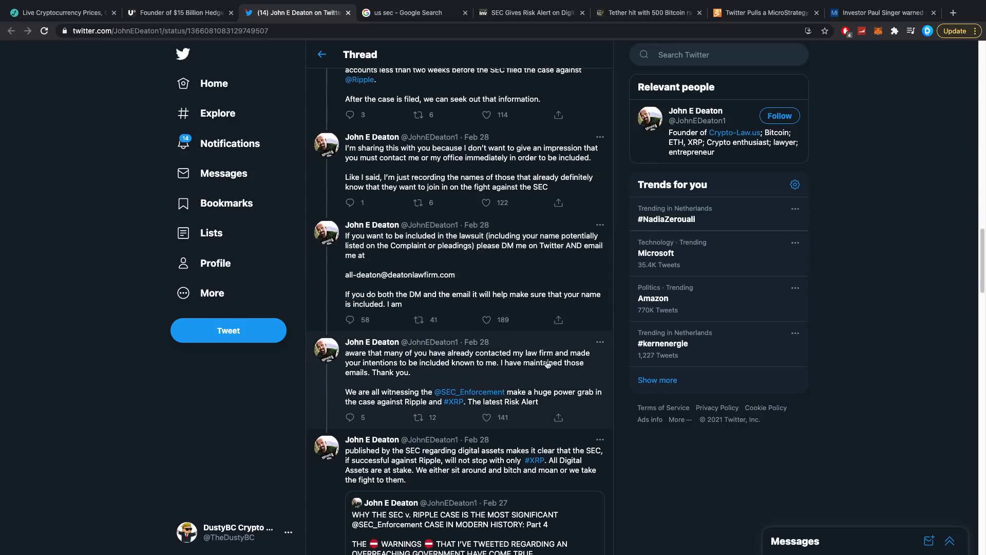
mouse_move(560, 367)
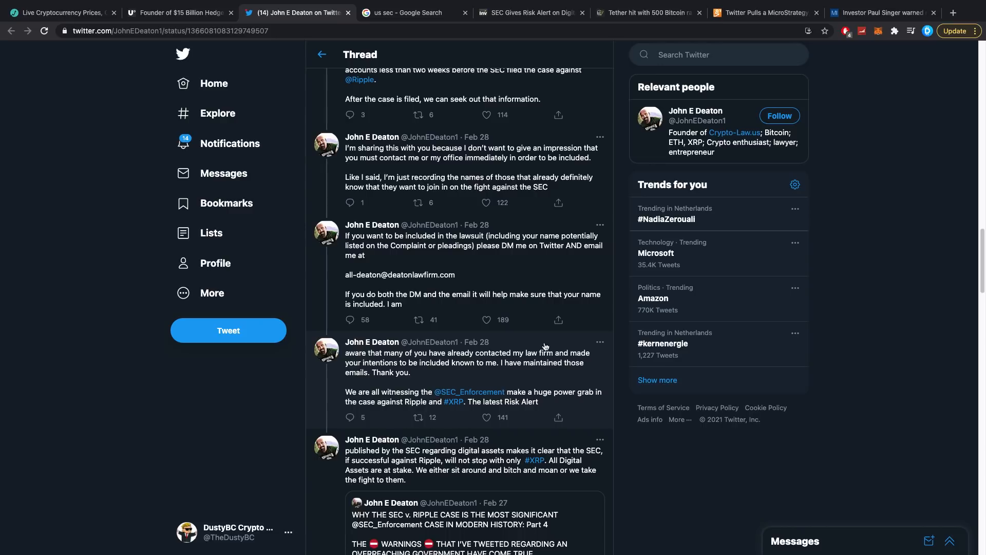
scroll(down, 3)
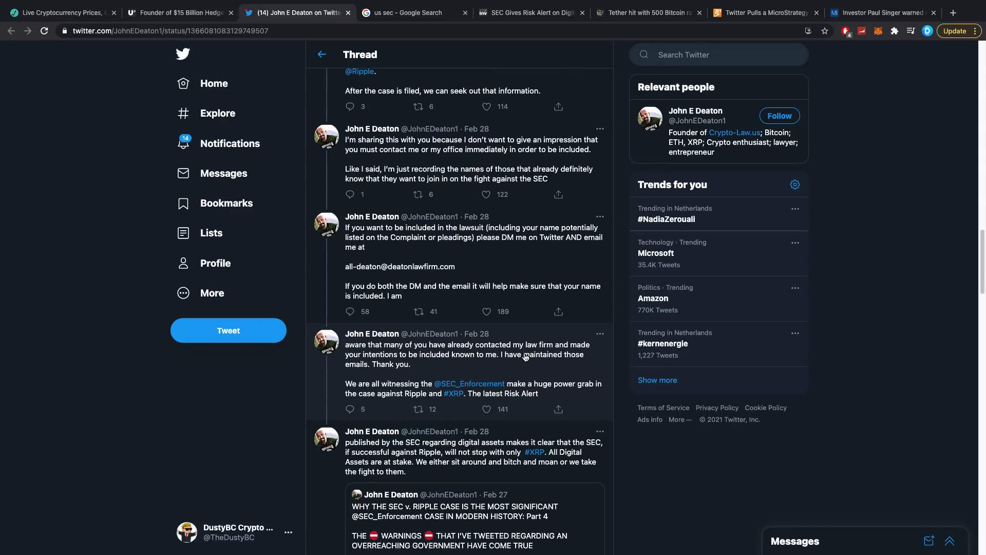
scroll(down, 3)
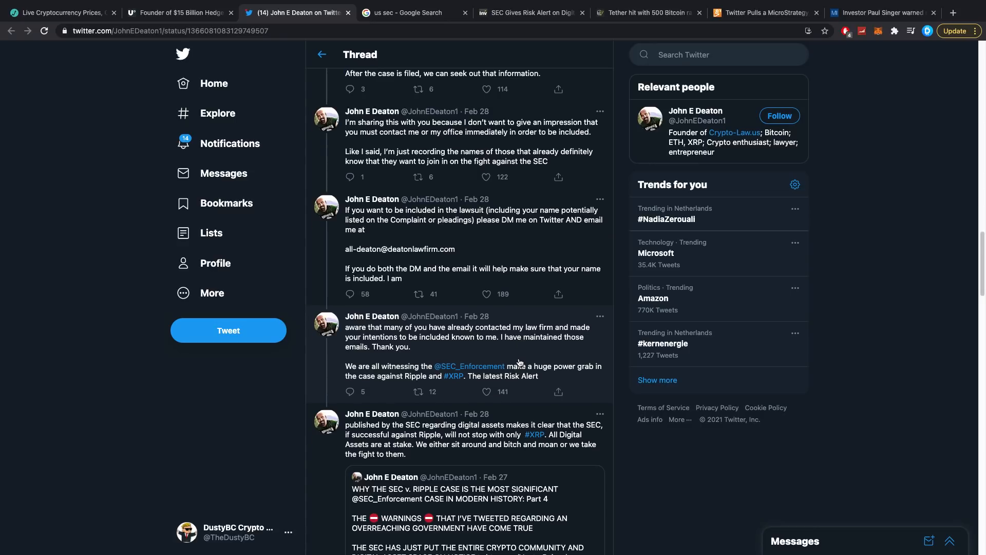
mouse_move(380, 463)
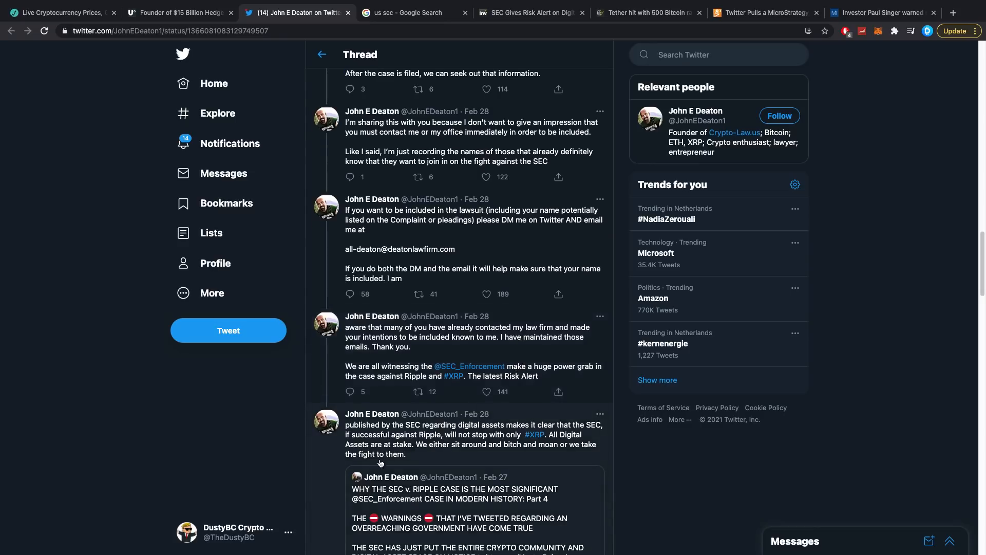
mouse_move(527, 436)
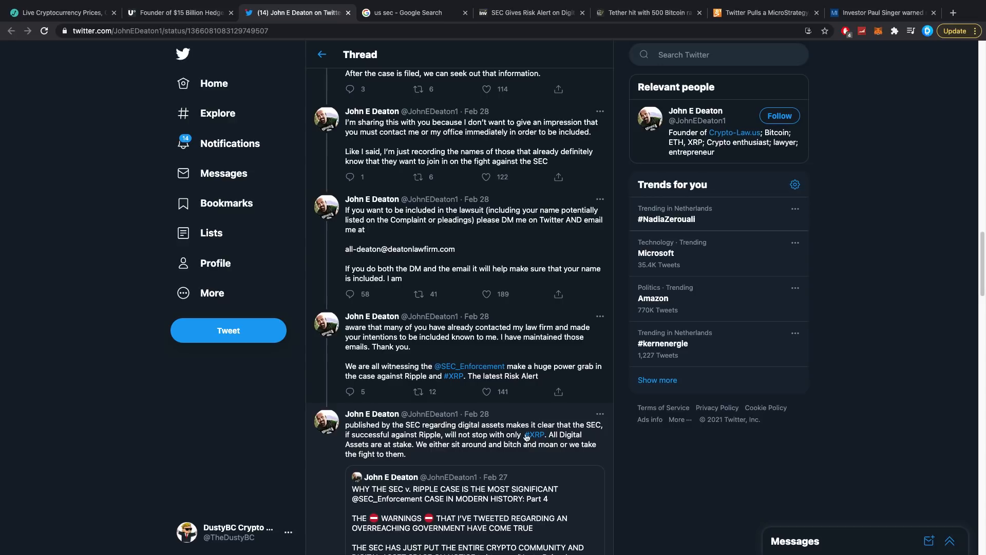
mouse_move(419, 455)
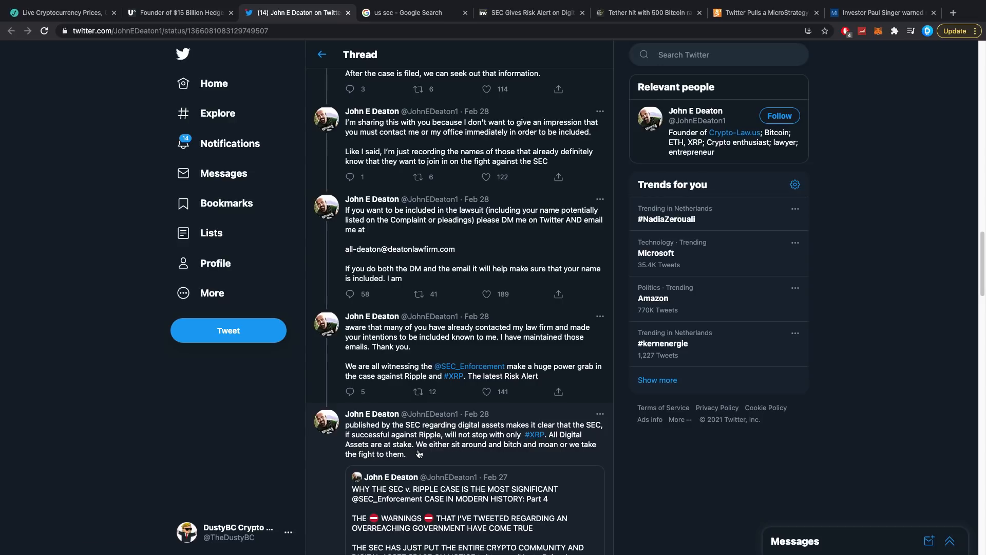
mouse_move(503, 452)
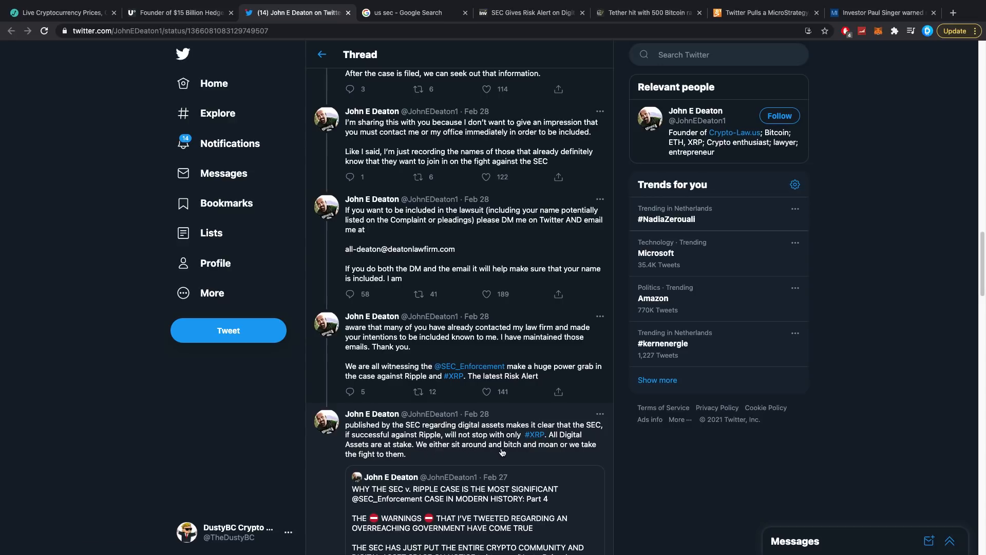
scroll(down, 3)
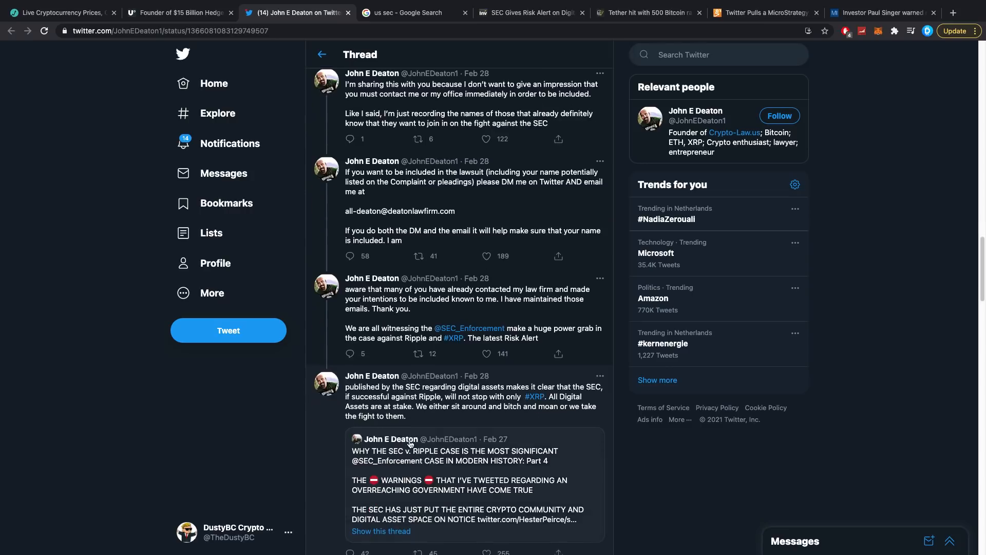
scroll(down, 3)
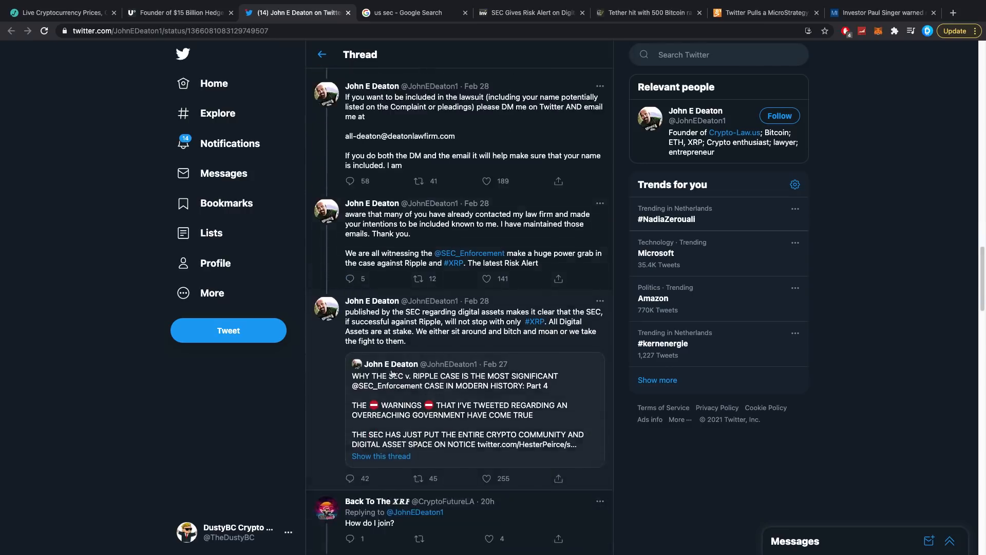
scroll(down, 3)
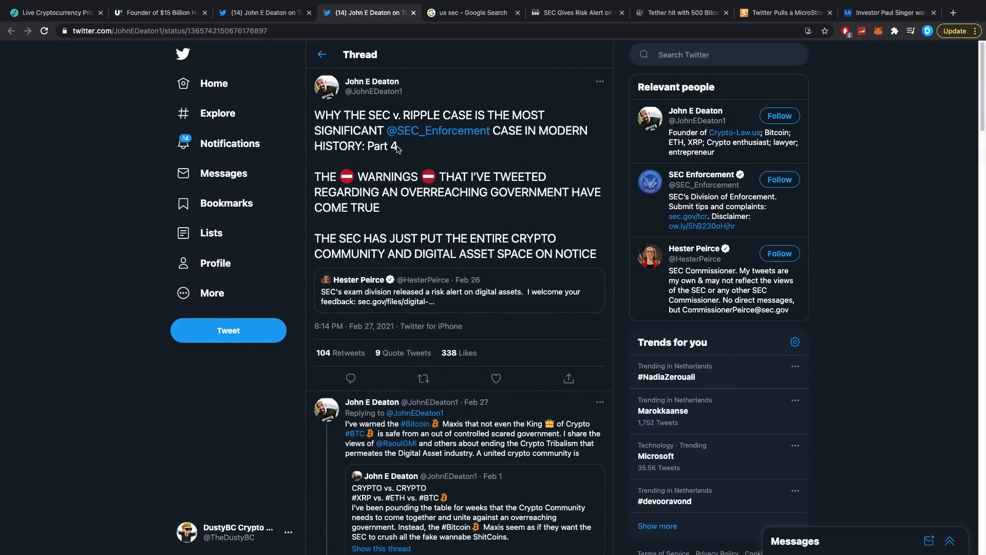
Read down the Part 4 thread before returning to Deaton's class-action announcement tab
scroll(down, 3)
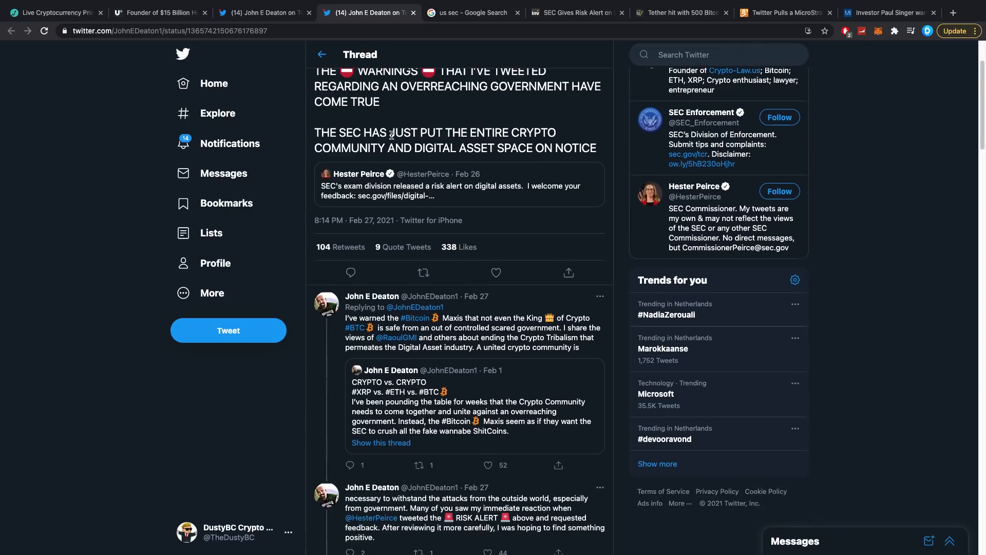
scroll(down, 3)
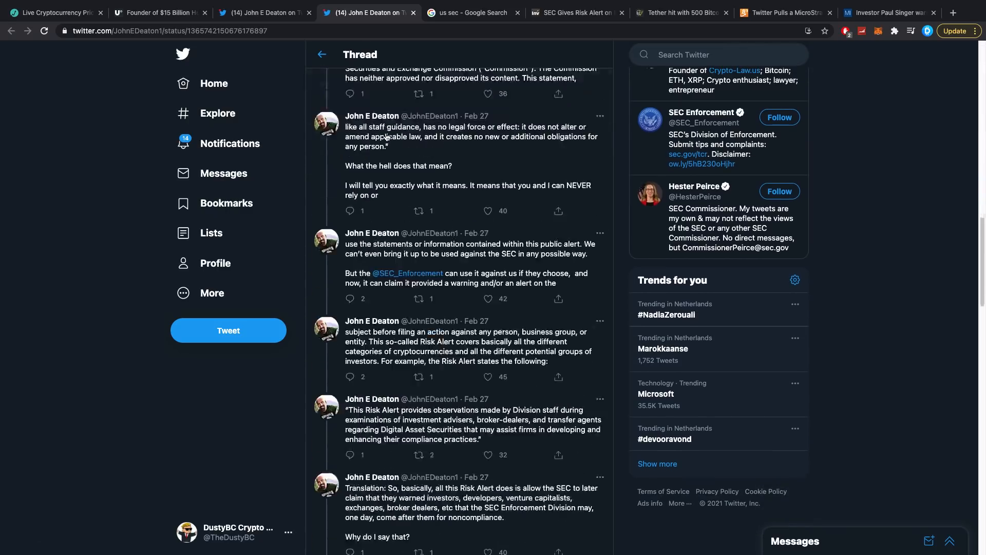
scroll(down, 3)
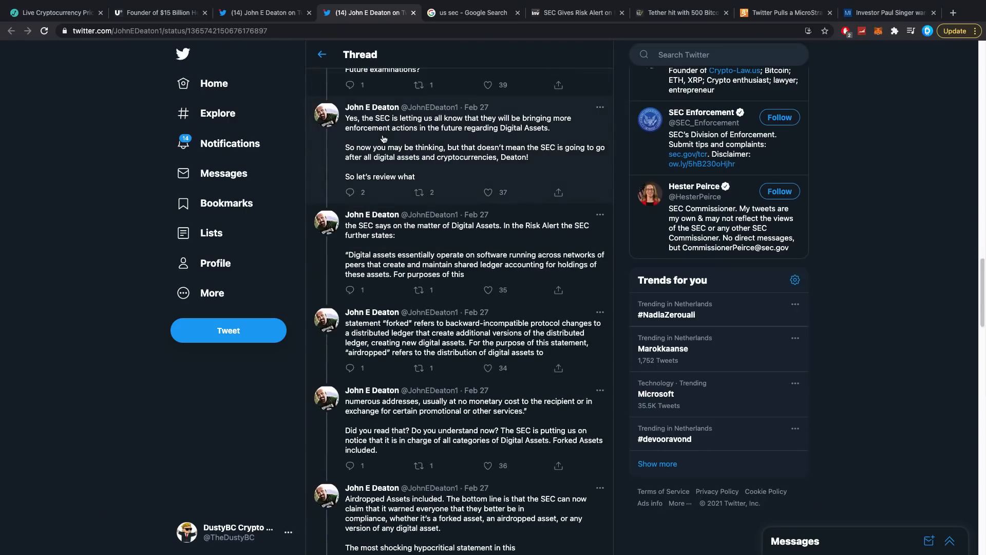
scroll(down, 3)
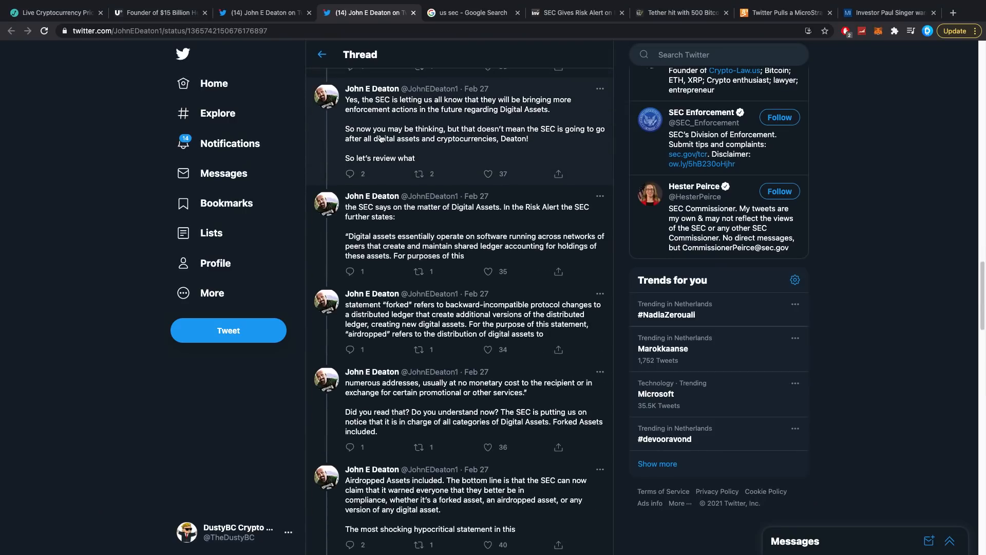
scroll(down, 3)
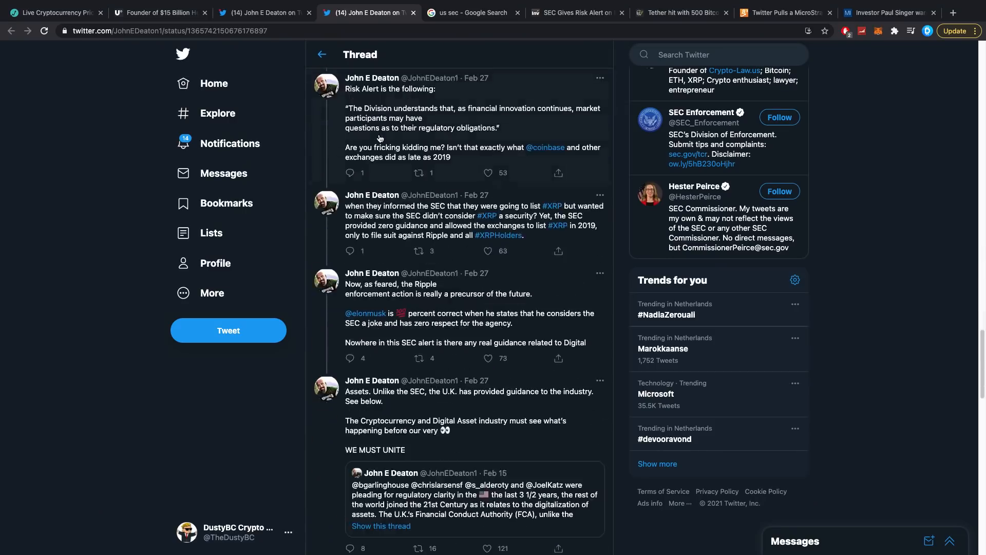
scroll(down, 3)
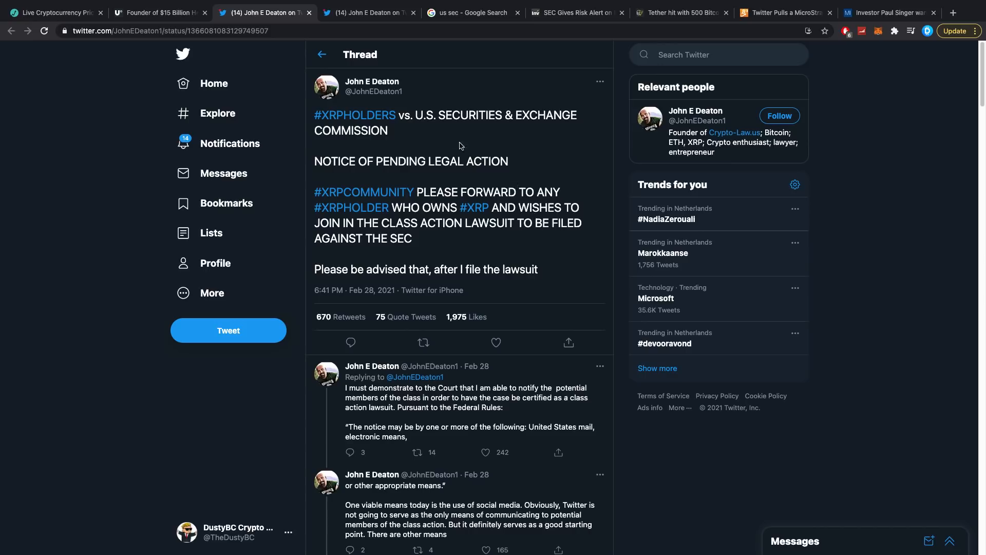
mouse_move(444, 315)
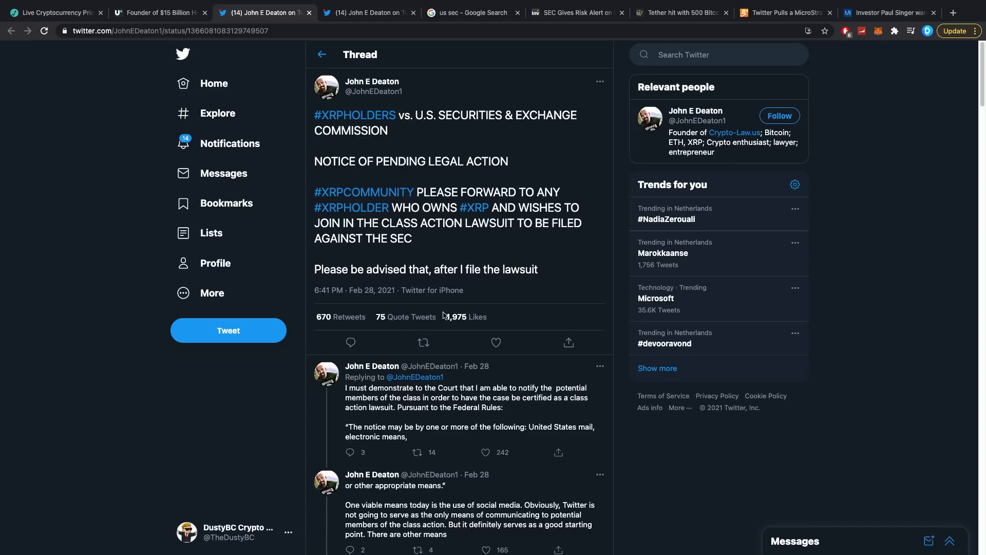
scroll(down, 3)
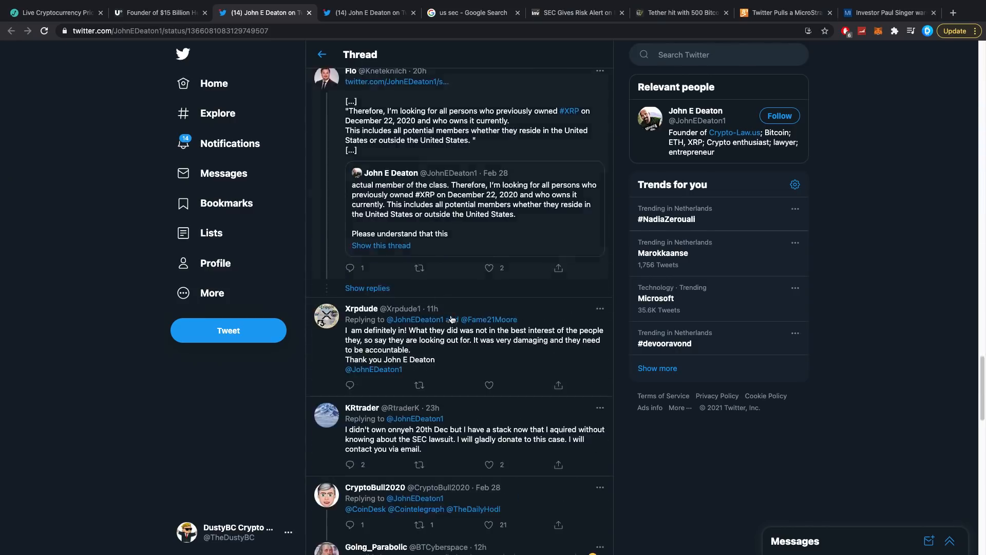
scroll(down, 3)
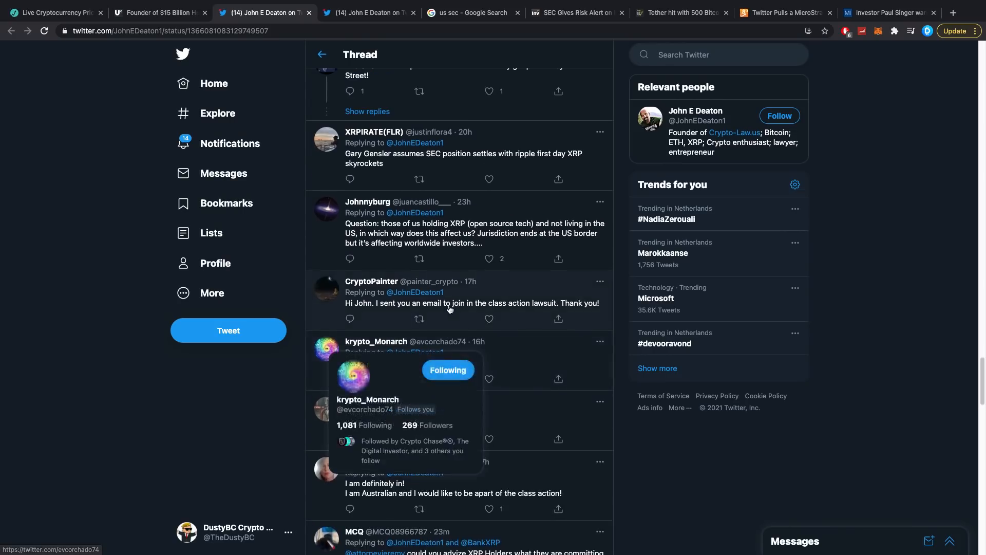
scroll(up, 3)
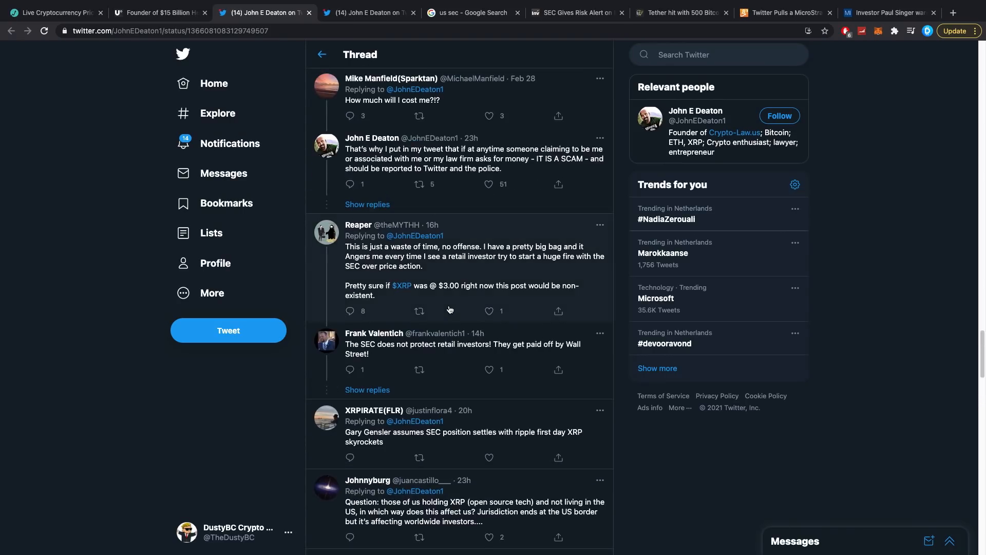
scroll(down, 3)
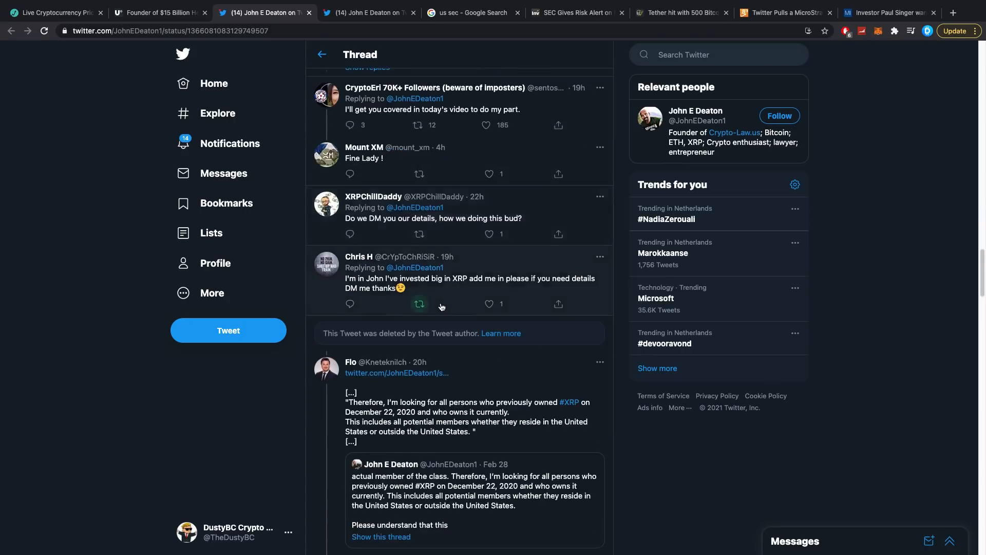
scroll(down, 3)
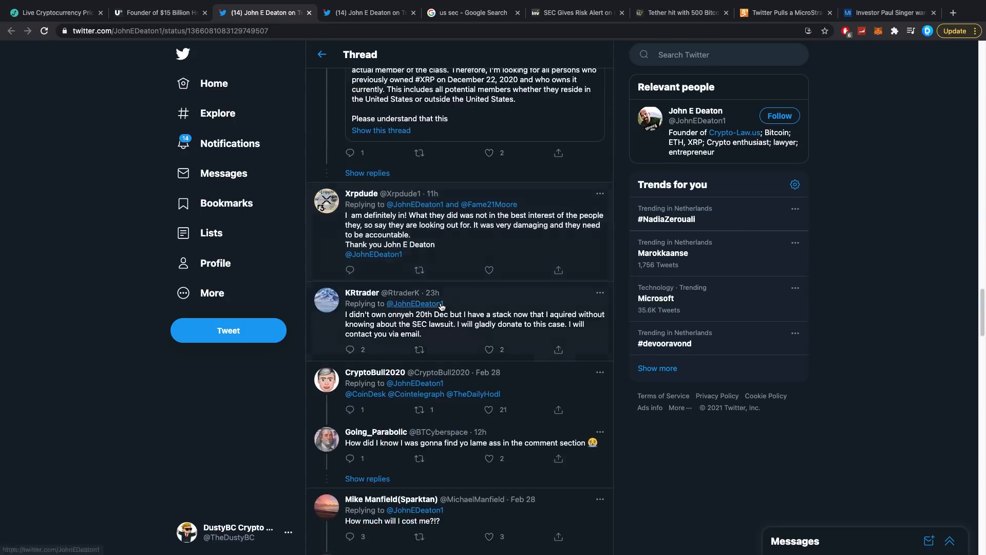
scroll(up, 3)
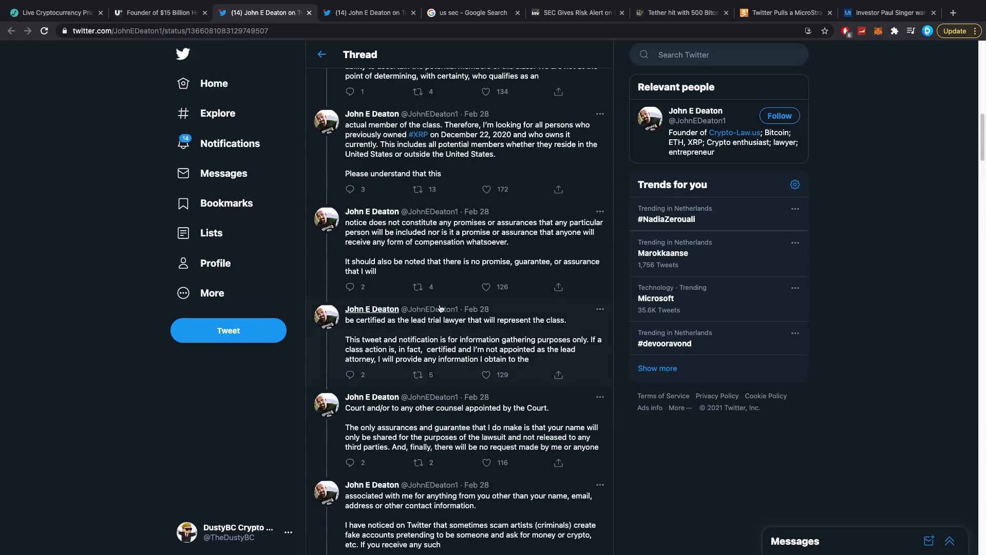
scroll(up, 3)
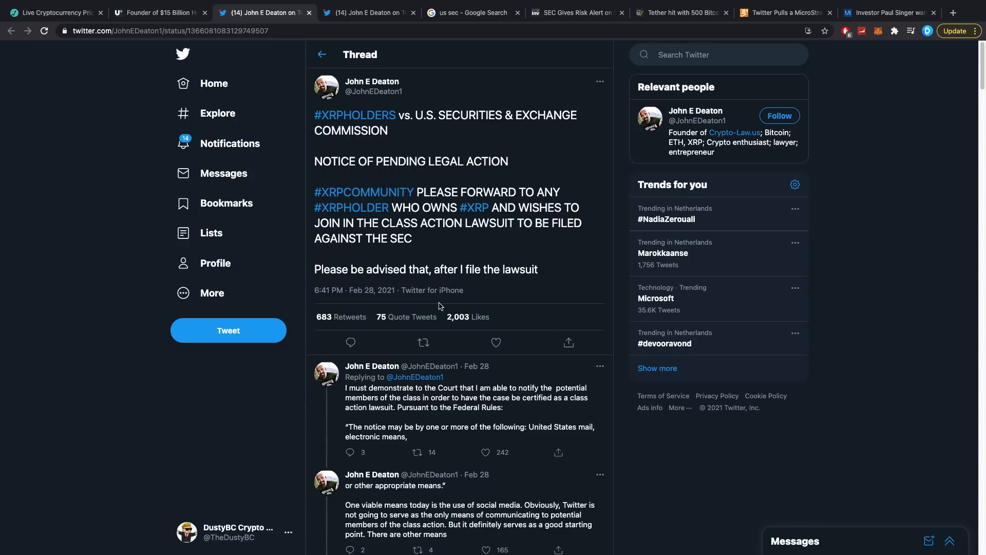
mouse_move(441, 307)
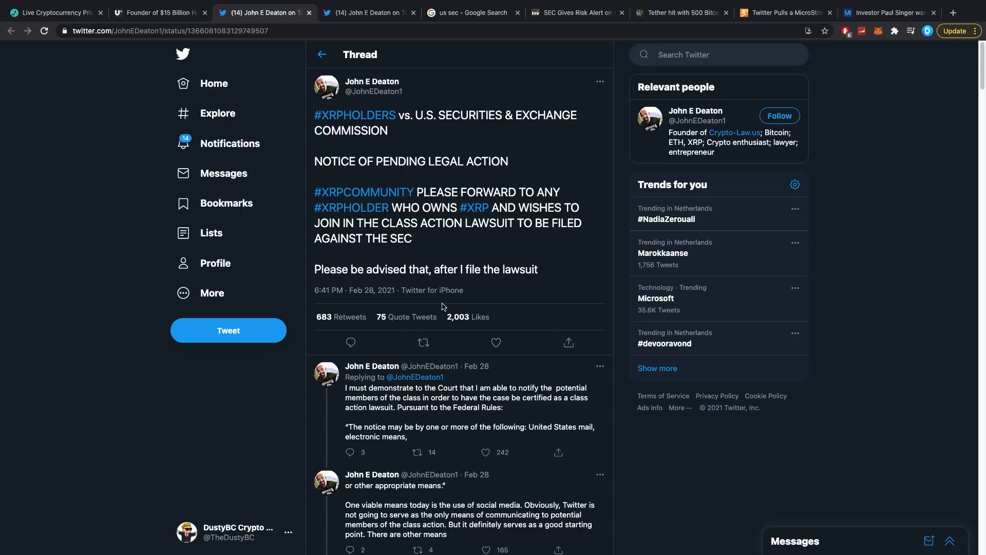
mouse_move(447, 308)
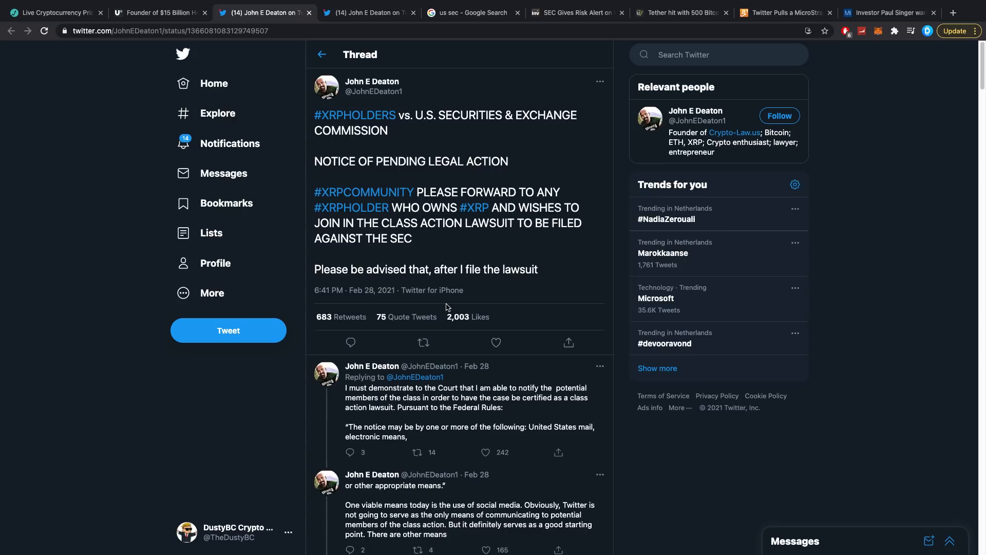
Leave the Deaton thread for the Investing.com SEC risk alert article tab
scroll(down, 3)
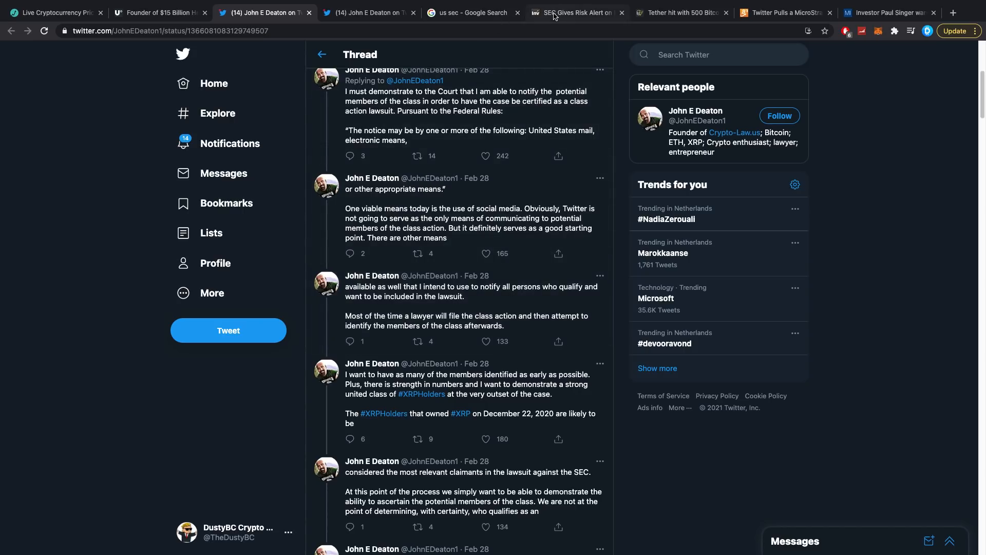
click(568, 13)
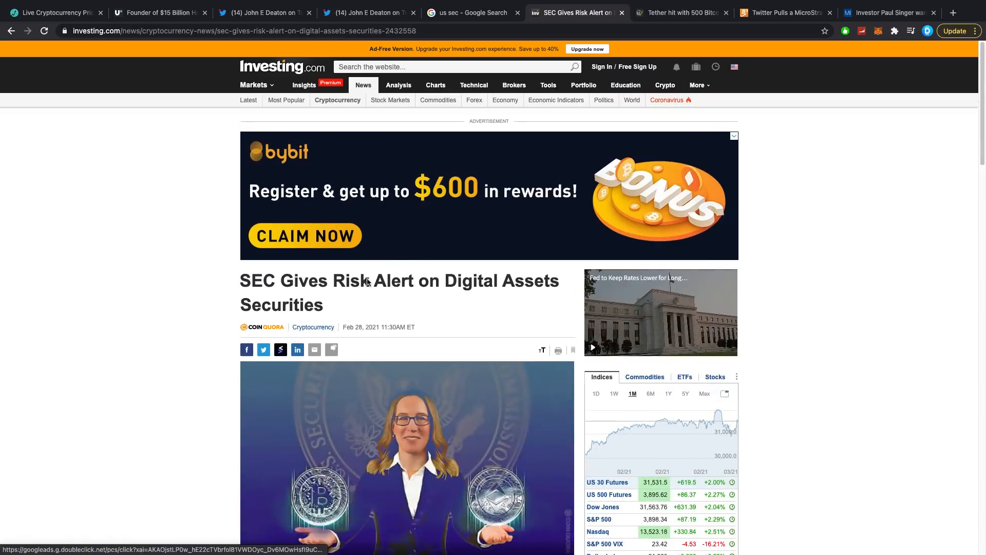
Read the Investing.com article and open the quoted SEC commissioner's Twitter profile in a new tab
scroll(down, 3)
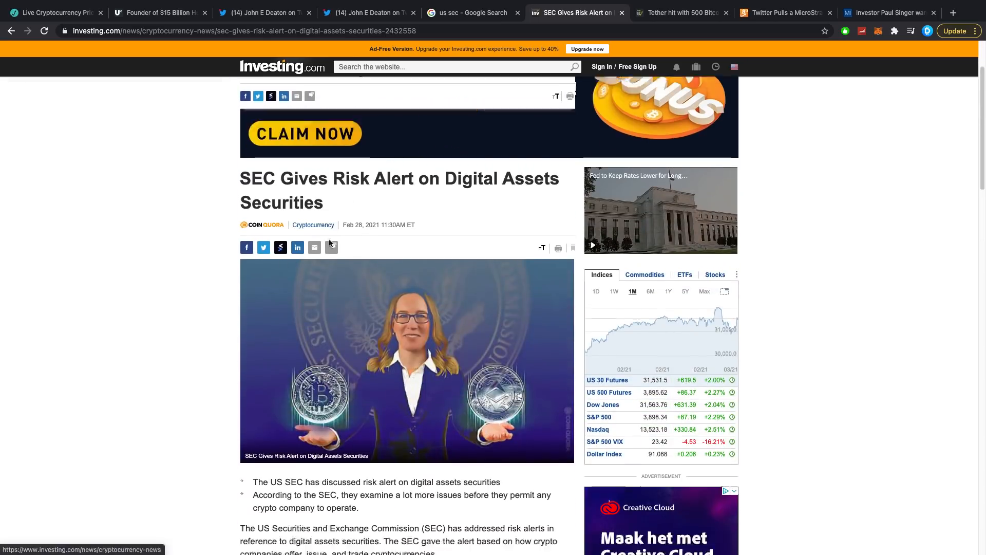
scroll(down, 3)
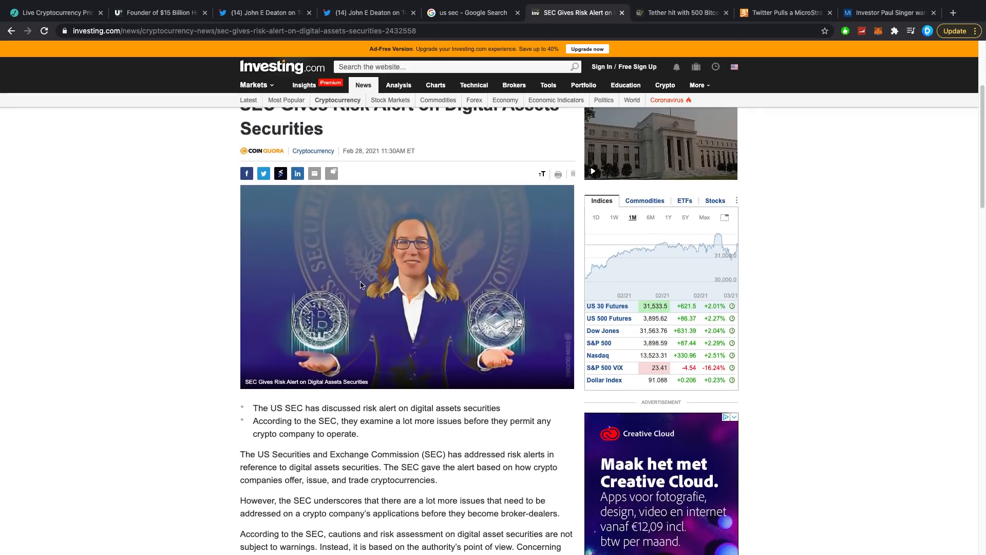
scroll(down, 3)
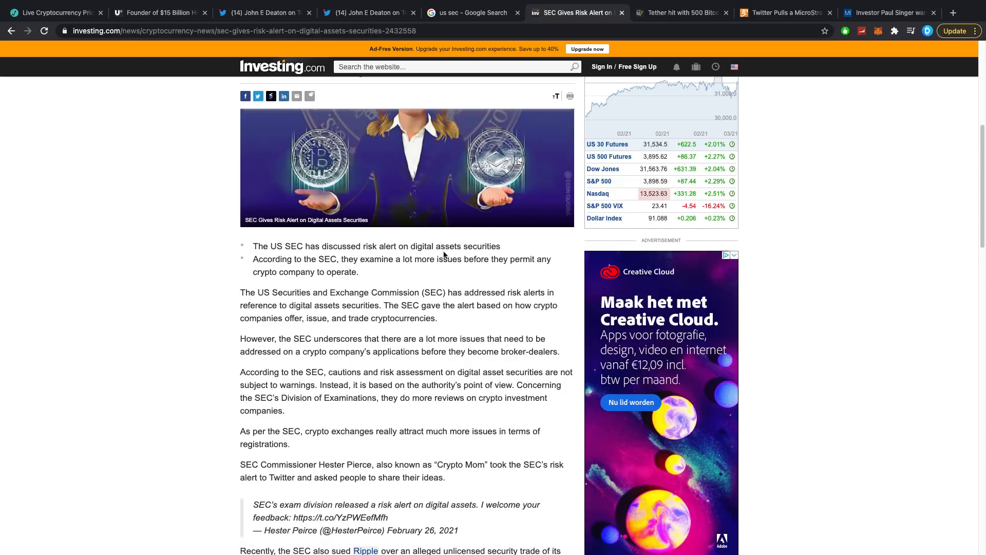
mouse_move(291, 271)
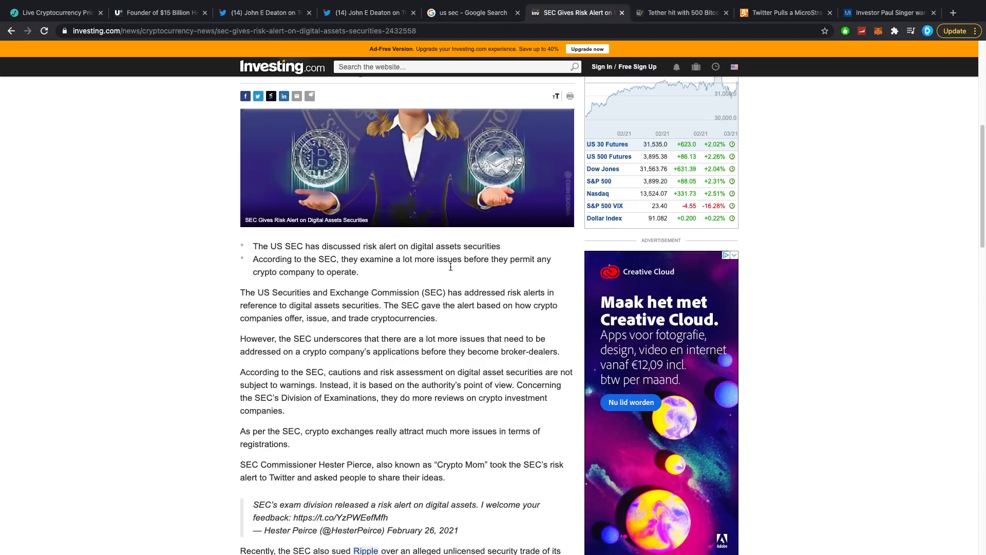
scroll(down, 3)
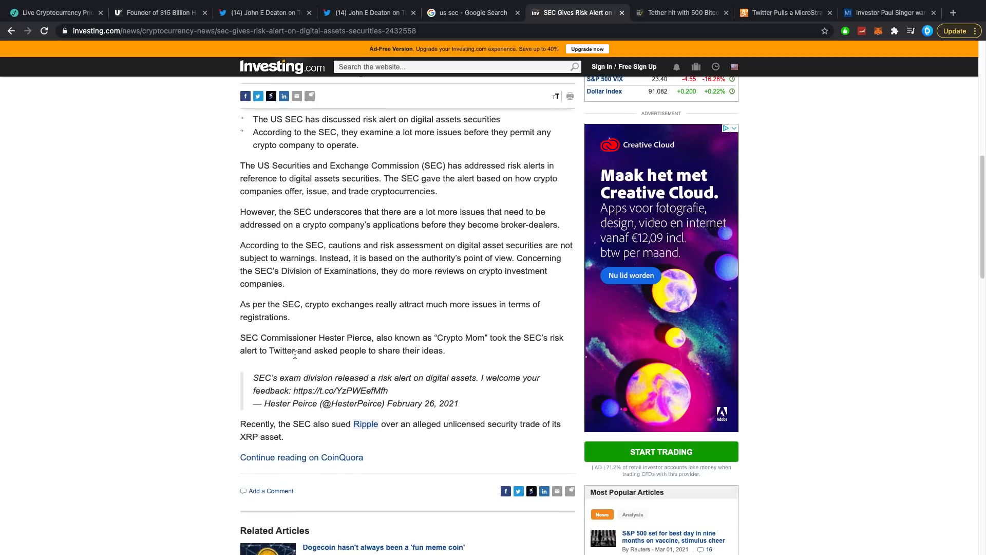
mouse_move(415, 368)
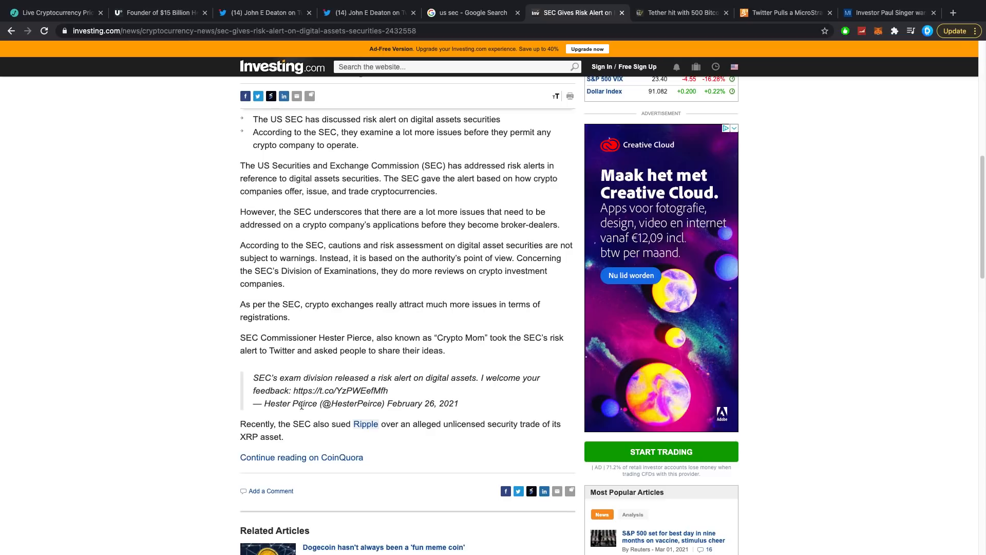
mouse_move(403, 388)
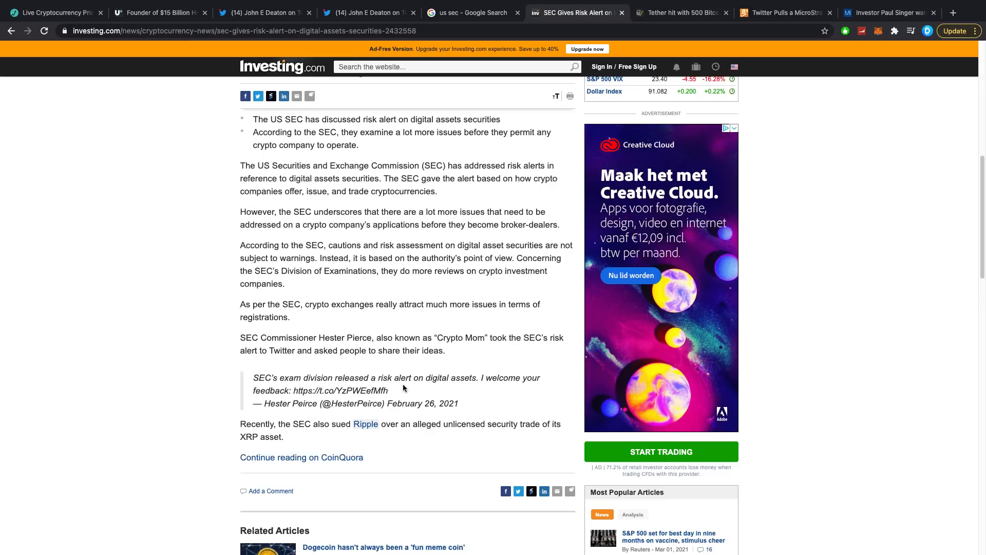
mouse_move(365, 398)
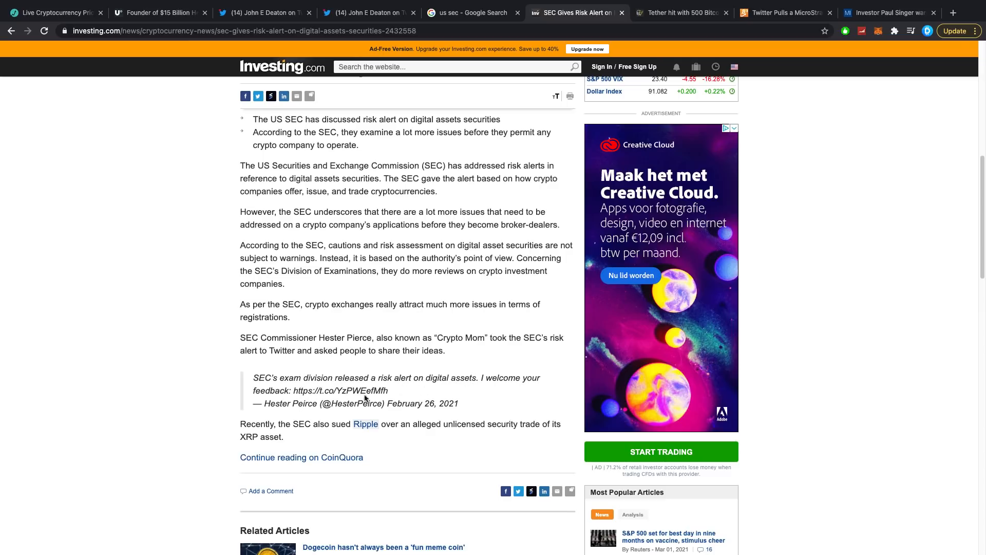
drag(278, 423, 386, 423)
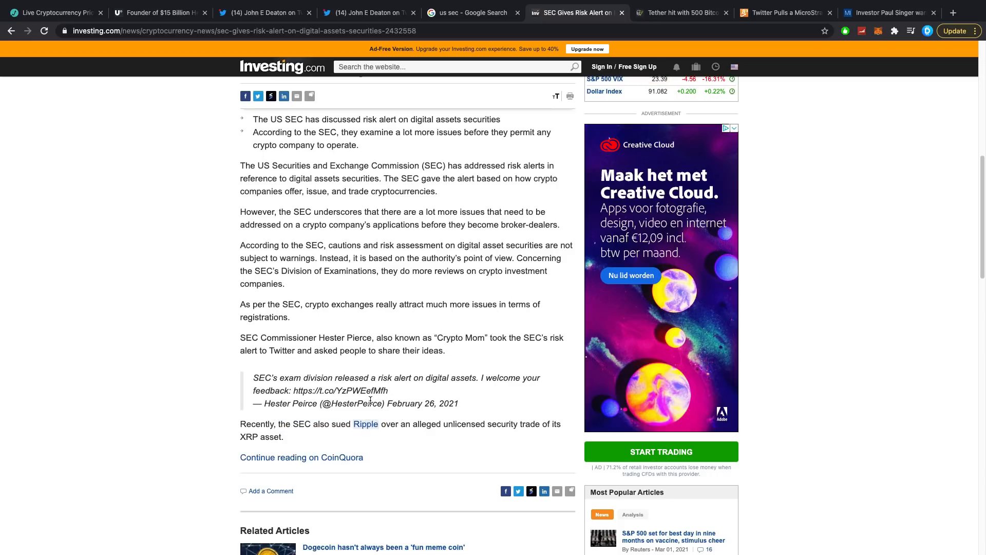
click(302, 457)
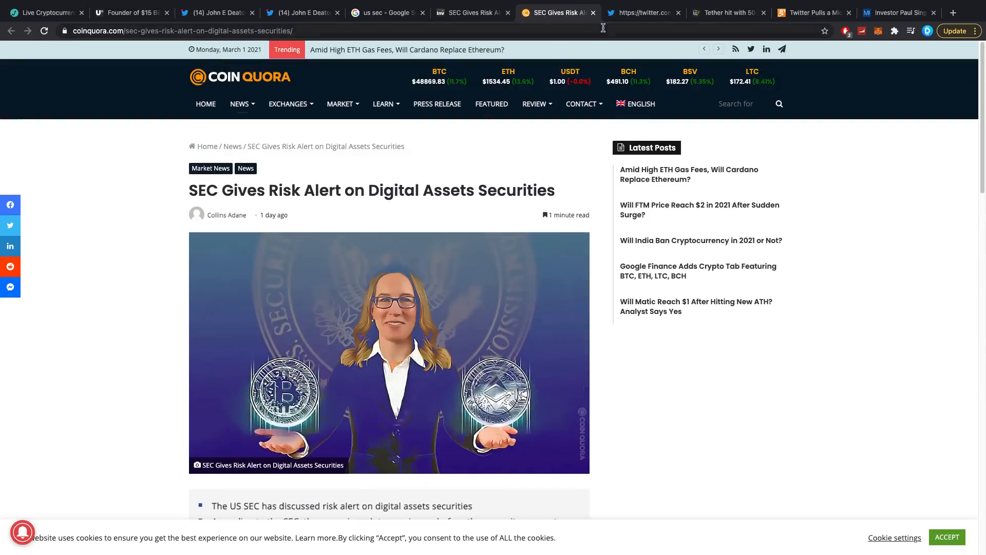
click(640, 12)
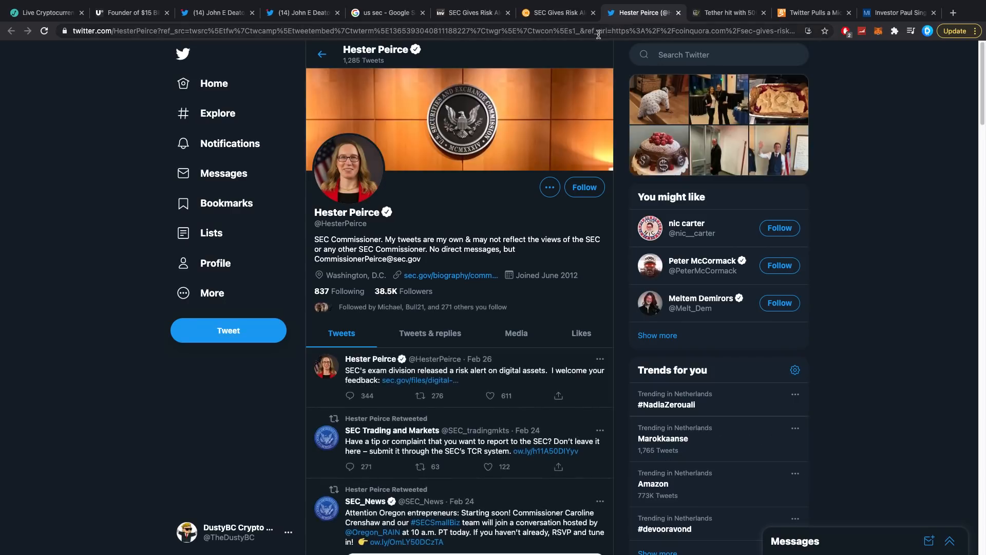
scroll(down, 3)
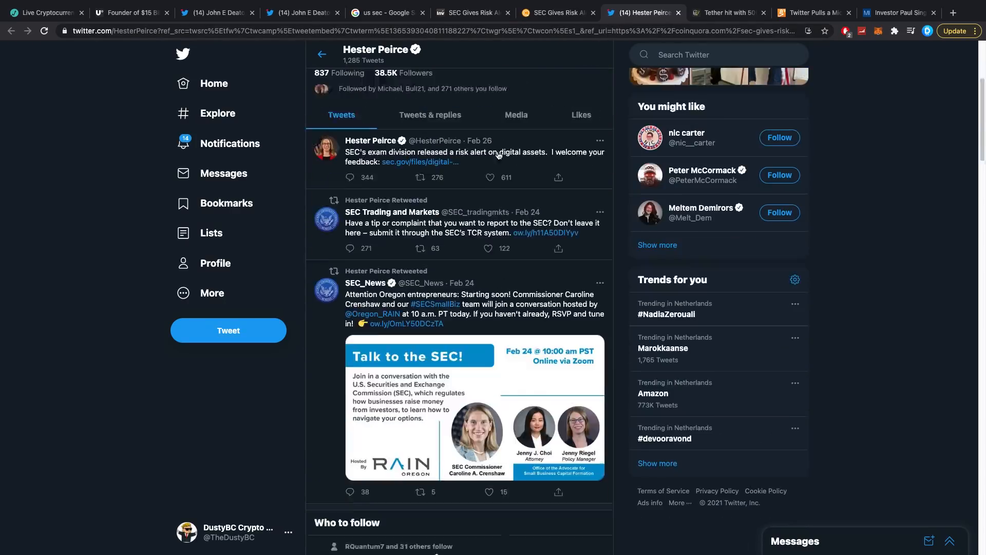
click(555, 12)
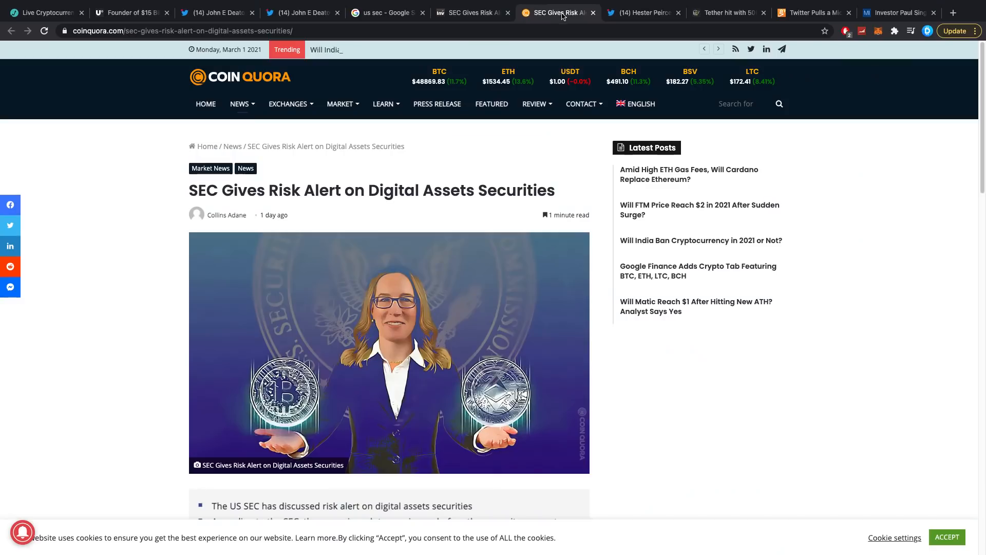
drag(368, 190, 507, 190)
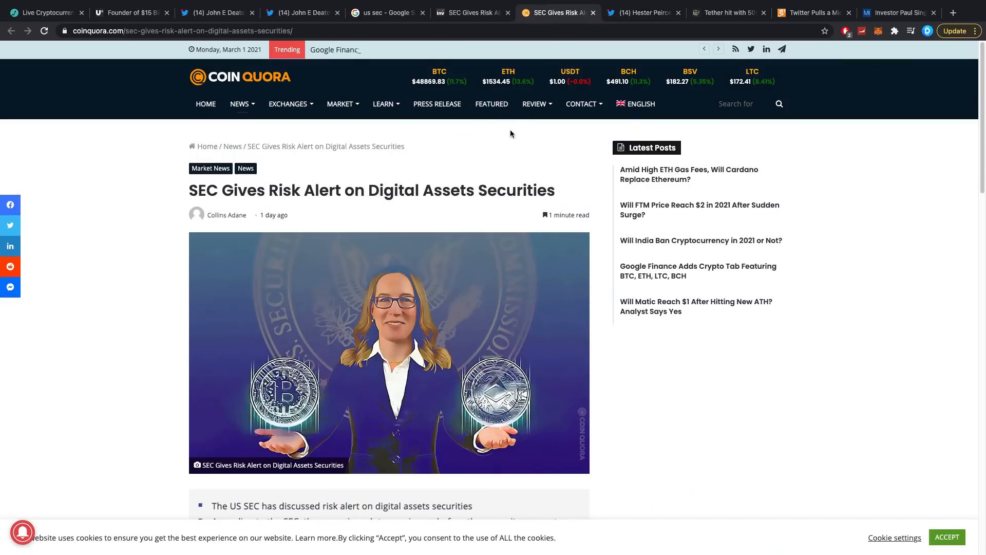
click(387, 13)
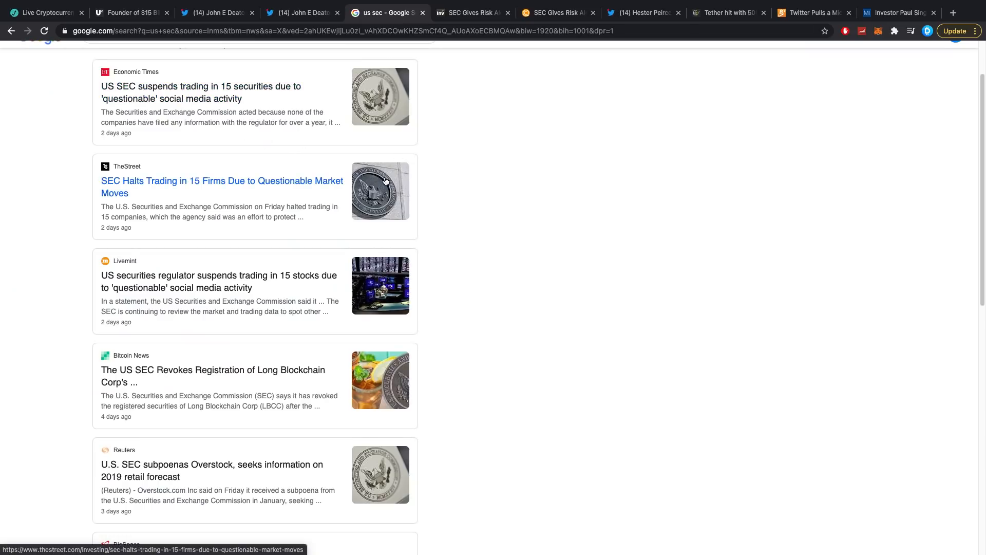
mouse_move(236, 424)
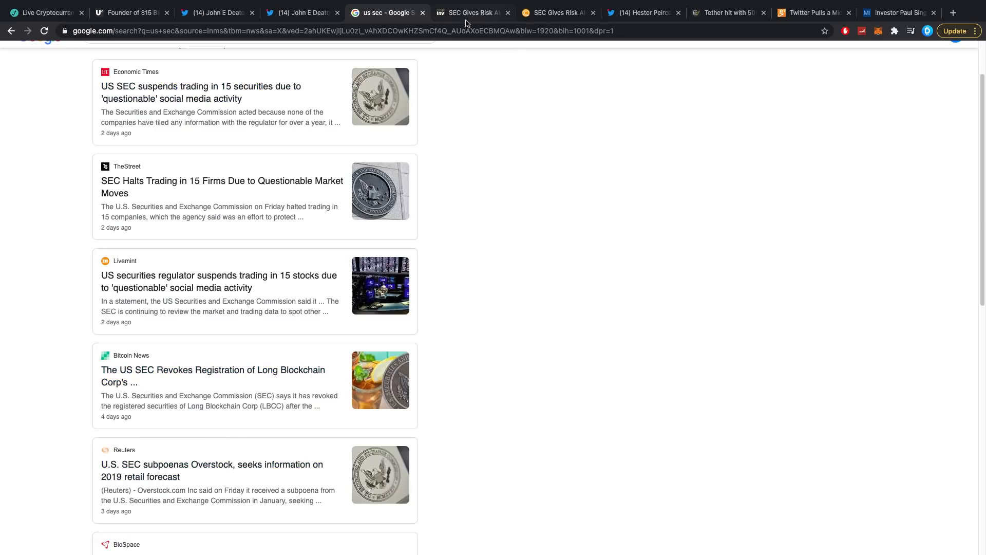
mouse_move(470, 179)
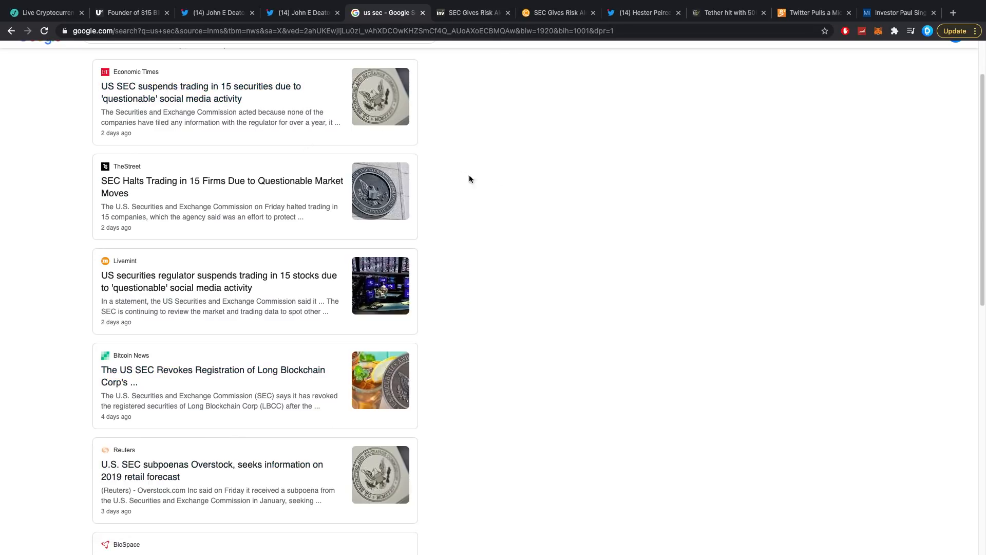
Revisit the CoinQuora article and Google News results, then return to the Investing.com SEC article
scroll(down, 3)
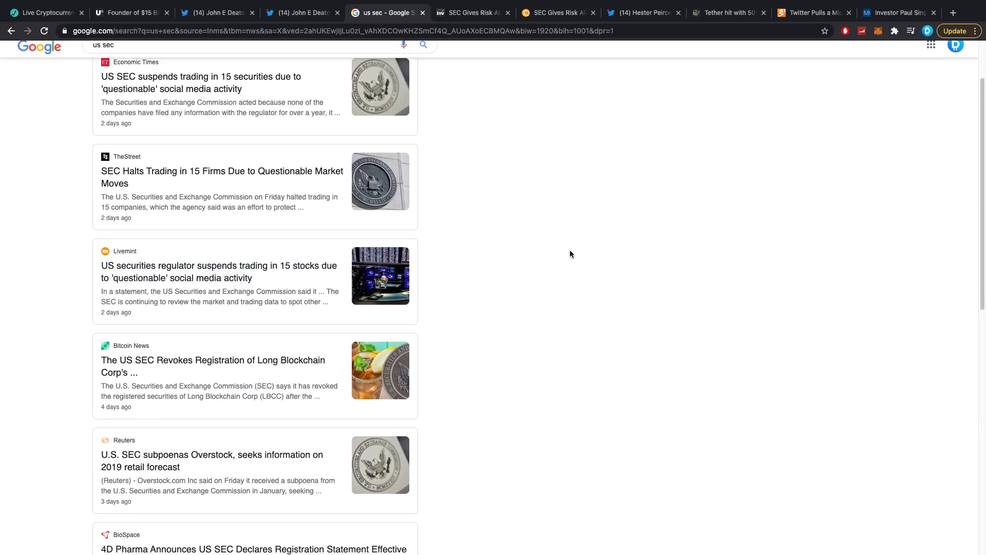
mouse_move(189, 365)
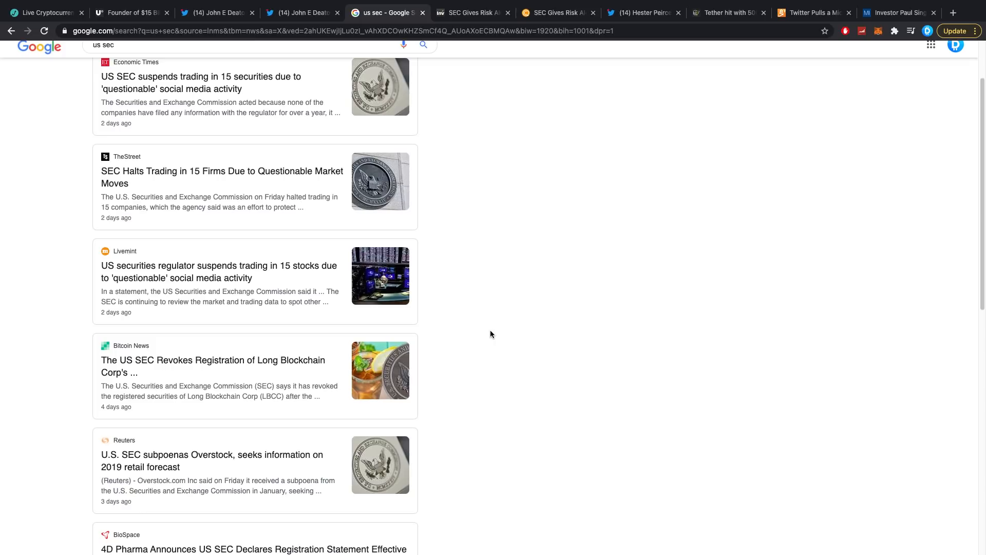
click(556, 13)
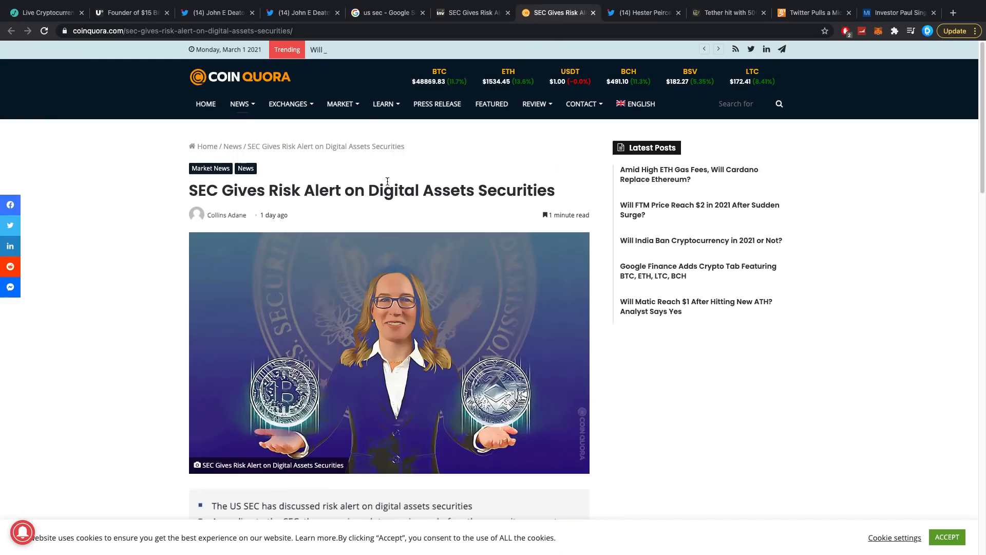
scroll(down, 3)
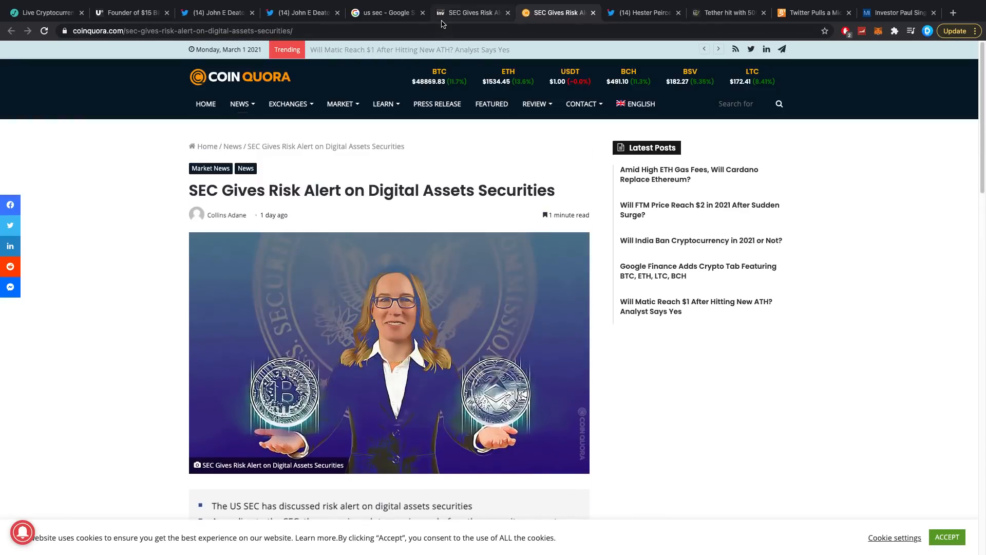
mouse_move(471, 12)
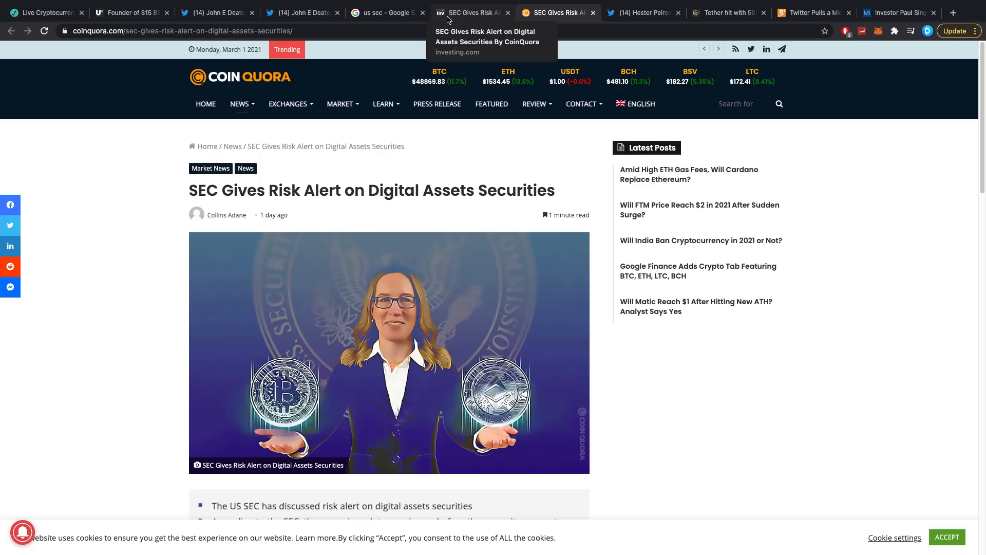
click(383, 12)
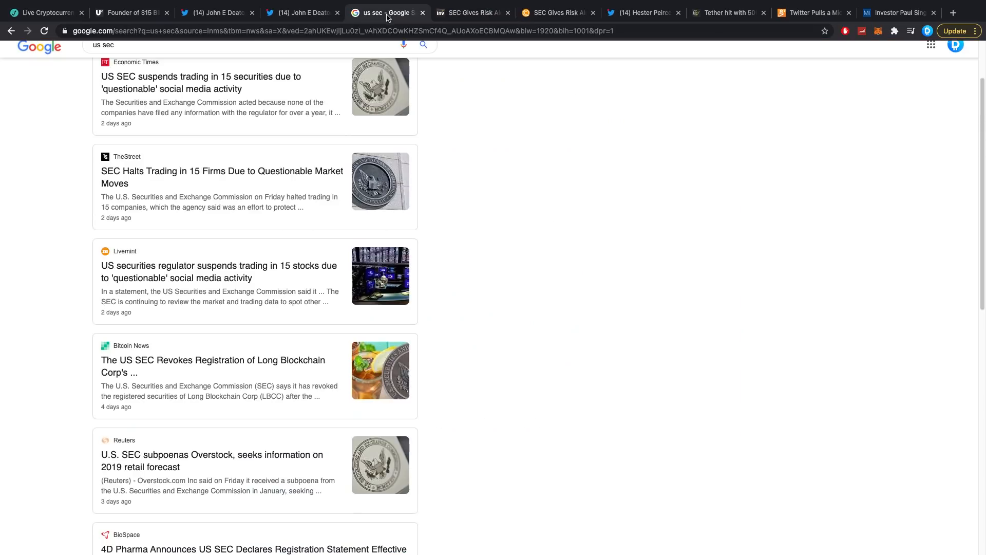
mouse_move(421, 103)
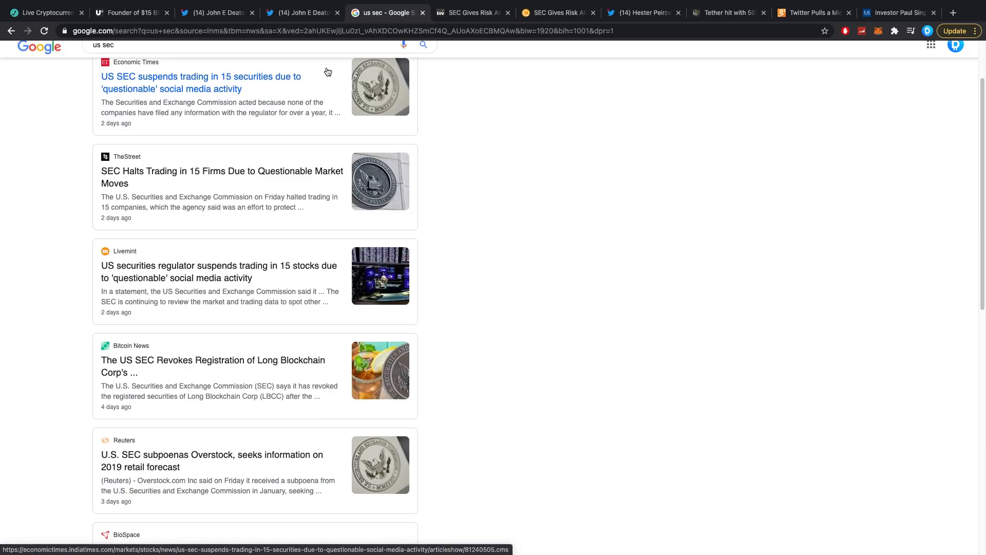
mouse_move(456, 18)
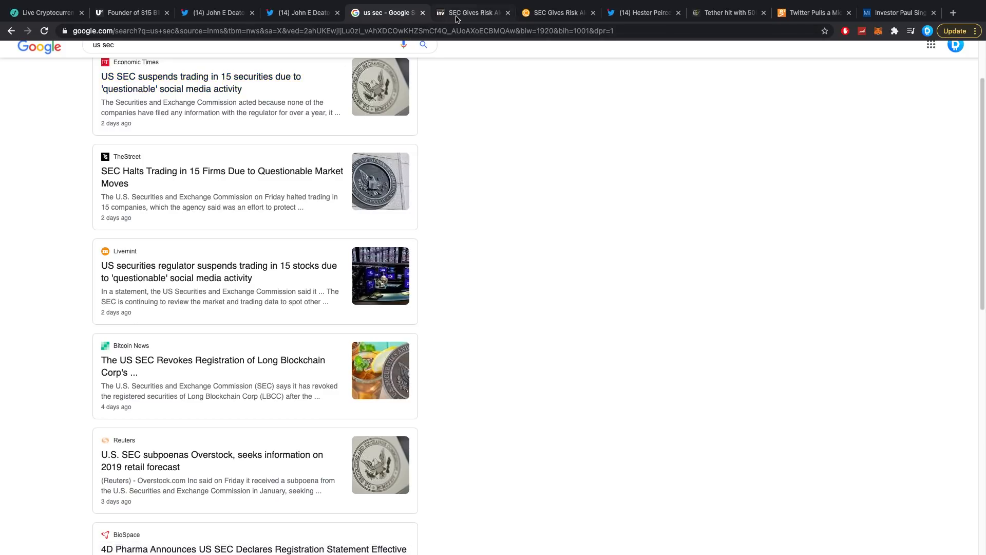
mouse_move(464, 19)
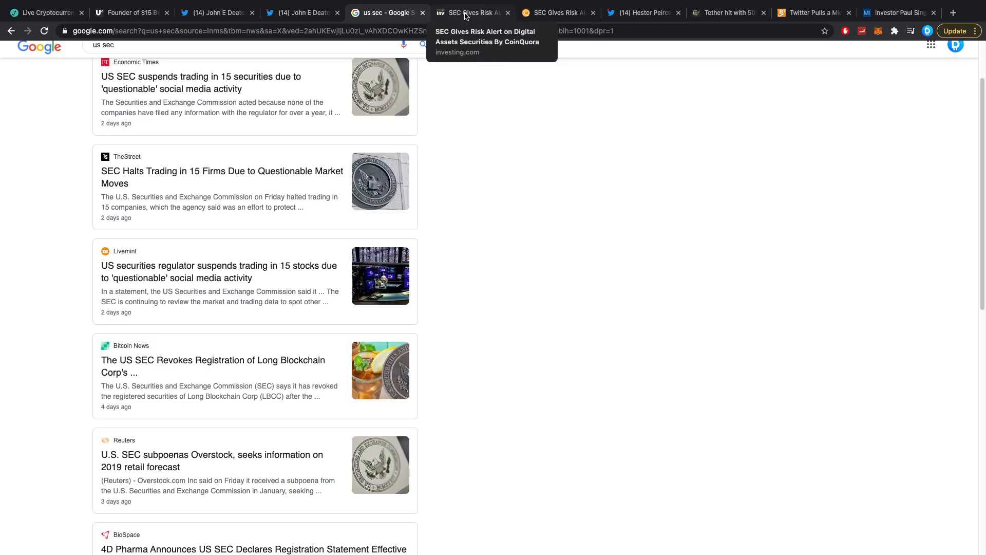
click(474, 12)
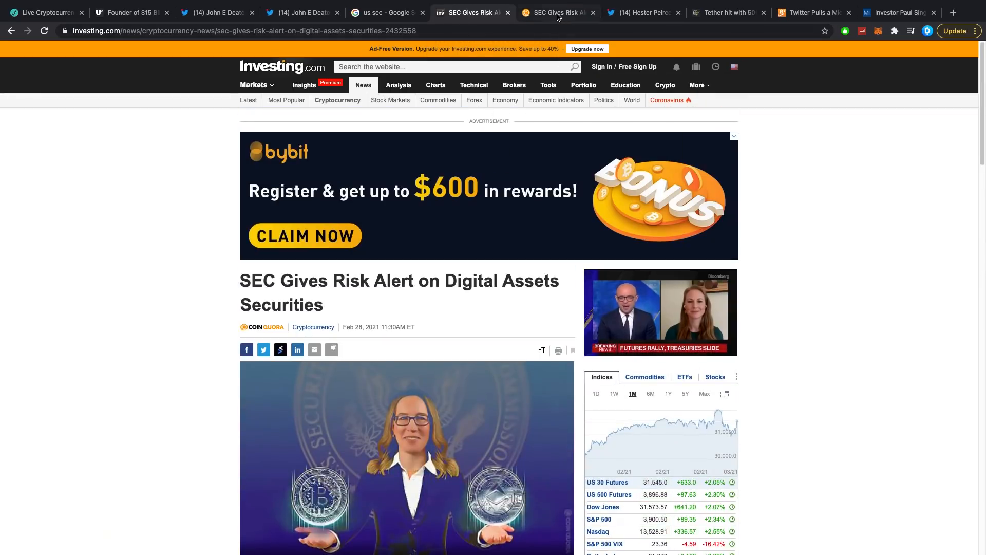
click(559, 14)
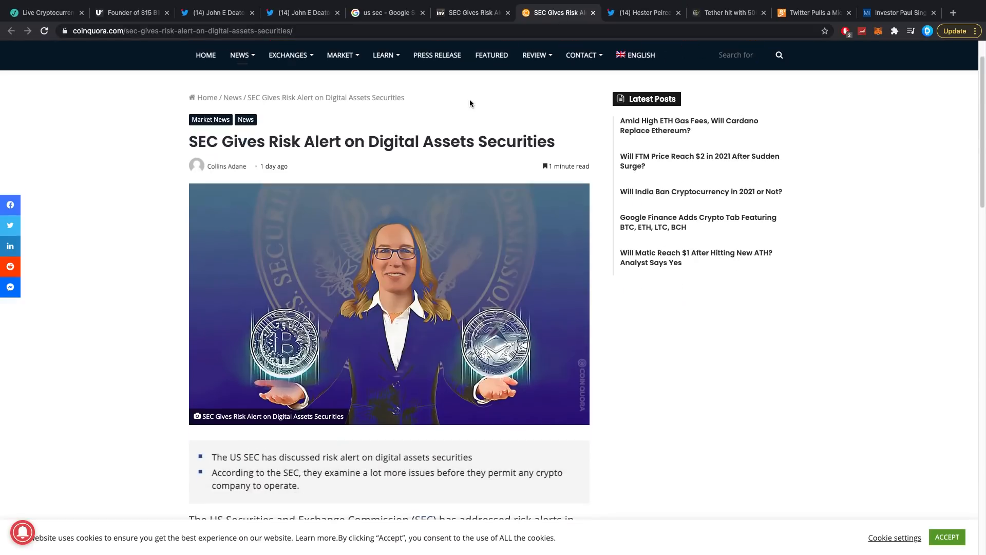
mouse_move(319, 19)
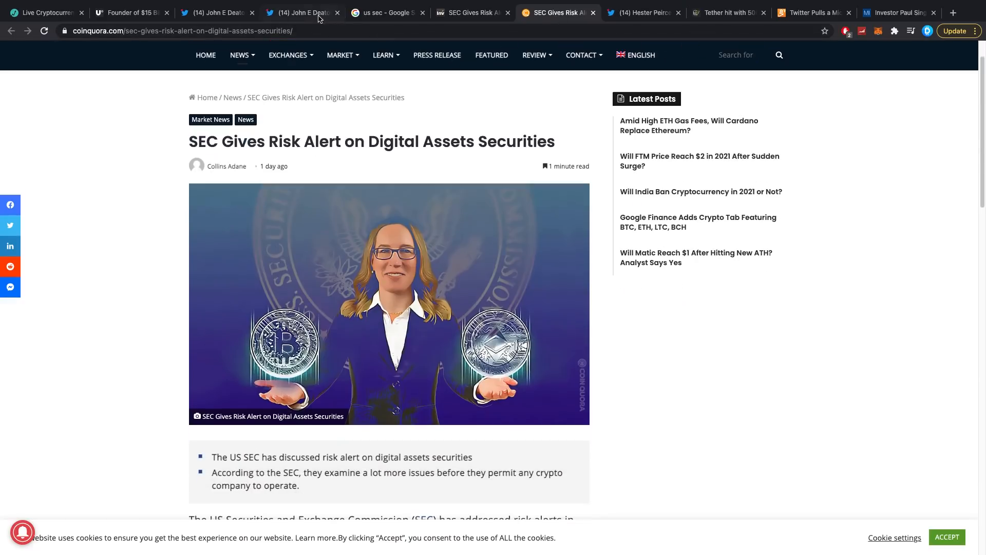
click(296, 13)
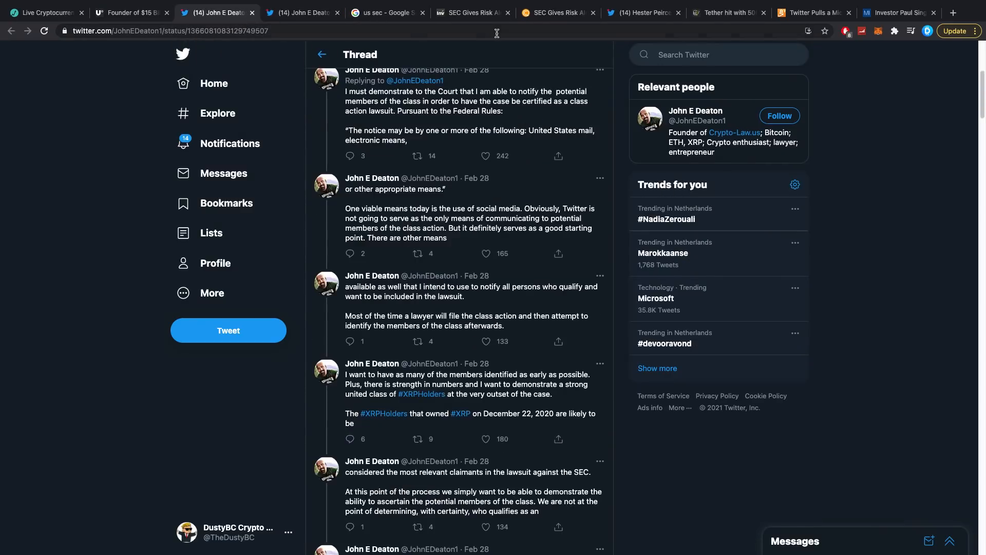
mouse_move(555, 27)
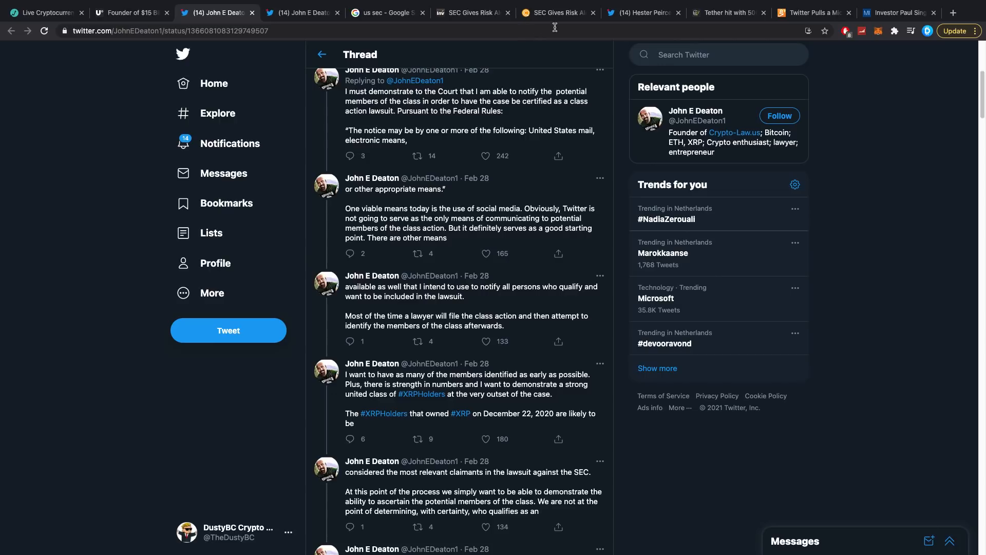
click(471, 12)
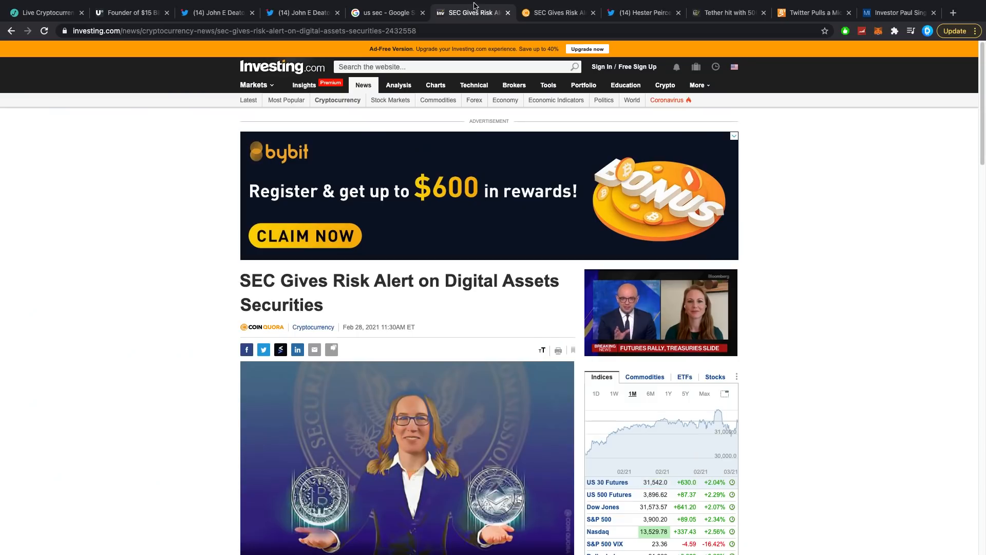
scroll(down, 3)
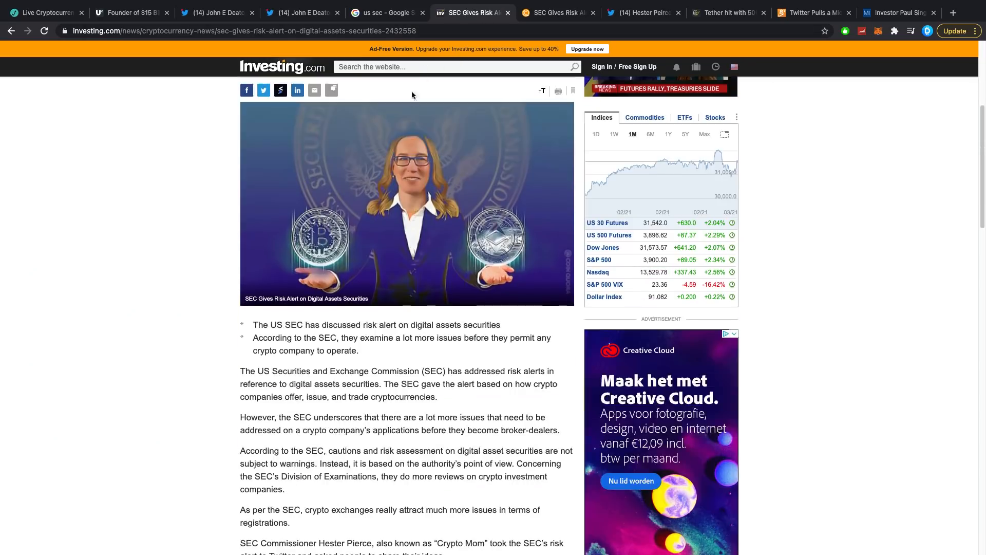
scroll(down, 3)
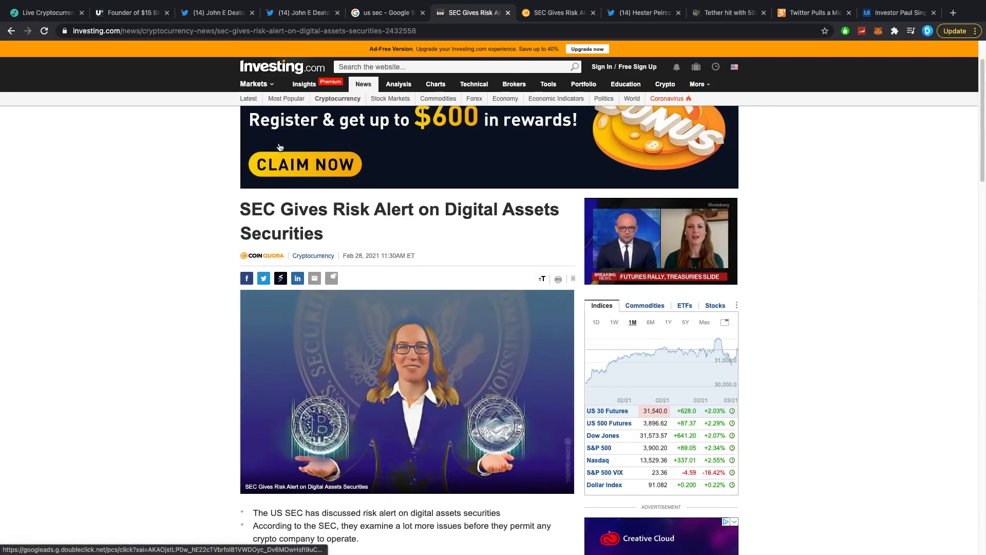
scroll(down, 3)
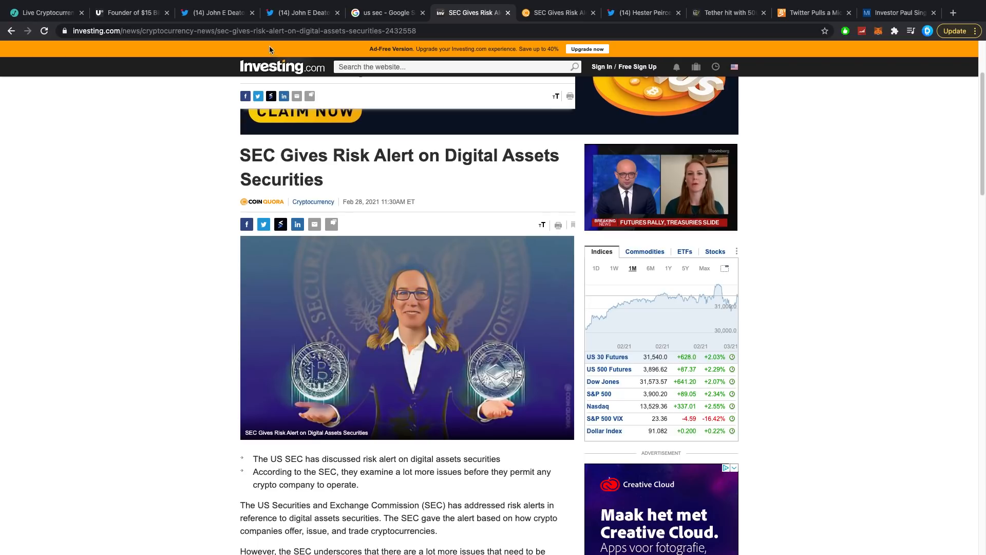
mouse_move(304, 14)
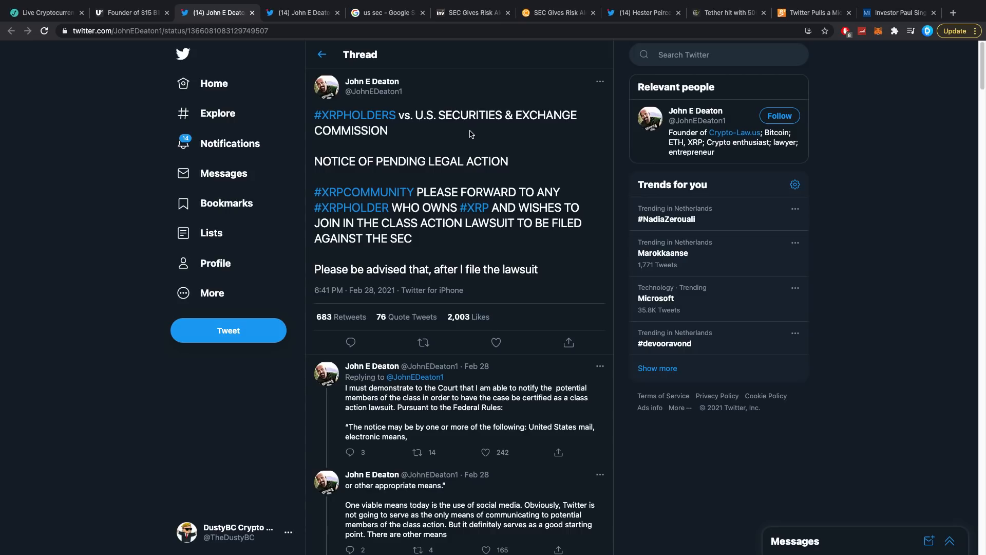
mouse_move(474, 12)
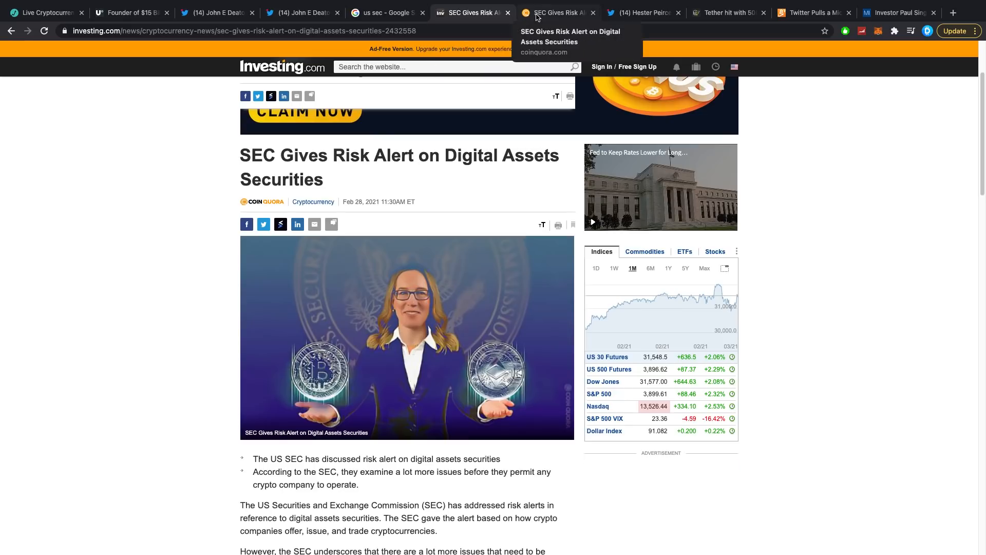
Return to Hester Peirce's Twitter profile and read down to her early-February tweets about SEC enforcement staff
click(556, 12)
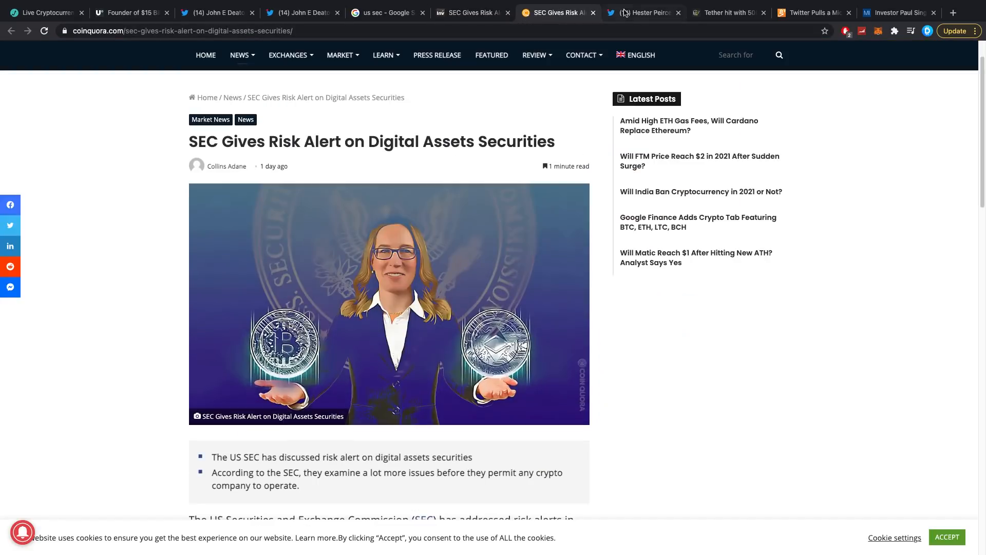
click(639, 12)
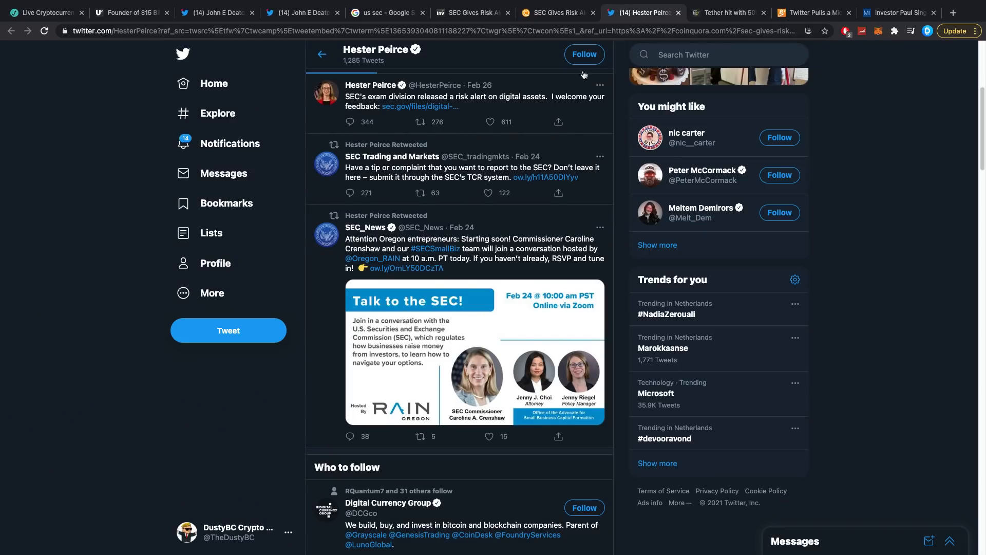
scroll(down, 3)
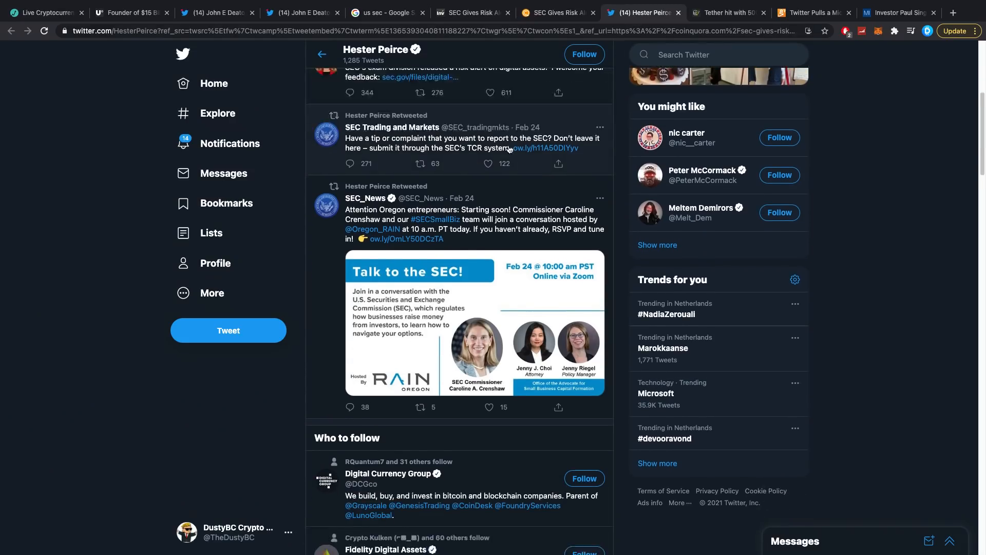
scroll(down, 3)
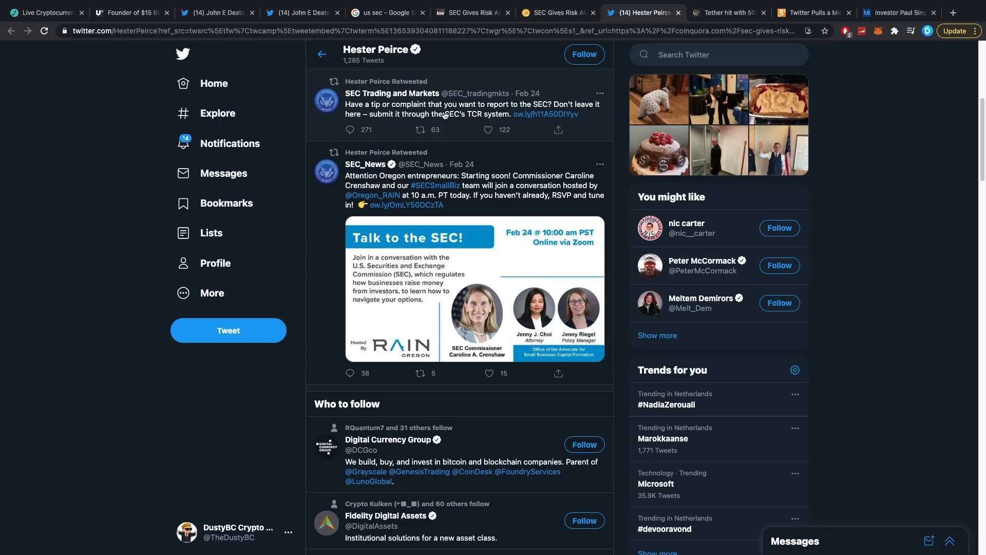
scroll(down, 3)
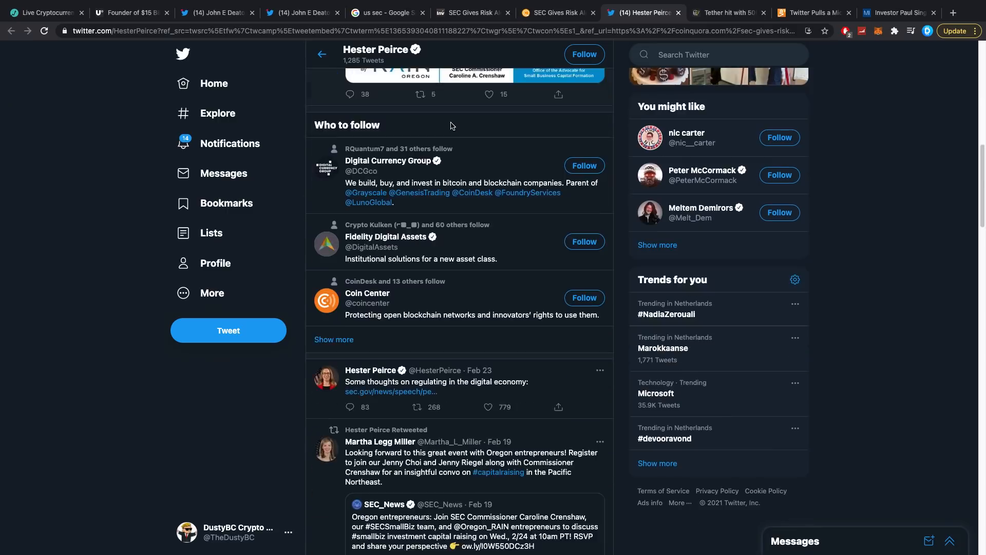
scroll(down, 3)
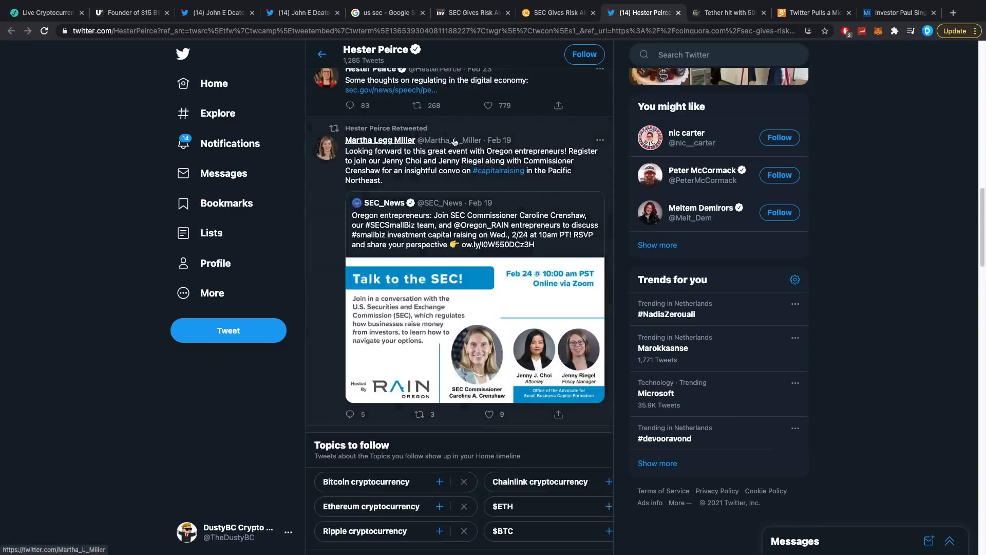
scroll(down, 3)
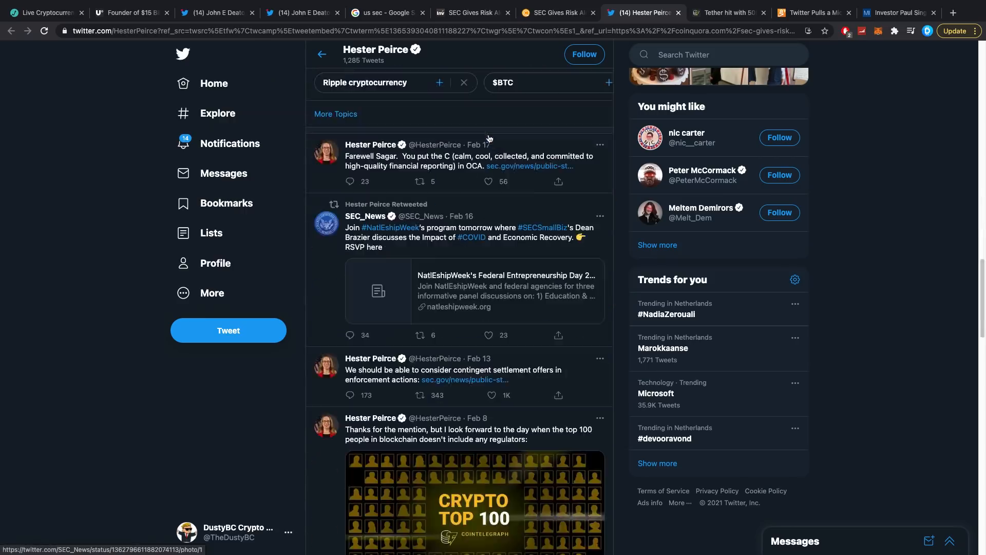
scroll(down, 3)
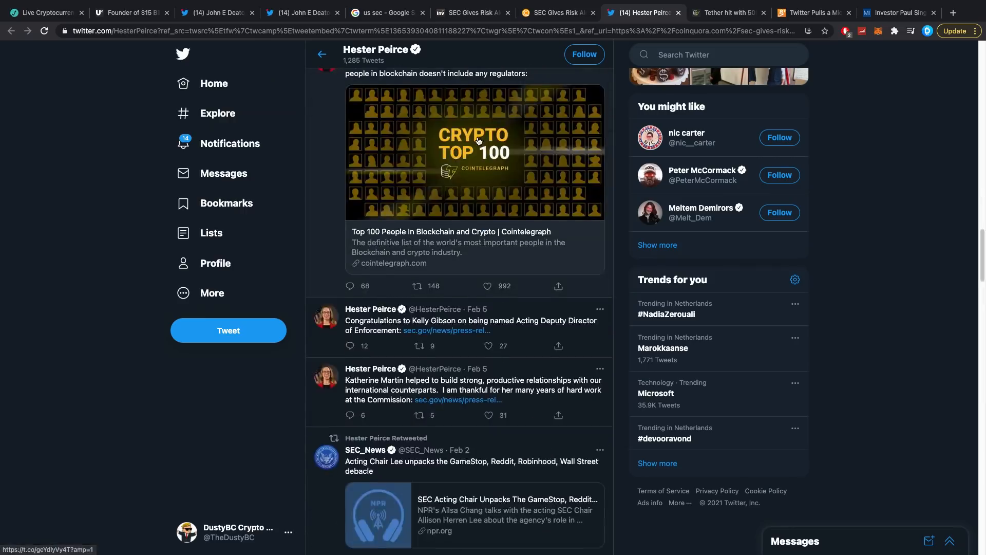
Return to Deaton's XRP holders vs. SEC class-action thread and like its opening tweet
click(210, 12)
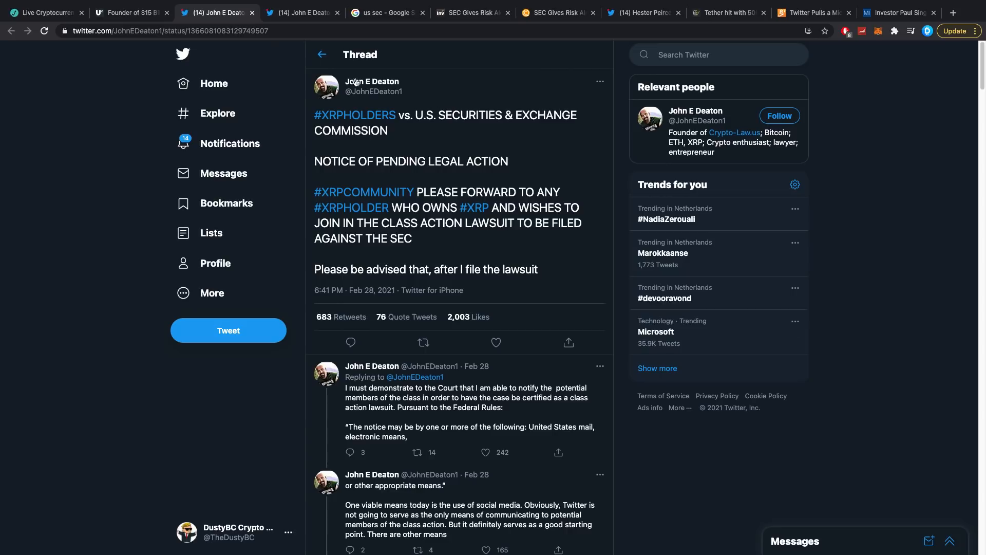
click(497, 343)
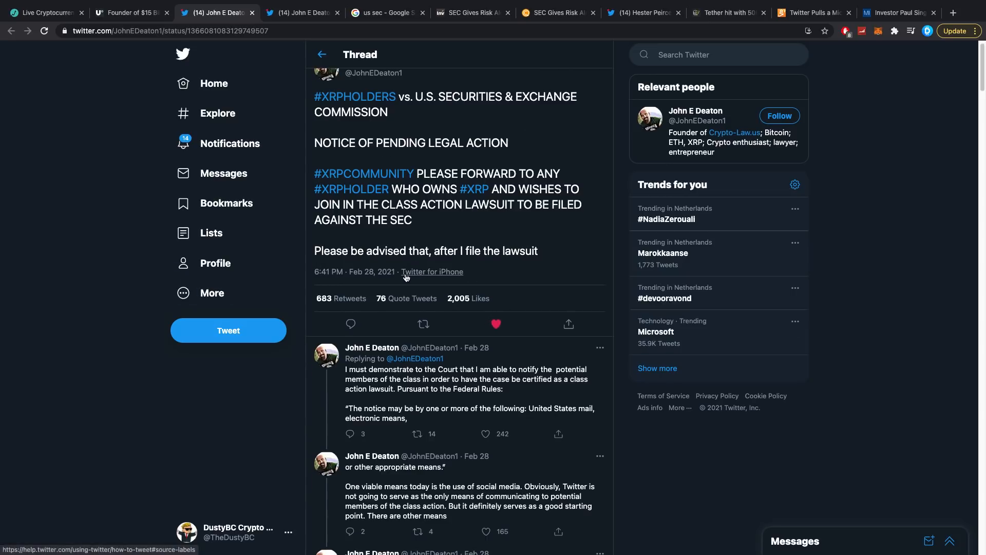
mouse_move(406, 284)
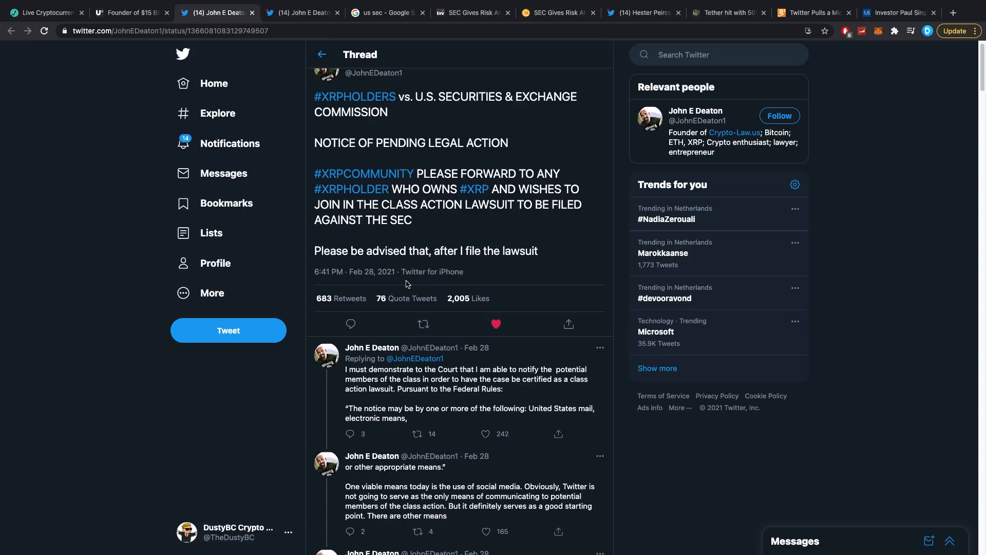
mouse_move(700, 25)
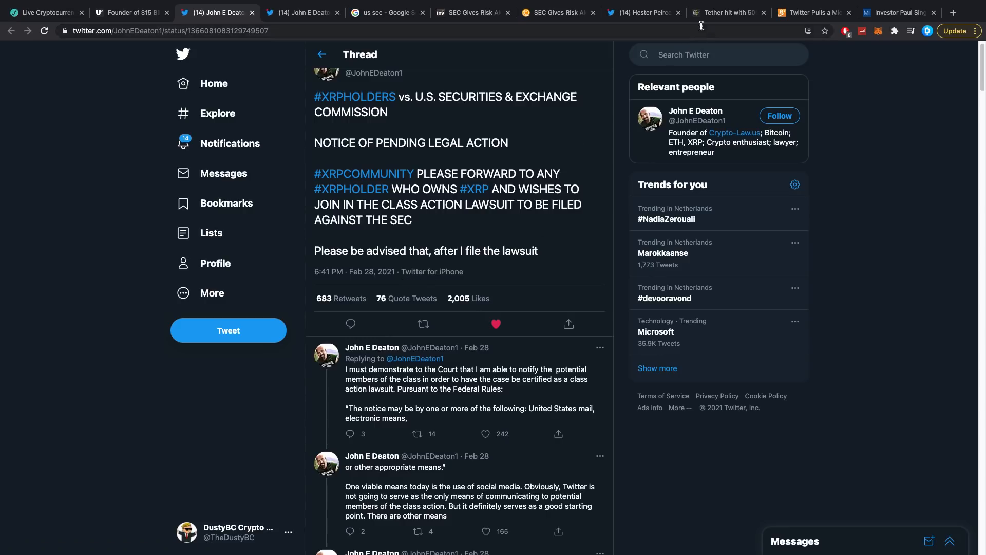
Read Cointelegraph's 'Tether hit with 500 Bitcoin ransom demand but says it won't pay' article
click(725, 12)
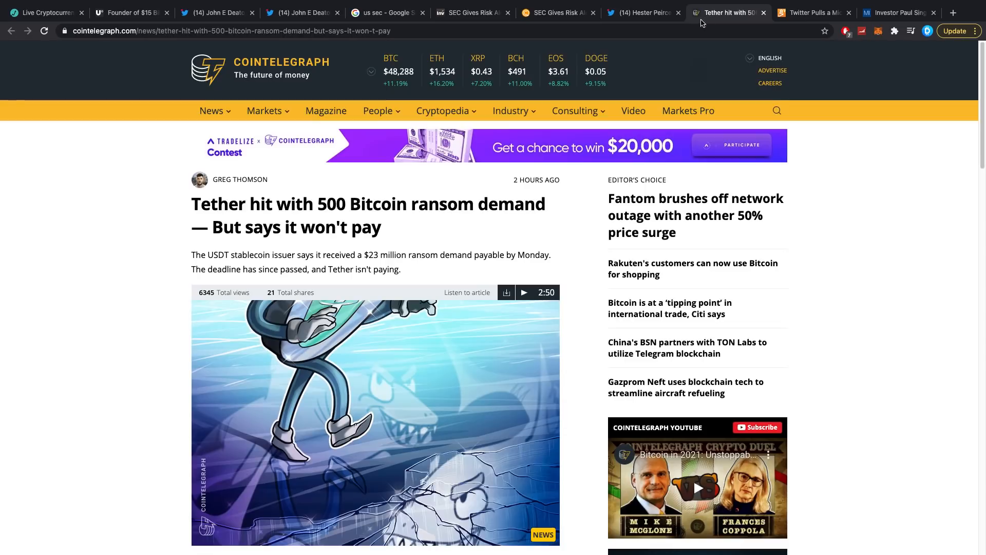
mouse_move(398, 235)
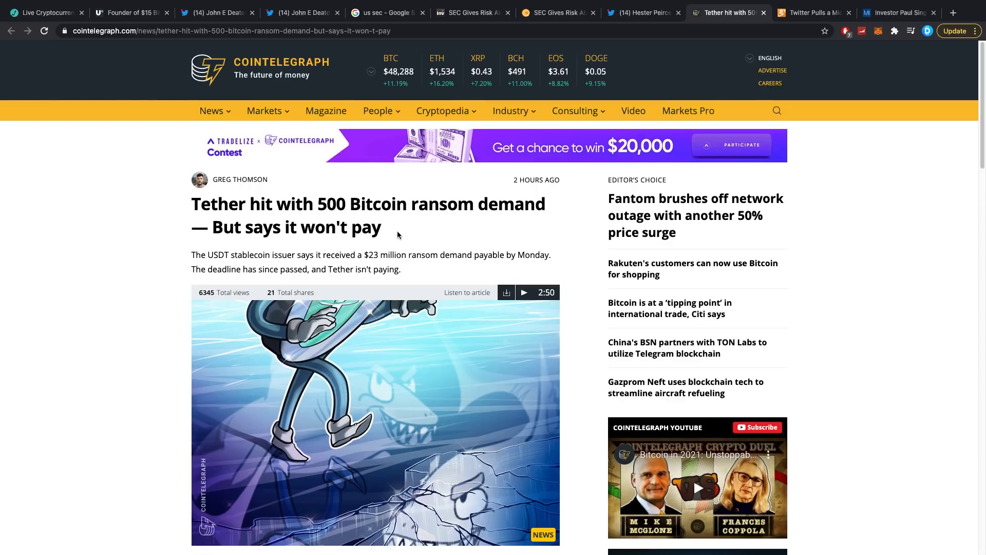
scroll(down, 3)
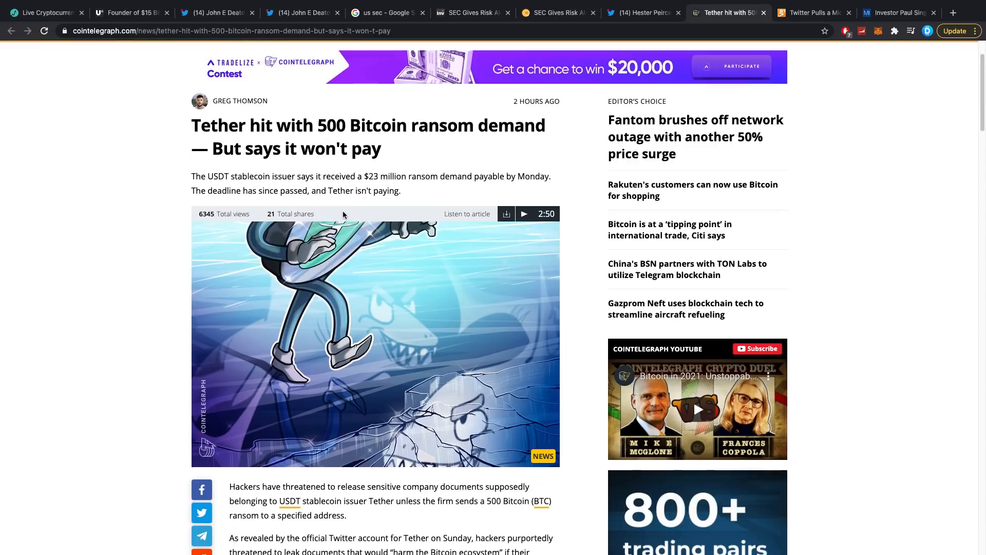
scroll(down, 3)
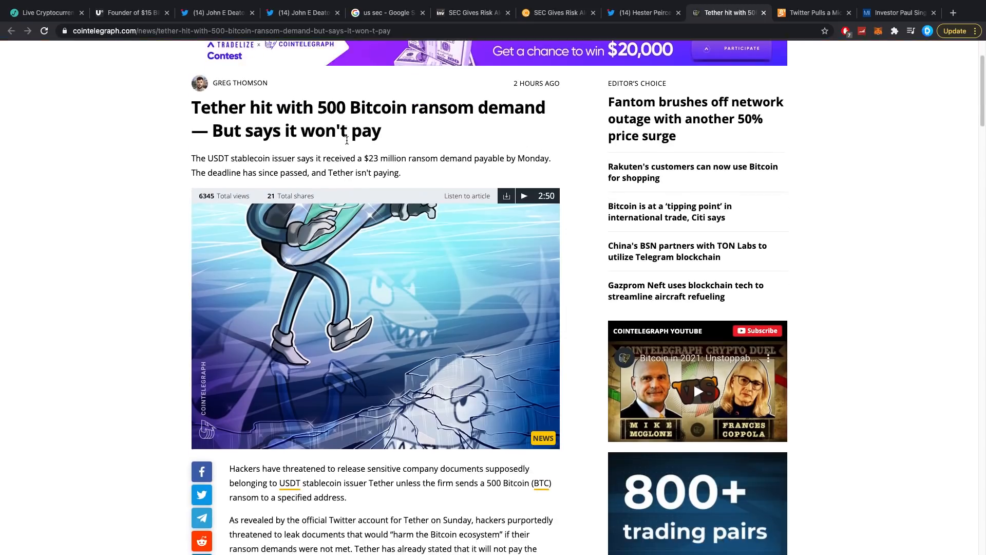
scroll(down, 3)
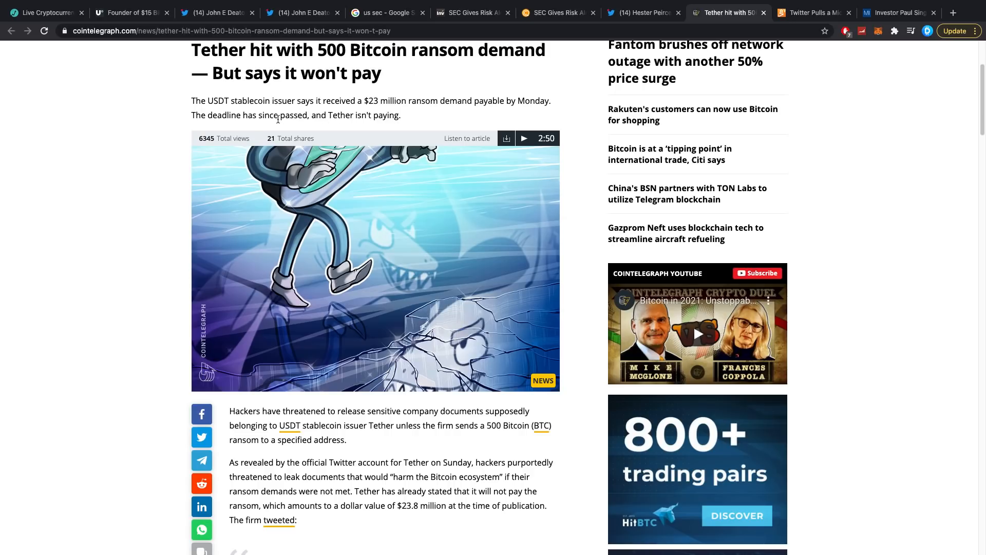
scroll(down, 3)
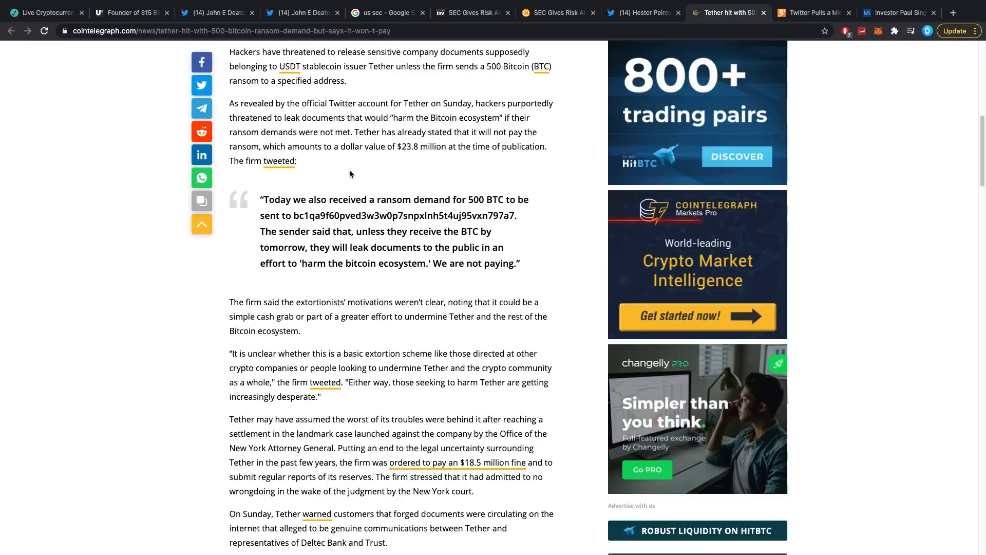
scroll(down, 3)
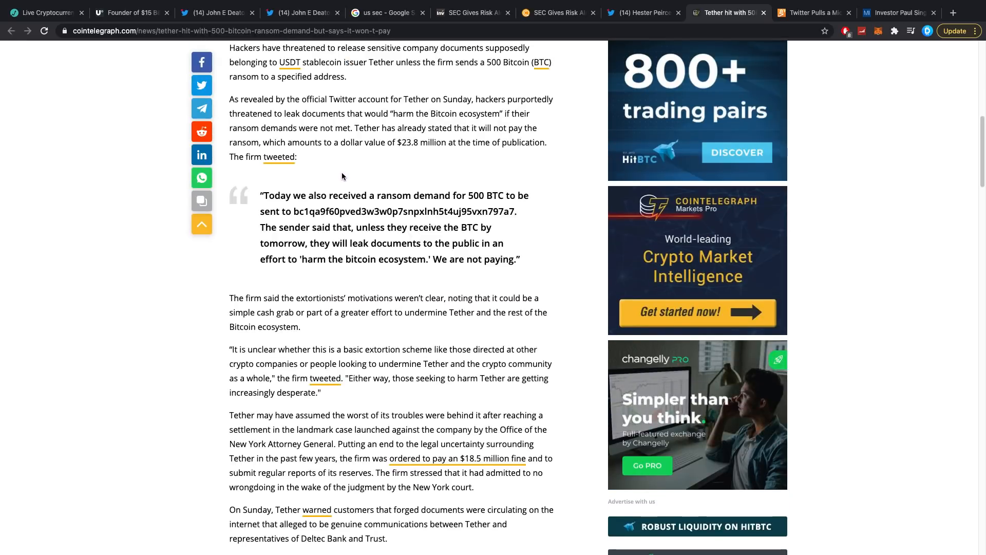
mouse_move(339, 158)
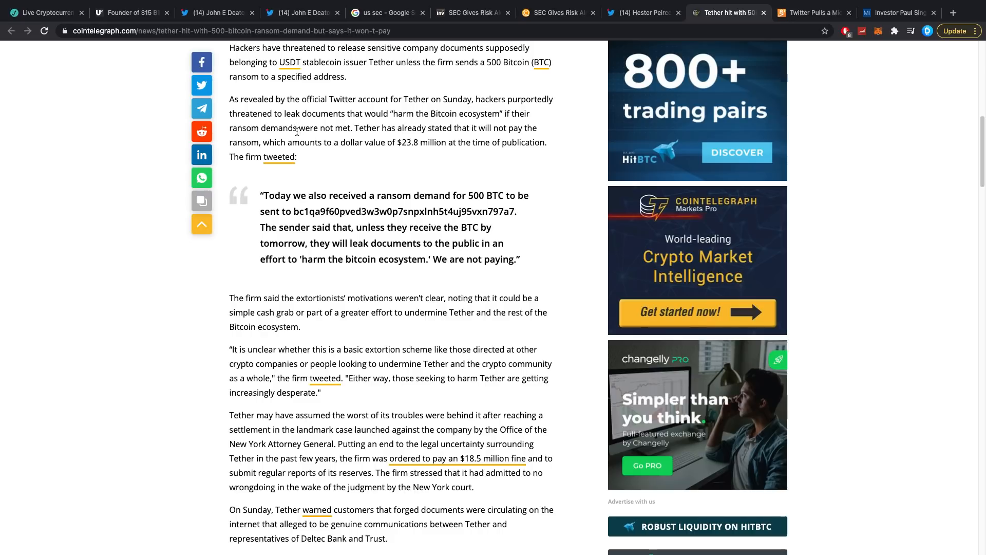
mouse_move(297, 139)
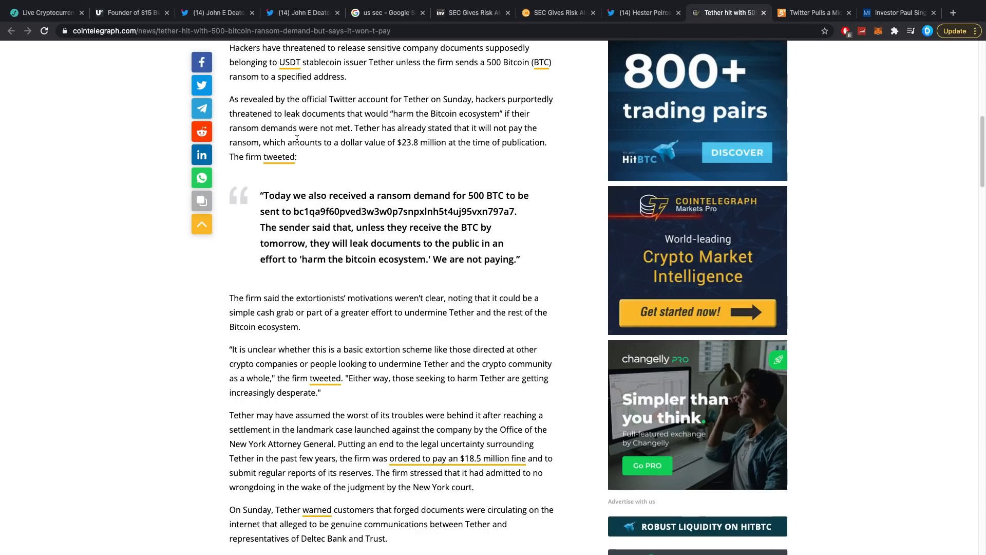
scroll(down, 3)
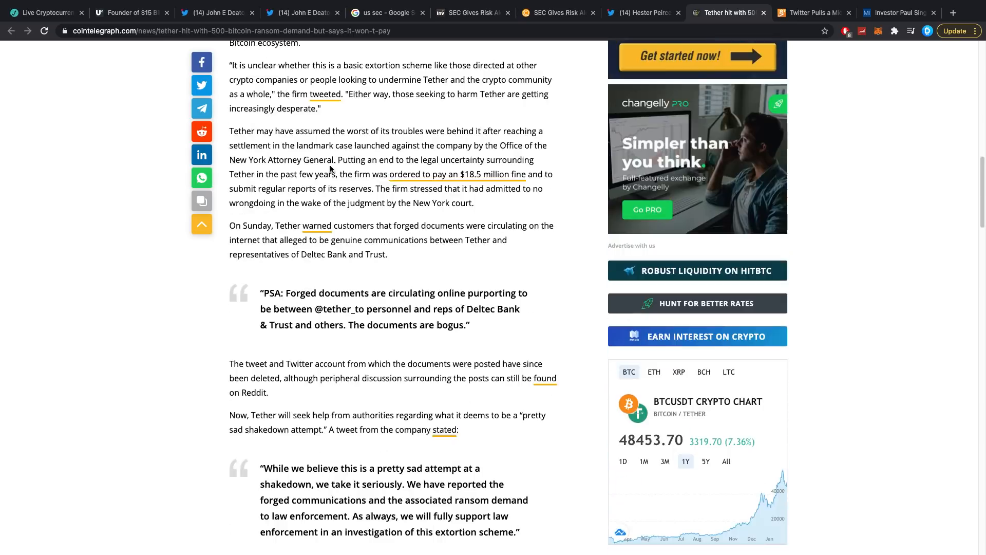
scroll(down, 3)
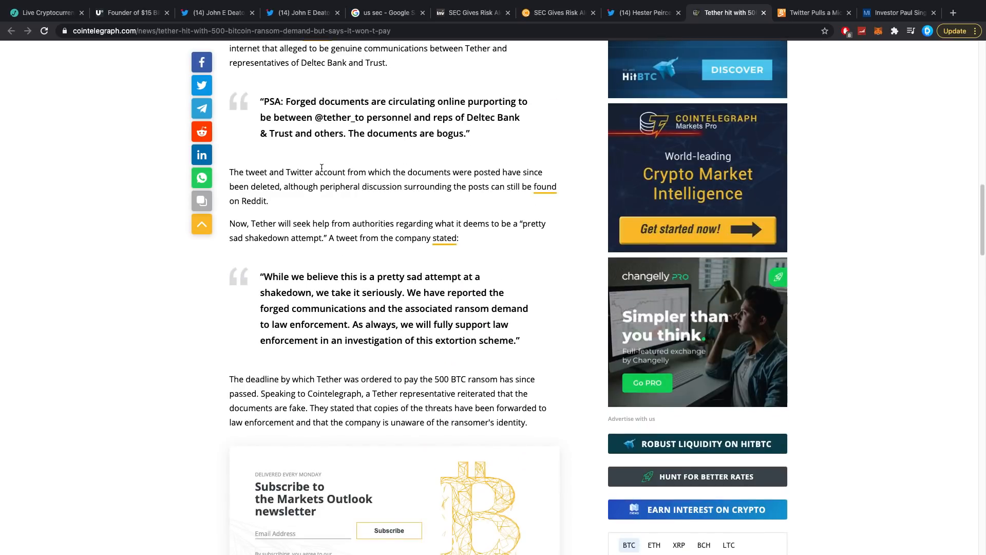
mouse_move(324, 172)
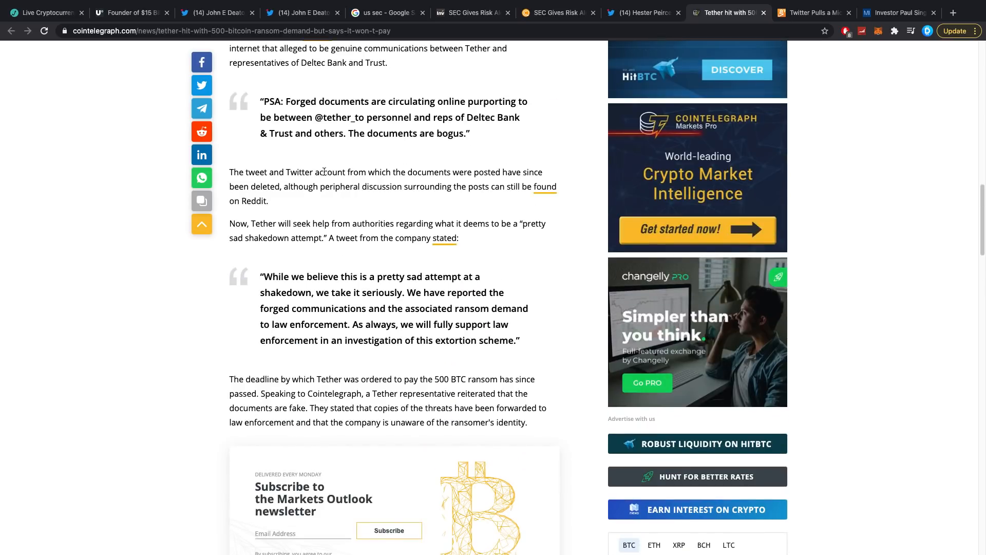
scroll(up, 3)
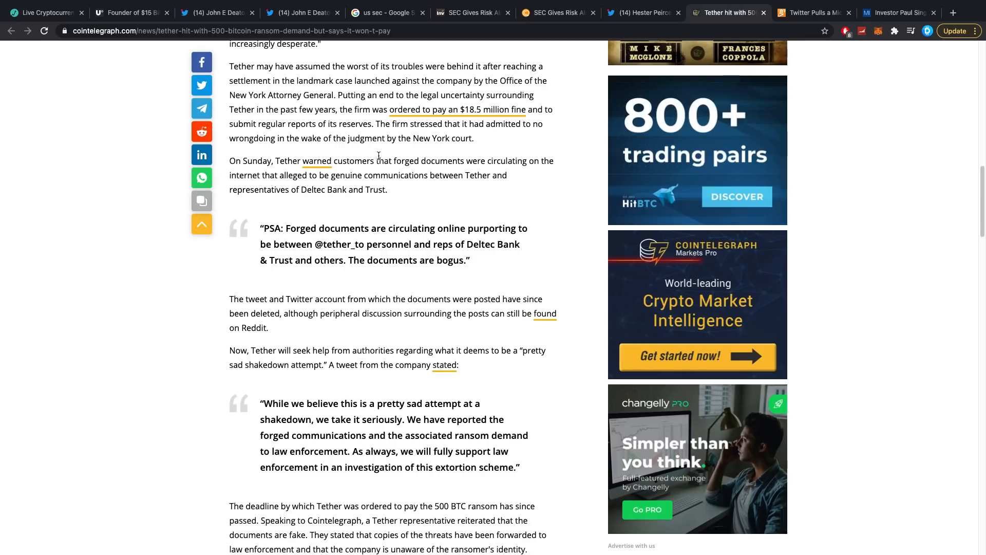
scroll(up, 3)
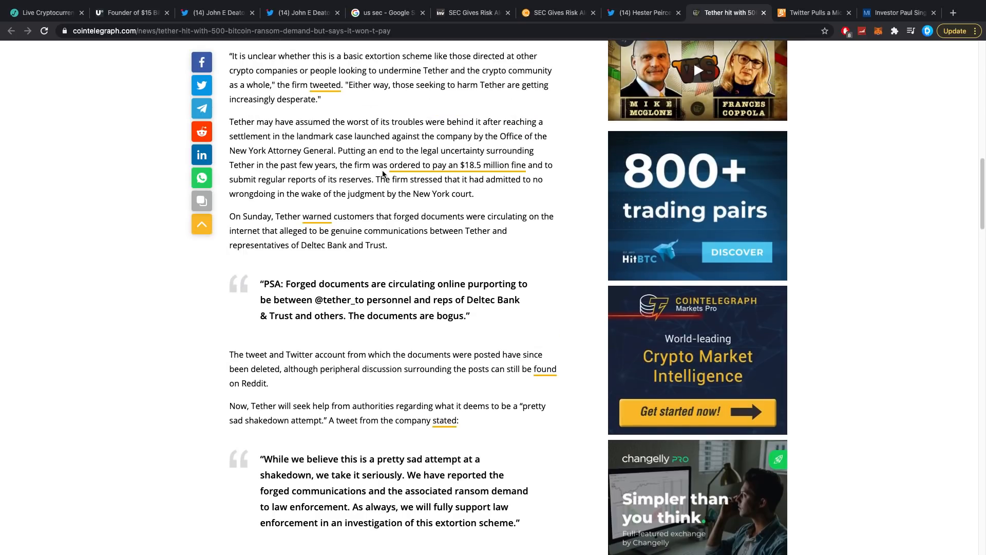
scroll(up, 3)
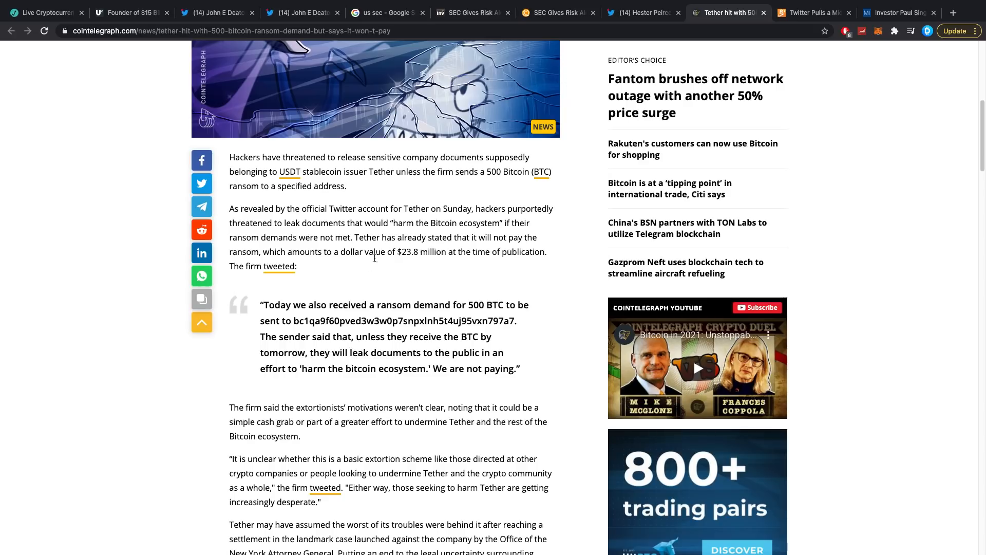
mouse_move(463, 300)
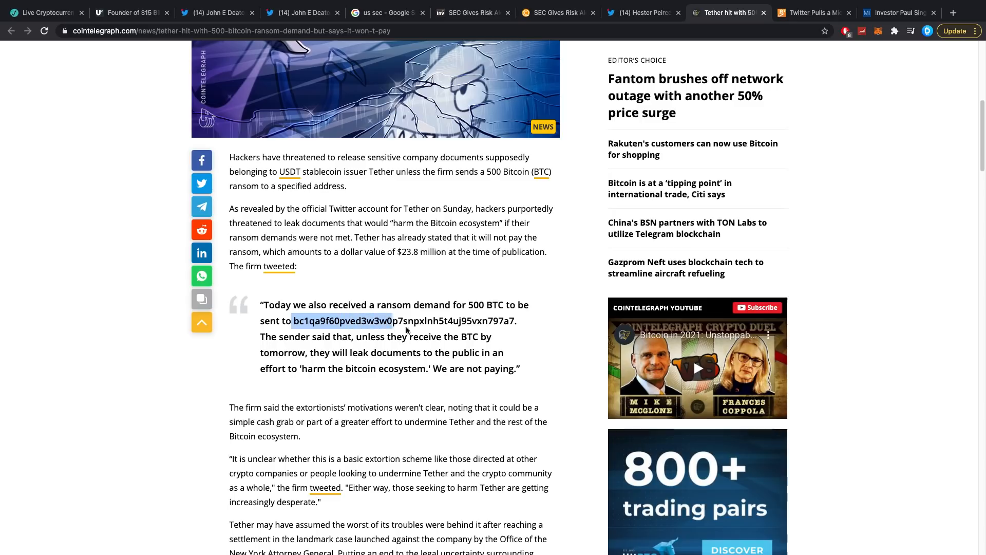
Copy the hackers' Bitcoin ransom address from Tether's quoted tweet and return to the headline
right_click(407, 320)
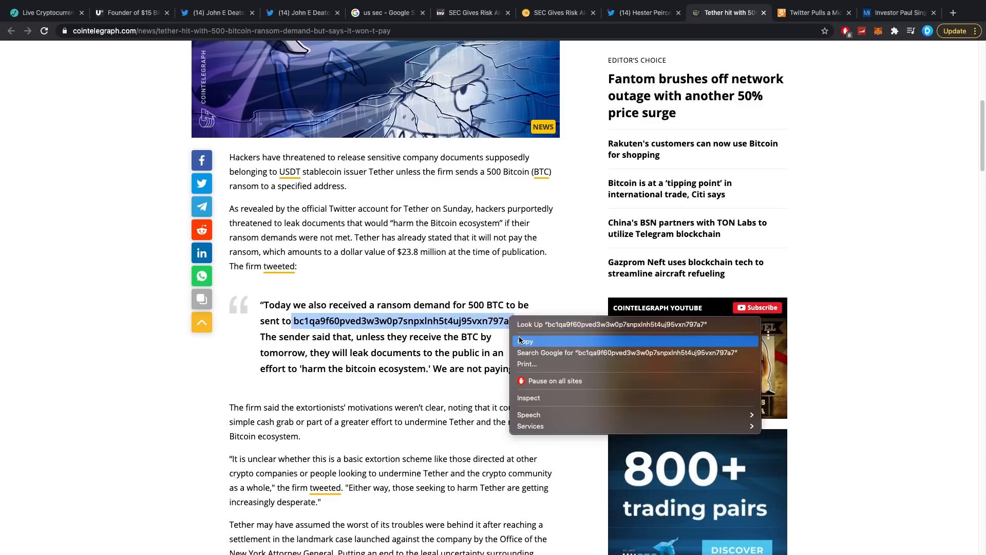
click(527, 340)
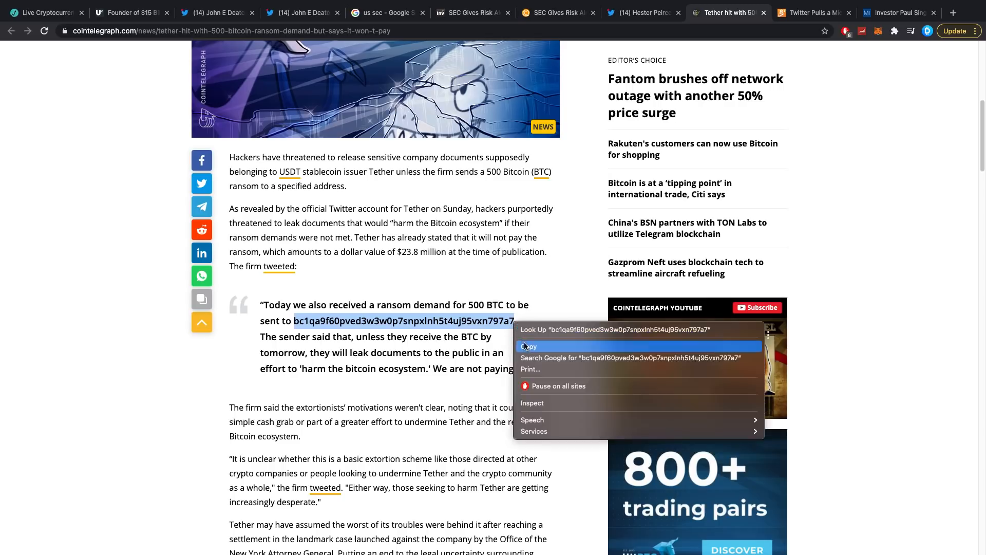
click(529, 346)
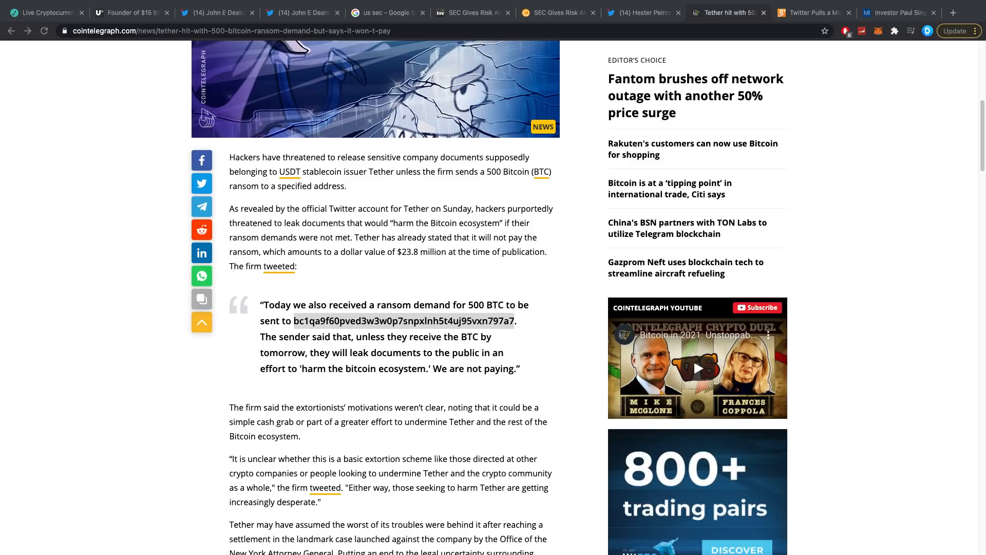
scroll(down, 3)
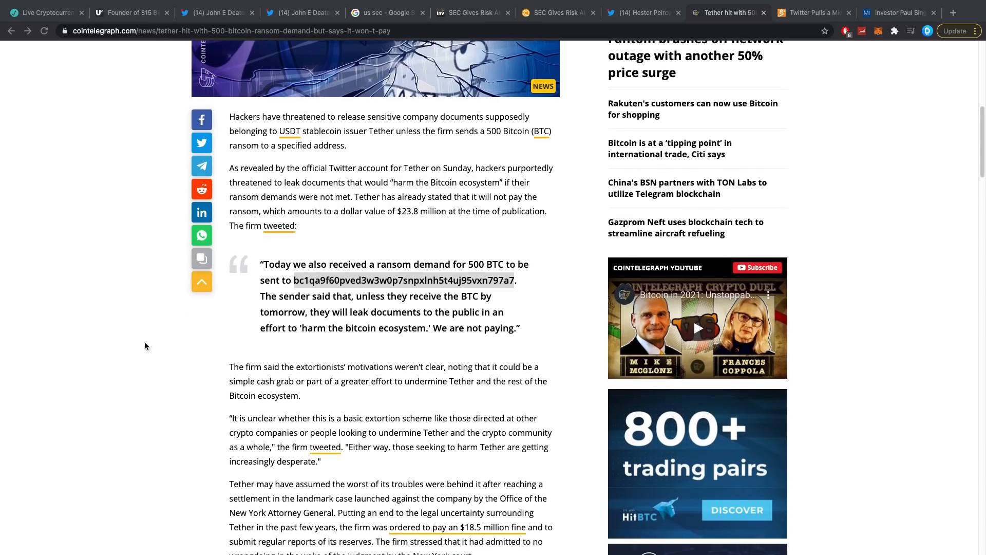
mouse_move(156, 368)
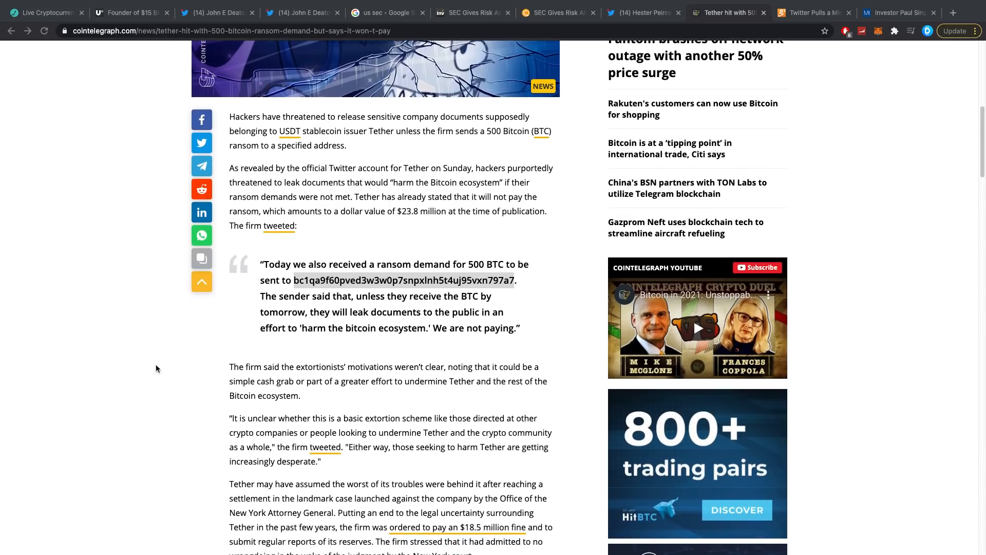
scroll(up, 3)
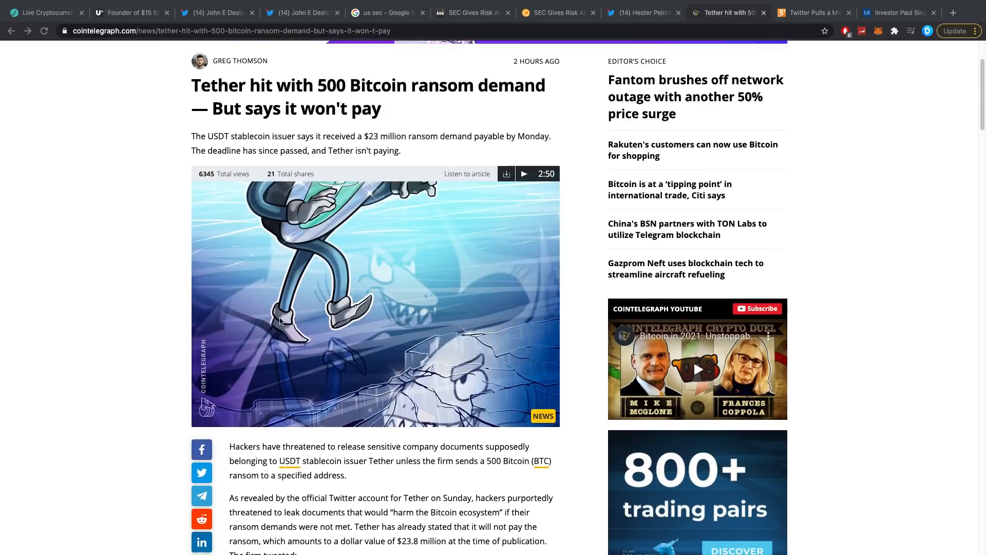
Read Bitcoin Exchange Guide's 'Twitter Pulls a MicroStrategy, $1.4 Billion Convertible Notes' article
click(813, 13)
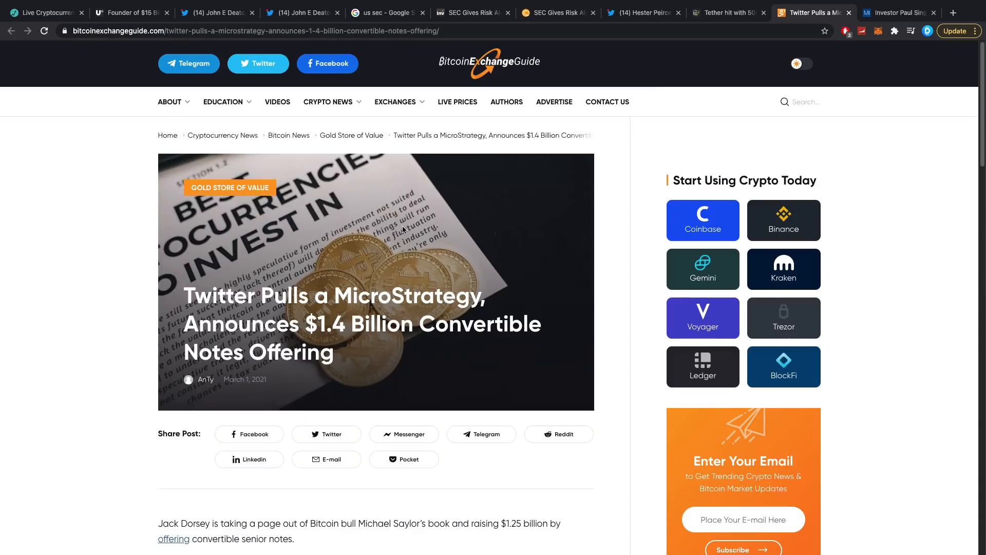
mouse_move(395, 306)
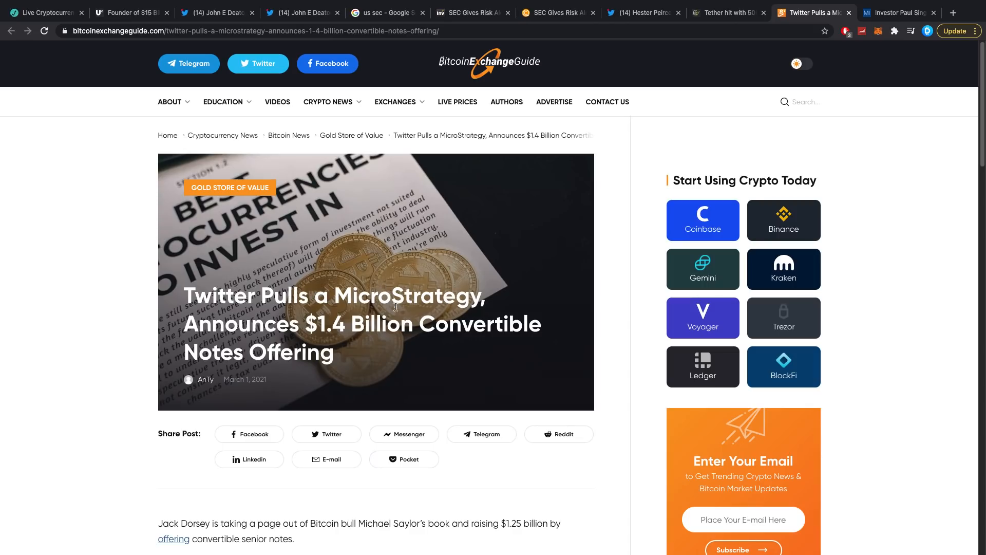
scroll(down, 3)
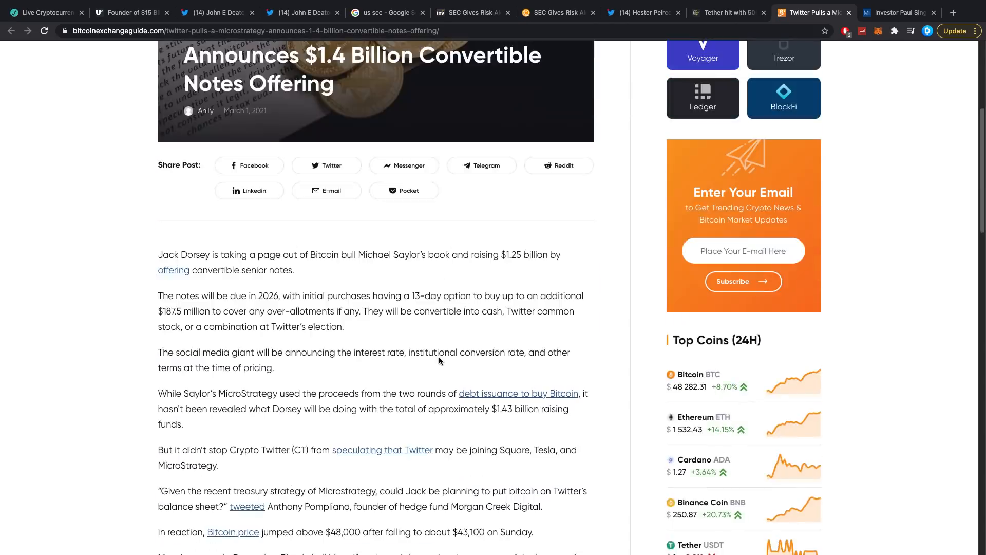
scroll(down, 3)
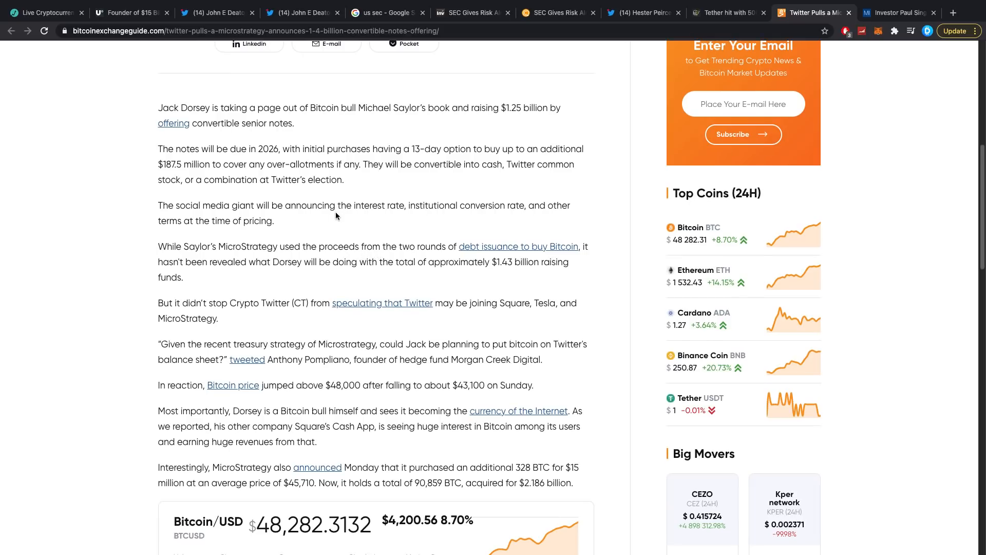
mouse_move(337, 226)
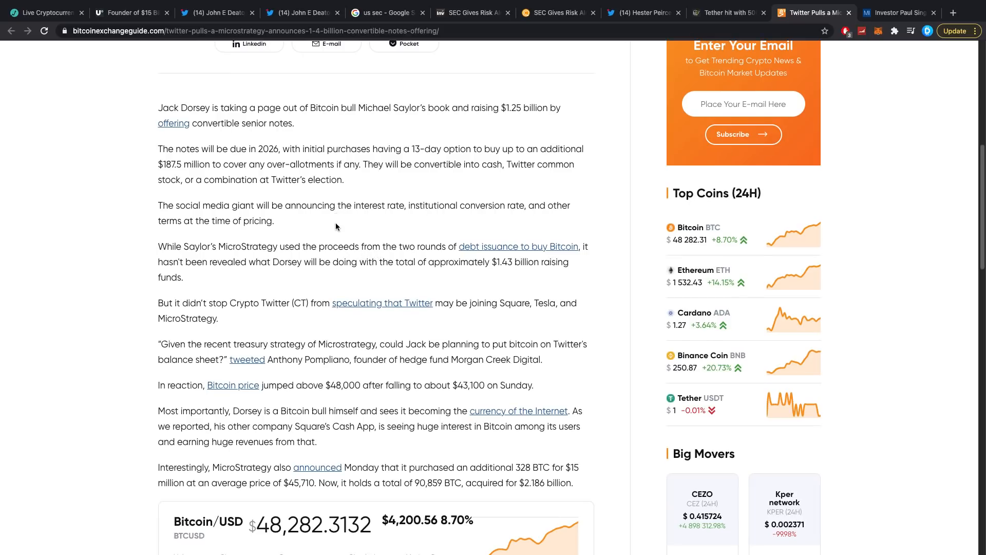
mouse_move(169, 133)
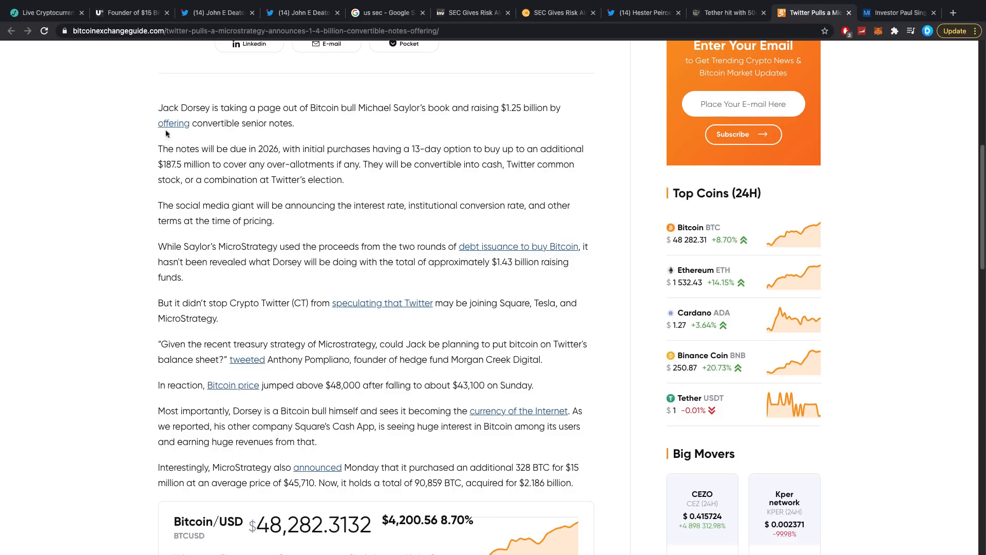
mouse_move(268, 155)
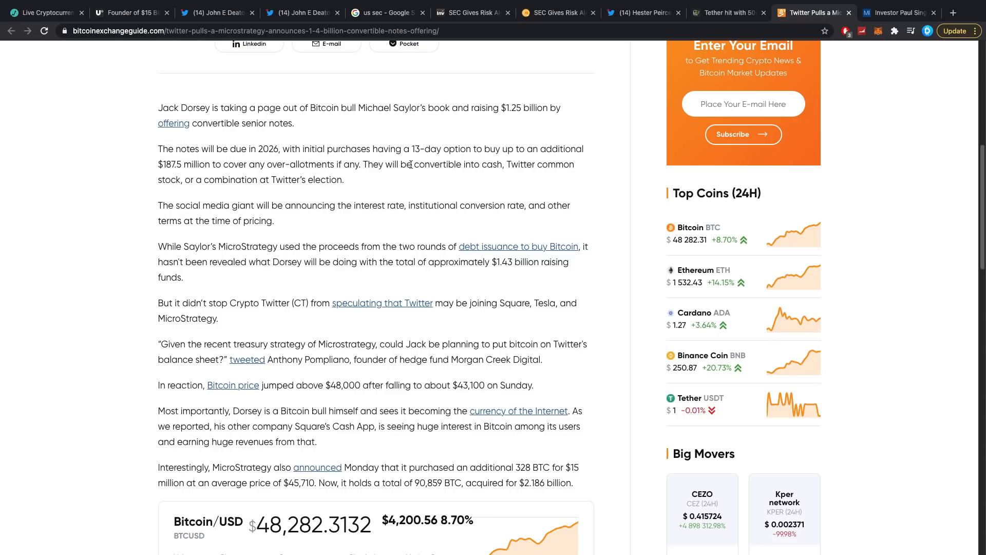
mouse_move(489, 170)
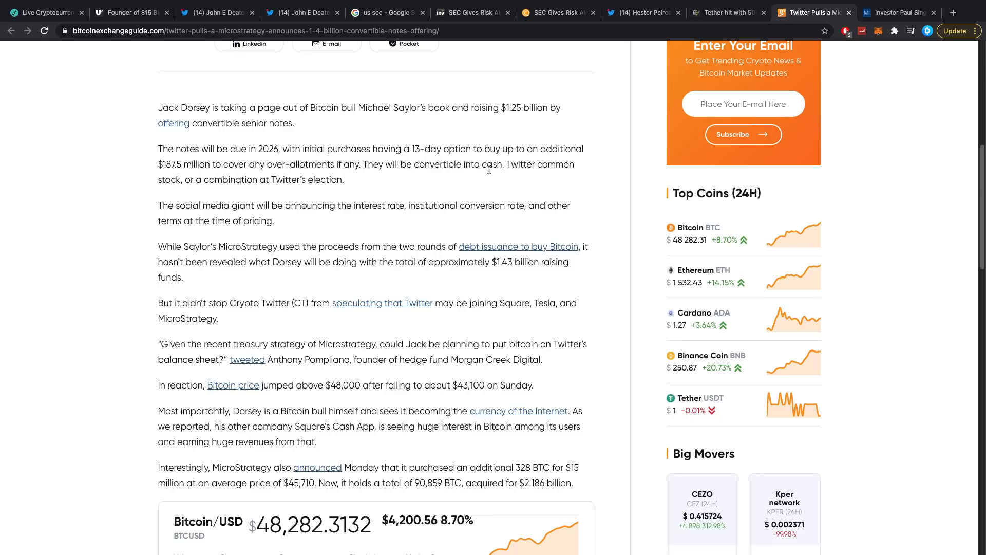
mouse_move(224, 174)
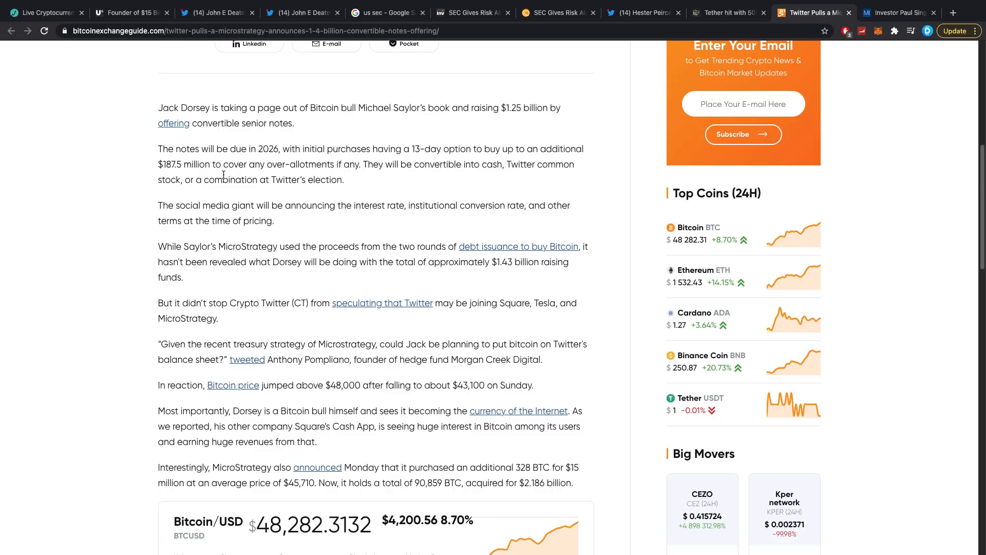
mouse_move(228, 176)
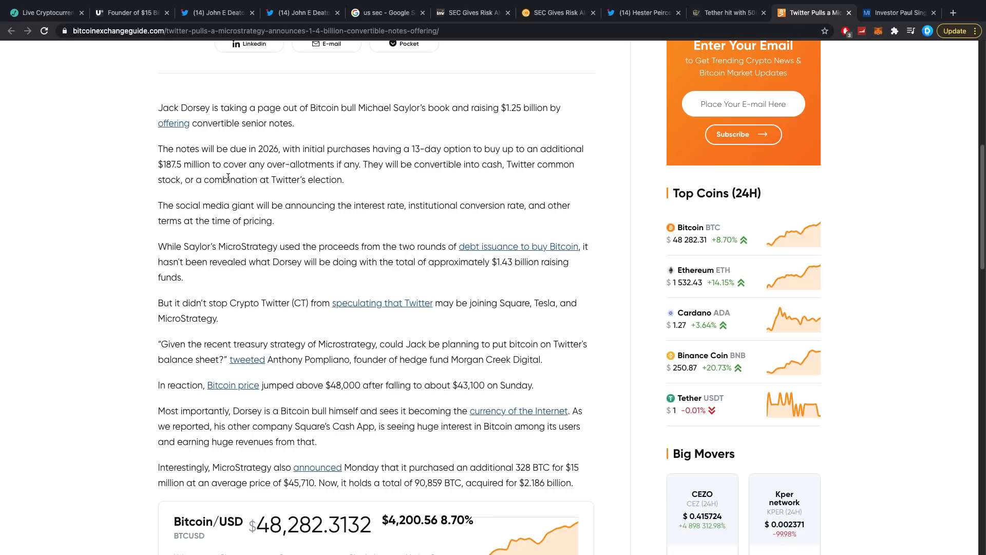
mouse_move(376, 166)
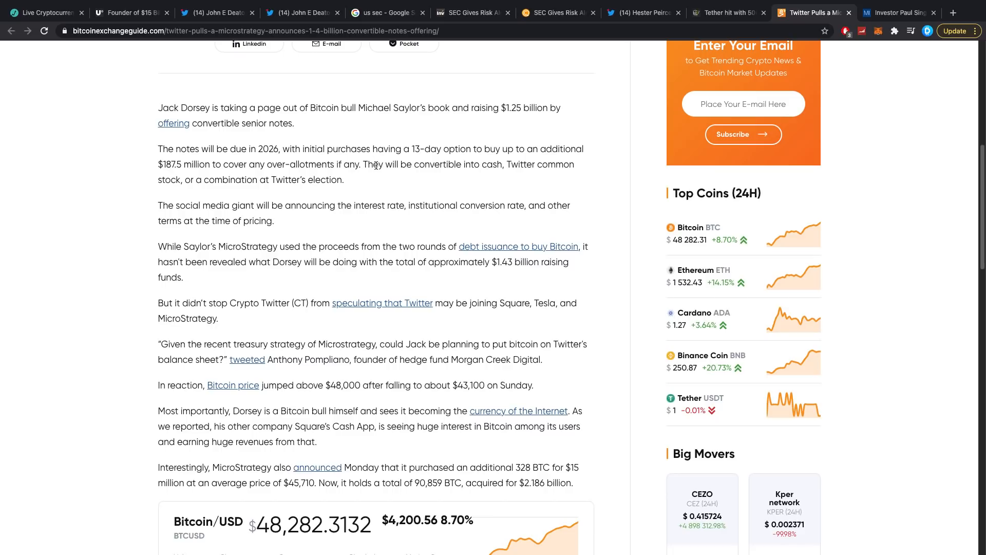
mouse_move(366, 180)
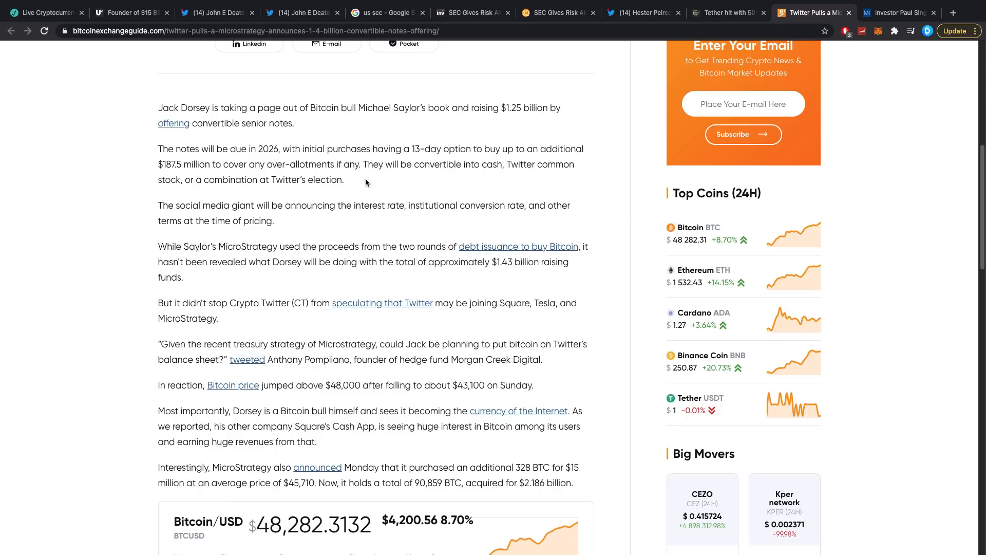
scroll(up, 3)
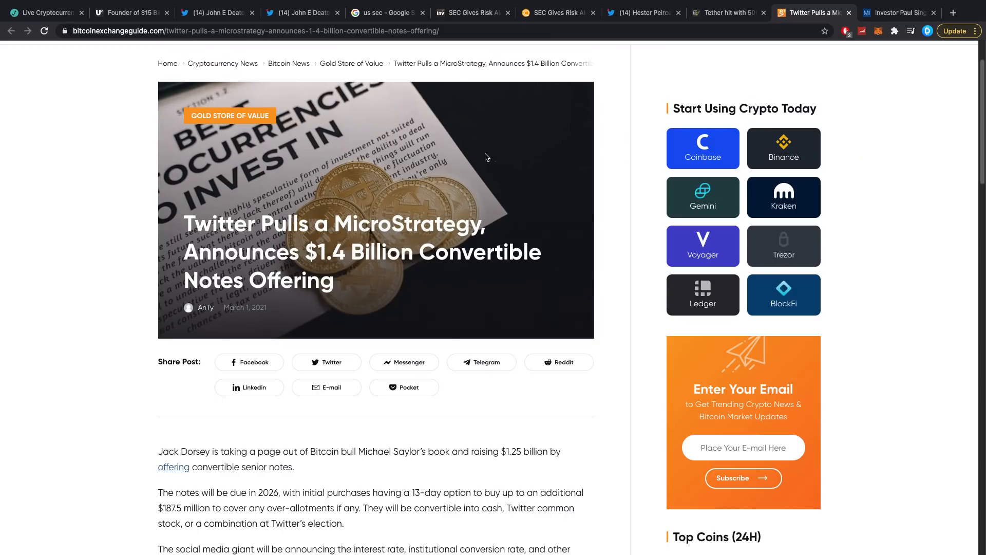
mouse_move(476, 158)
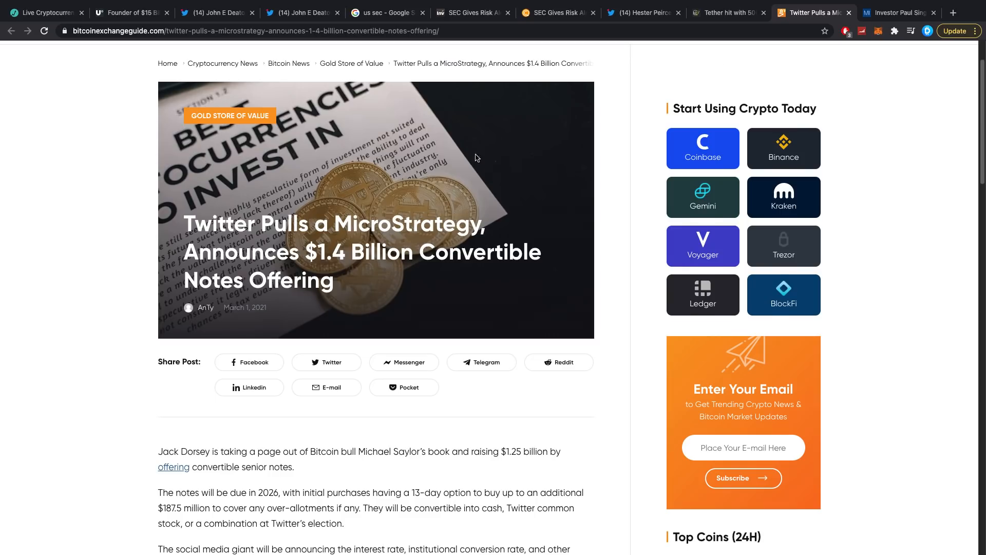
scroll(down, 3)
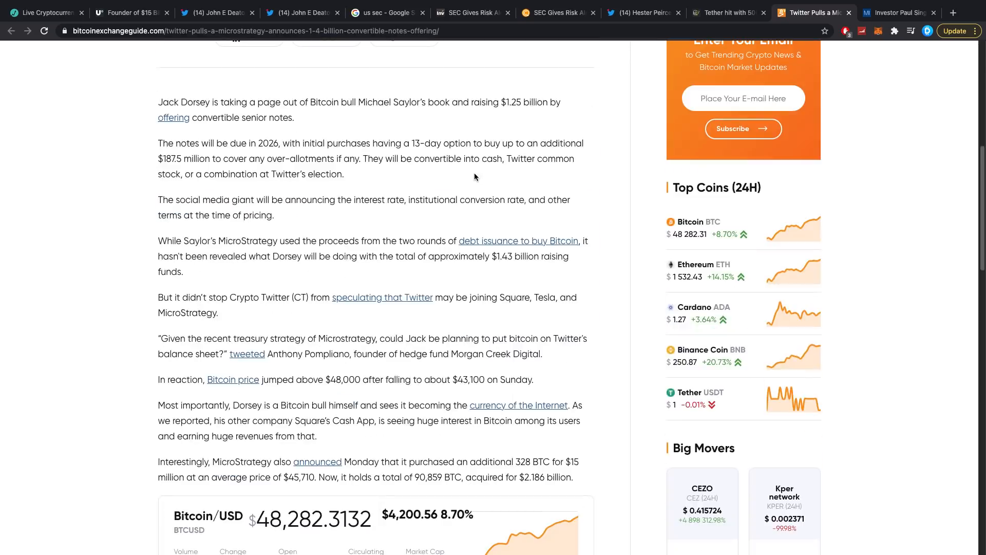
mouse_move(360, 229)
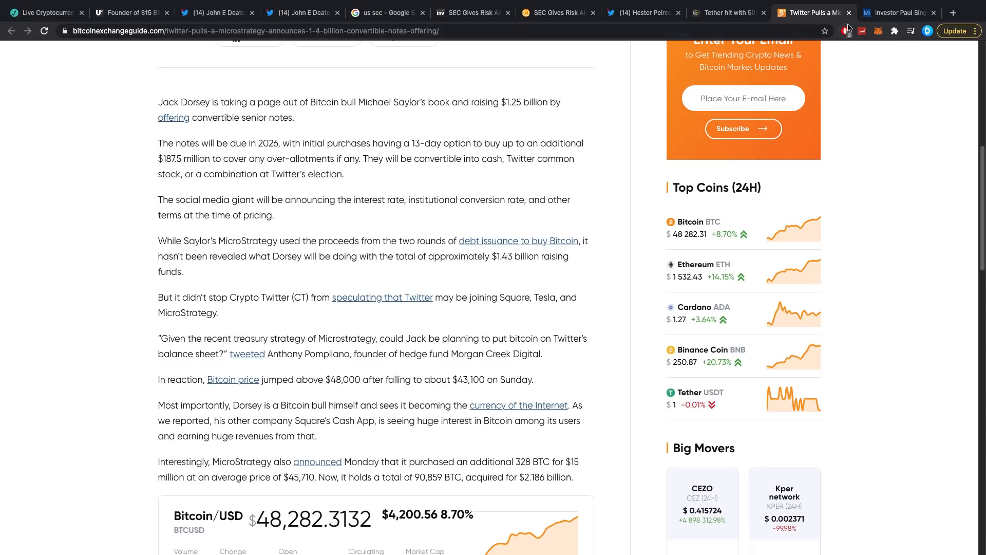
Read Markets Insider's Paul Singer 'head-smacking craziness' and 'trouble ahead' warning article
click(900, 13)
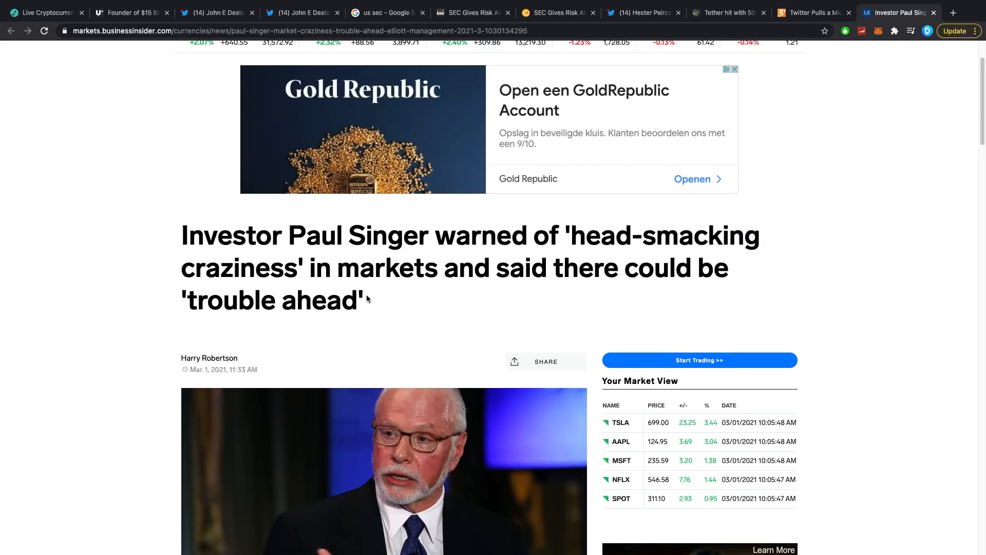
scroll(down, 3)
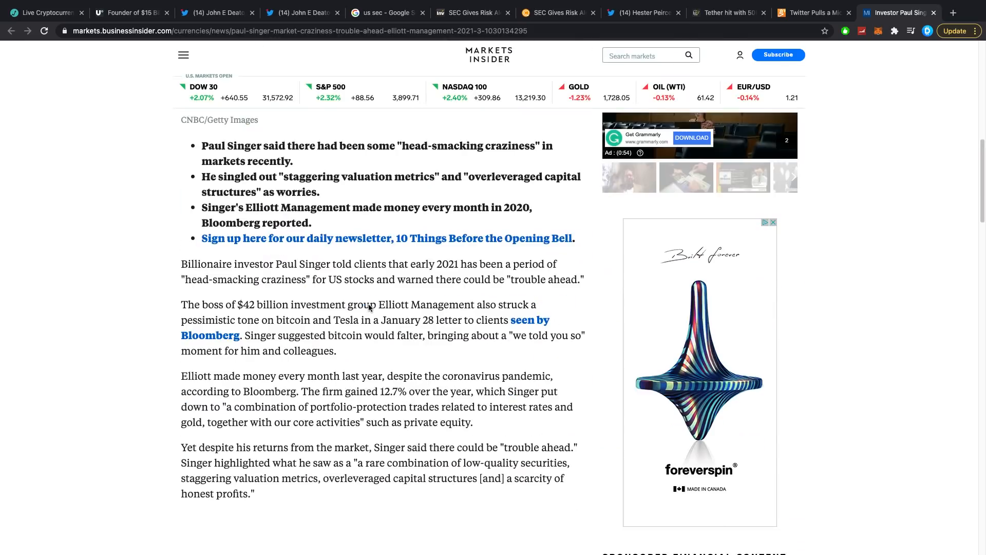
scroll(down, 3)
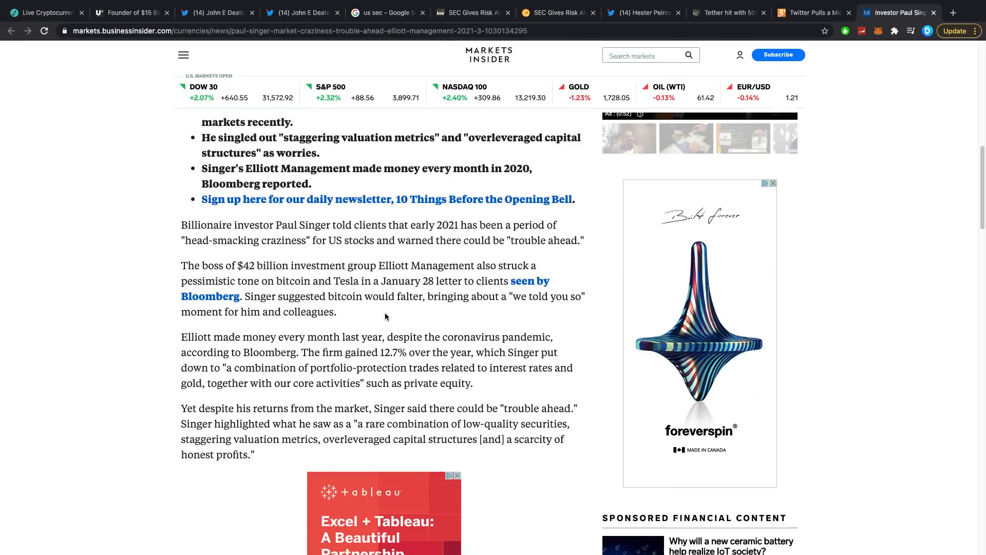
mouse_move(357, 336)
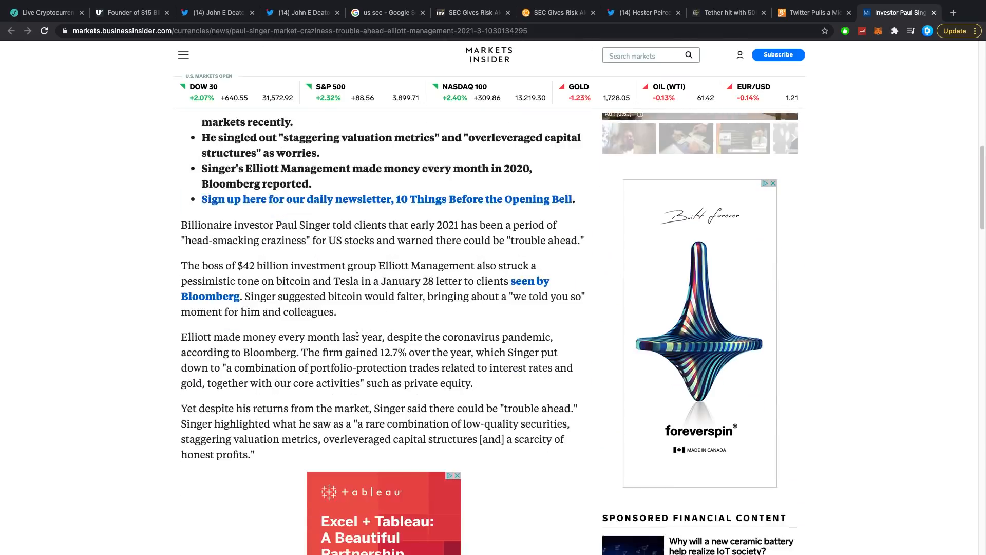